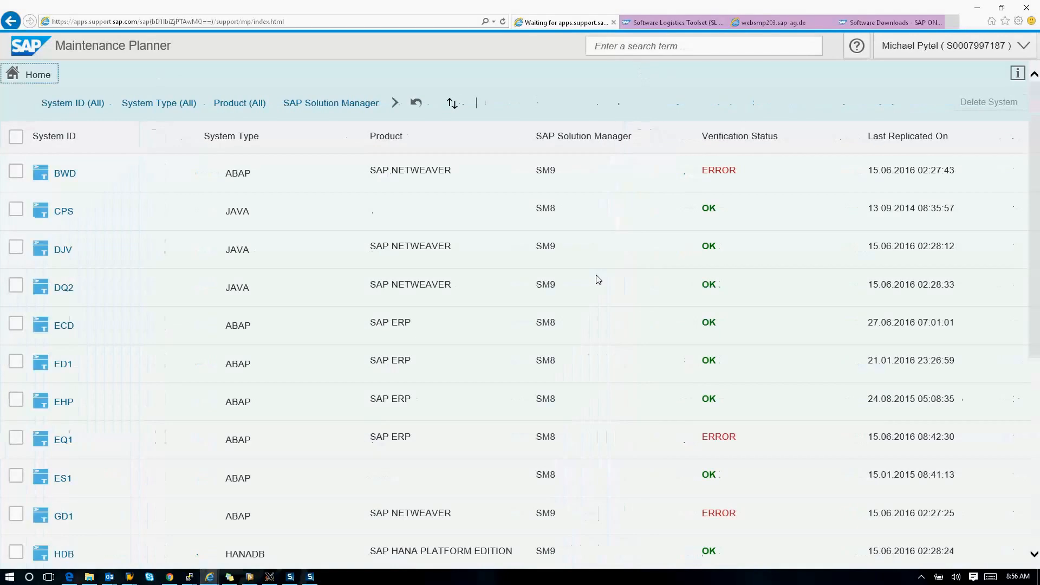
Show the quick information notice about missing system data in the systems list.
click(1017, 73)
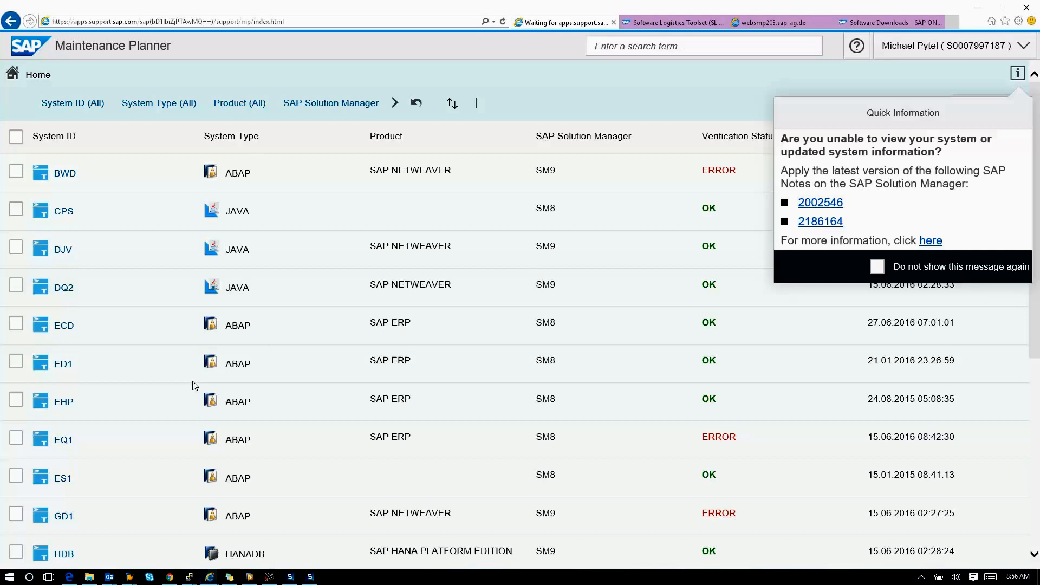
mouse_move(820, 221)
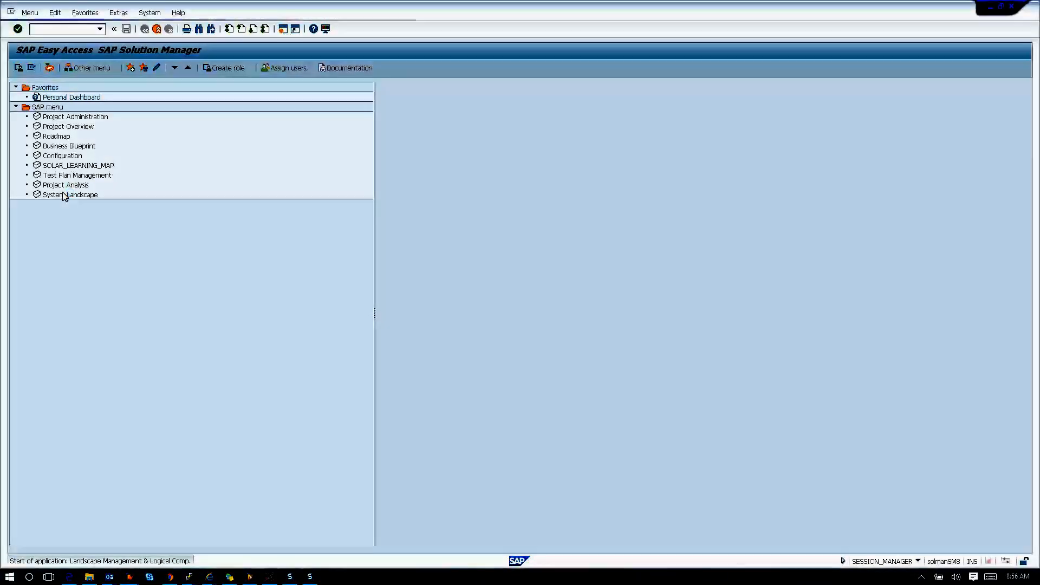
Launch Landscape Management from the System Landscape entry in the SAP menu tree.
double_click(69, 194)
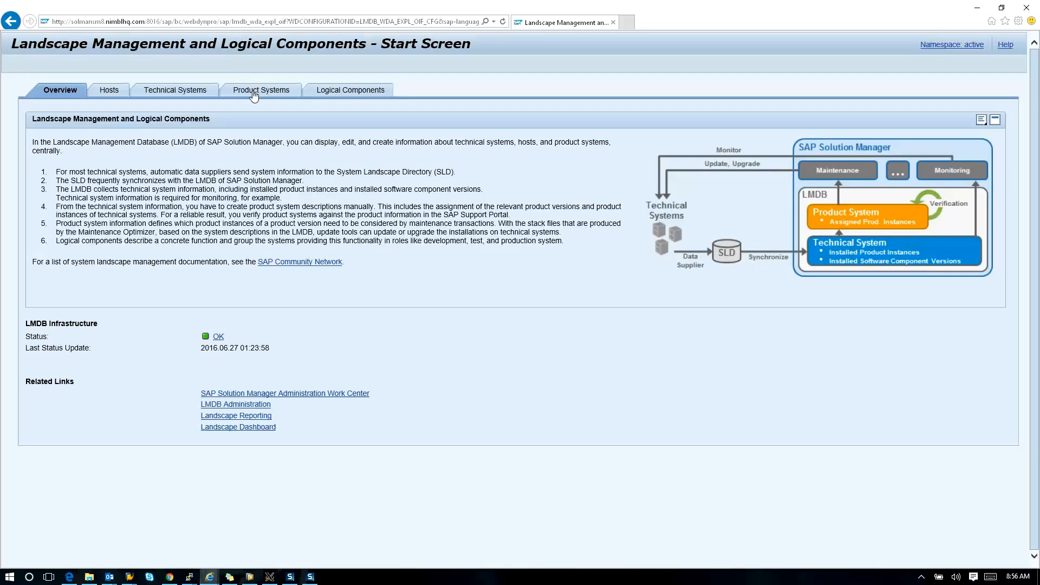
Display product system ECD in LMDB from the Product Systems selection.
click(261, 90)
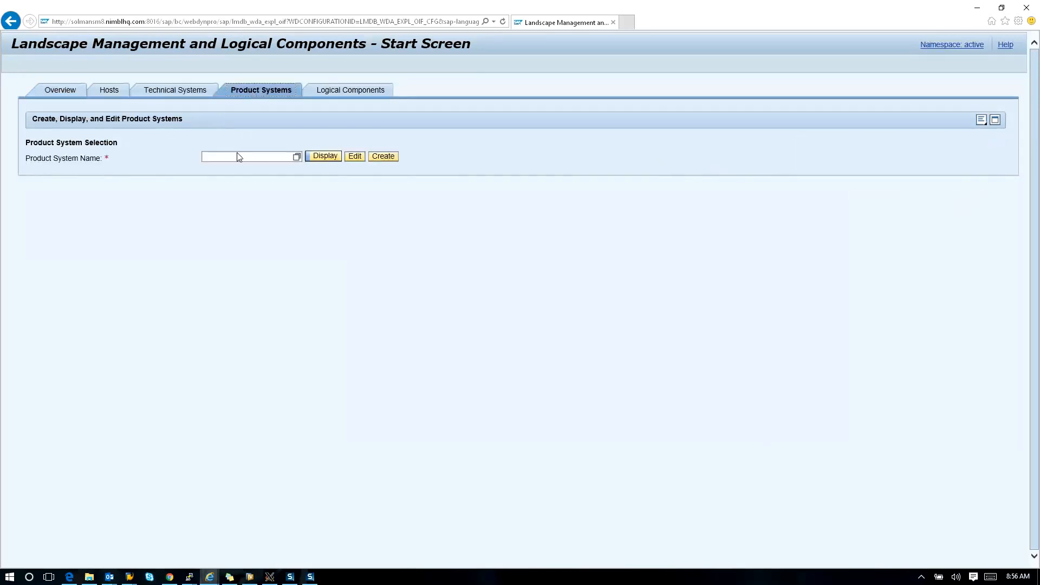
click(59, 90)
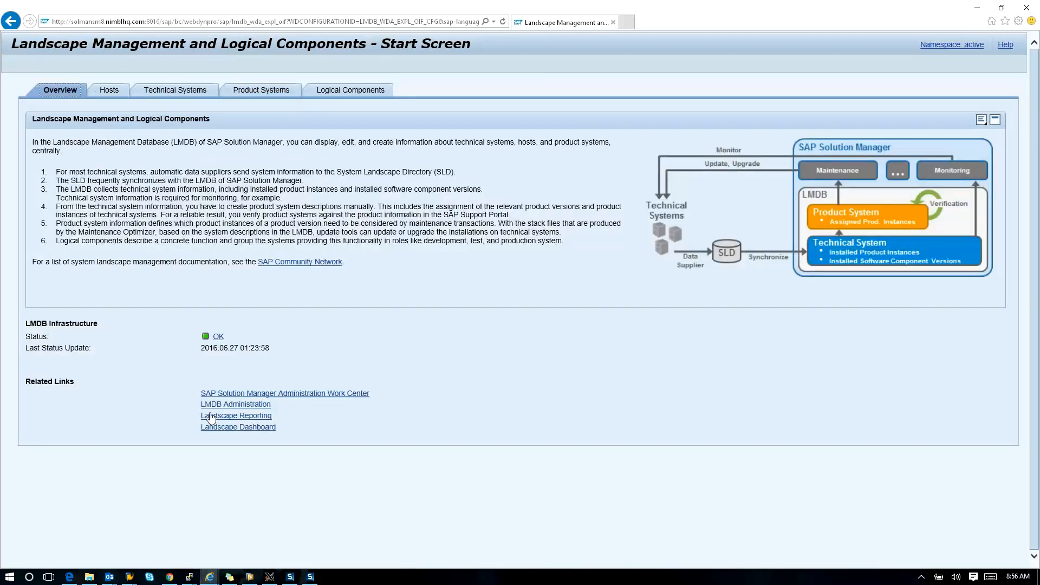
mouse_move(225, 327)
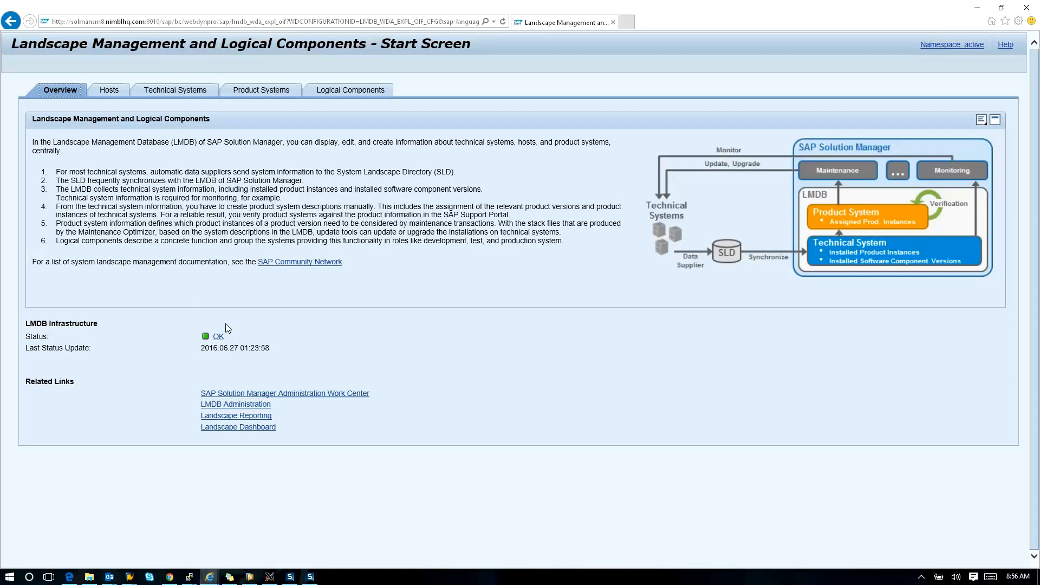
mouse_move(269, 350)
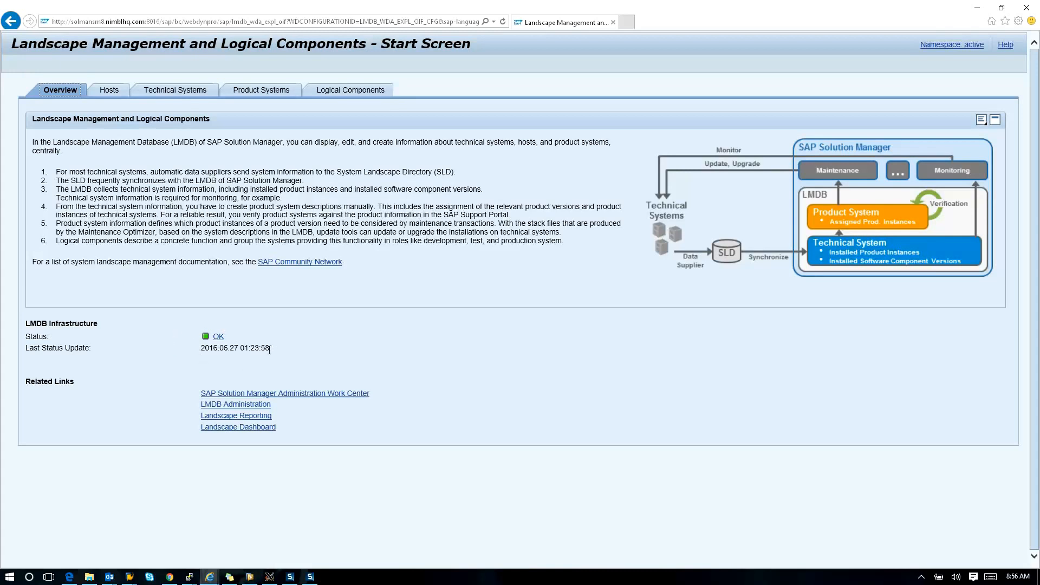
click(261, 90)
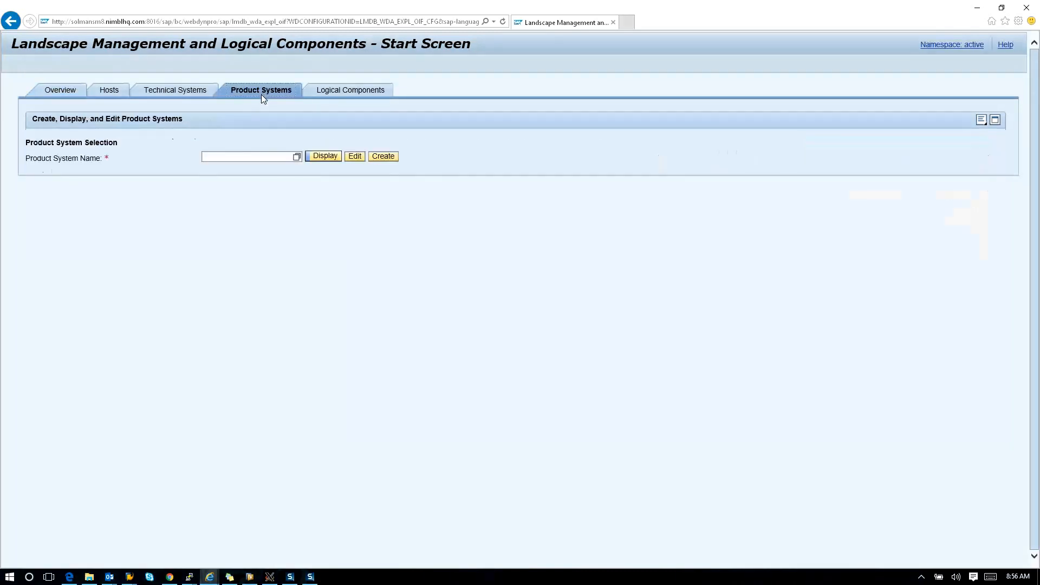
text(ECD)
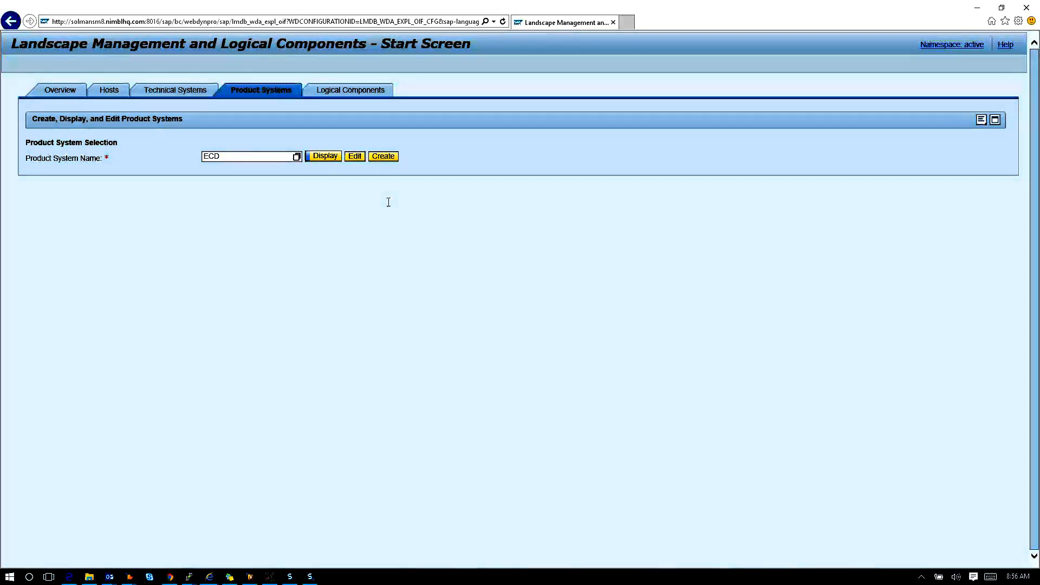
click(323, 156)
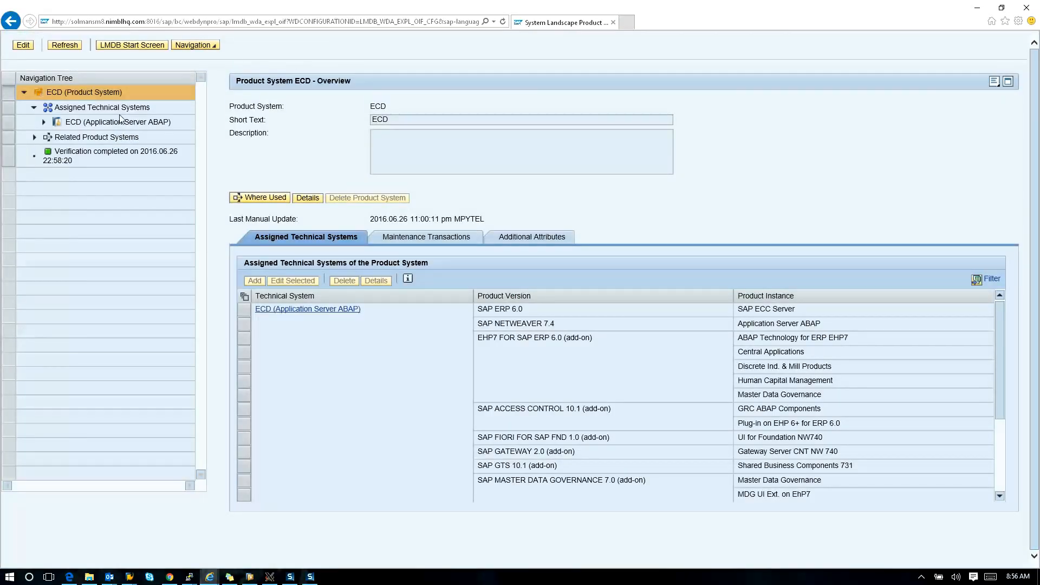
Show ECD's ABAP technical system overview and the details of its last data supplier change.
click(118, 121)
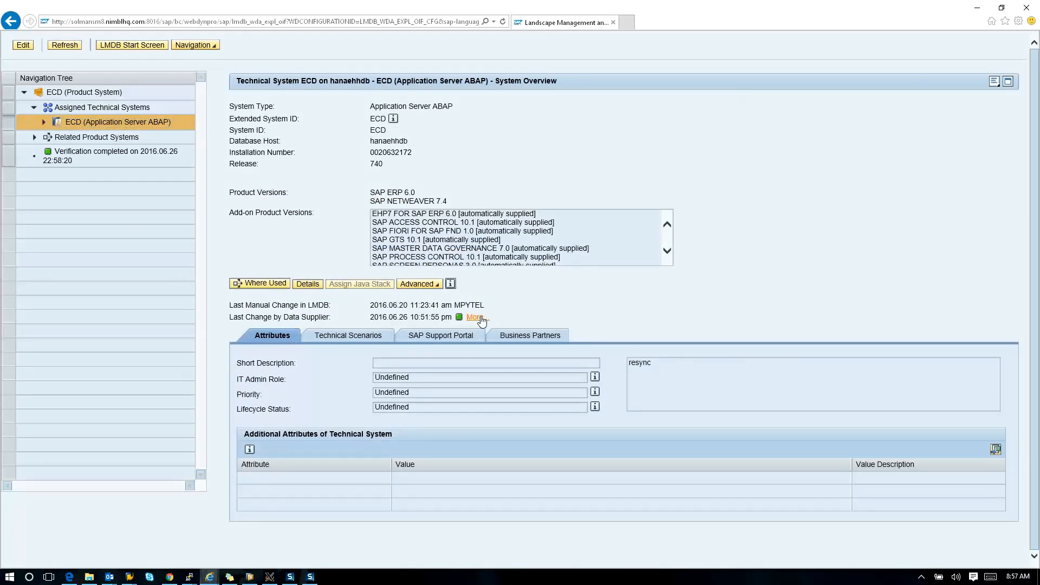
click(474, 317)
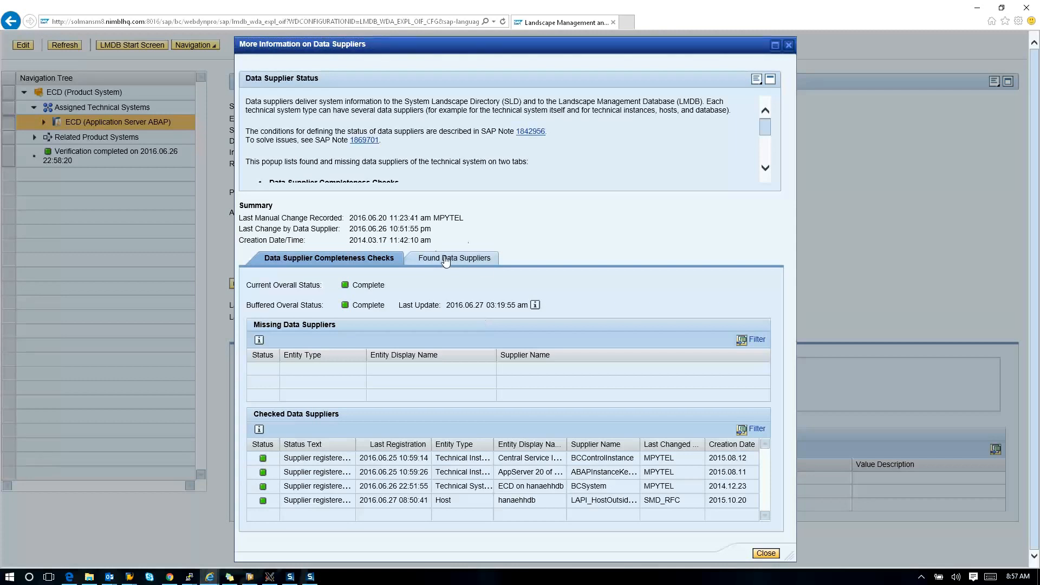
Review the Found Data Suppliers list for ECD and close the popup.
click(454, 258)
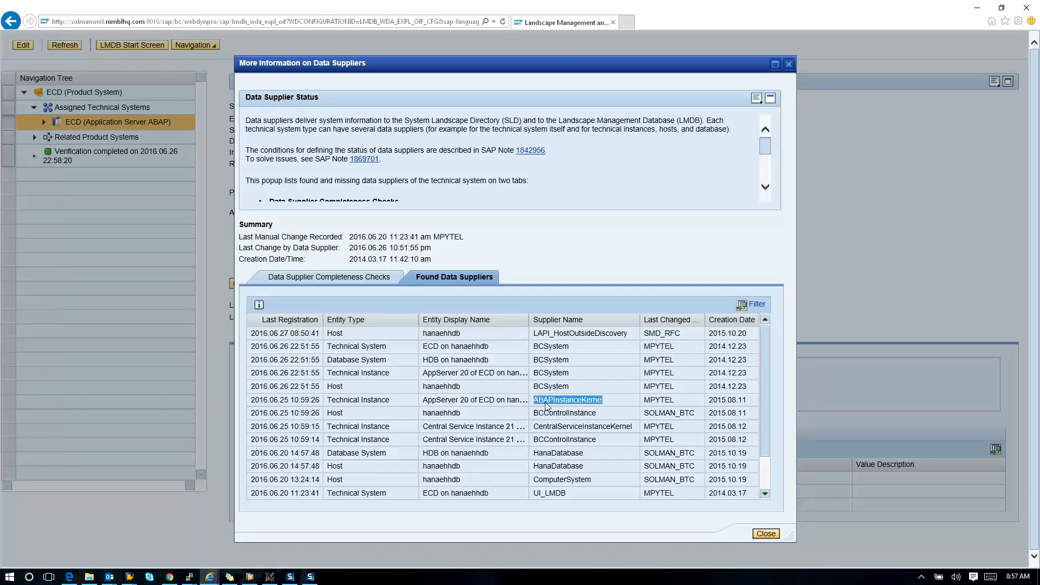
mouse_move(567, 399)
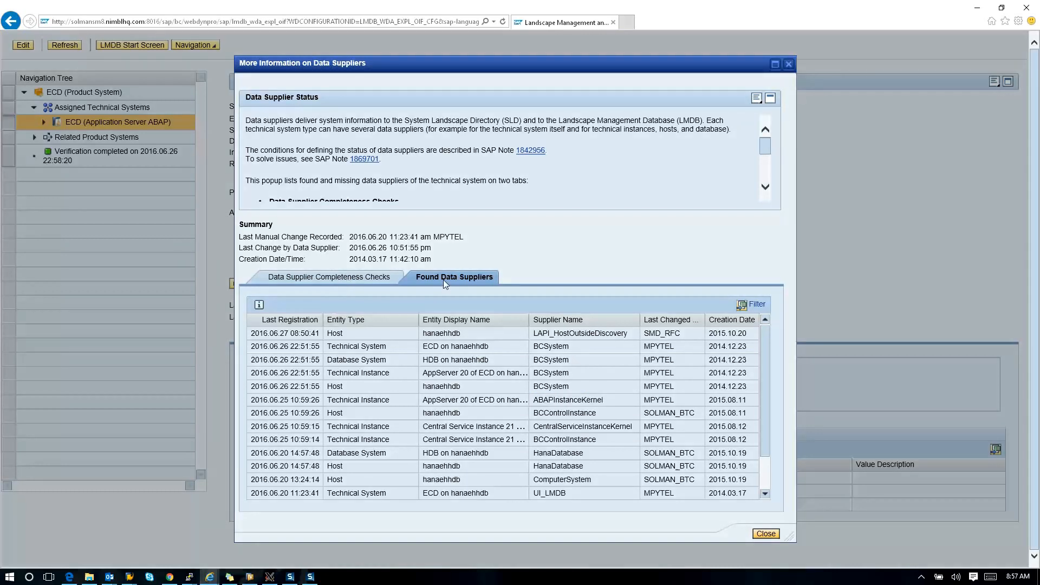
click(763, 532)
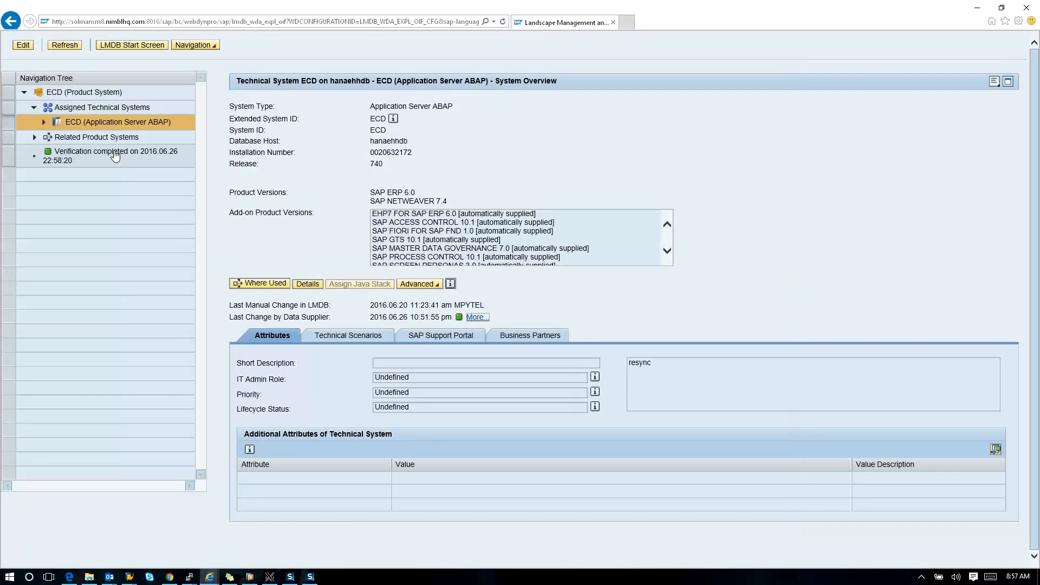
View ECD's landscape verification results, then its SAP Support Portal installation and system numbers.
click(116, 155)
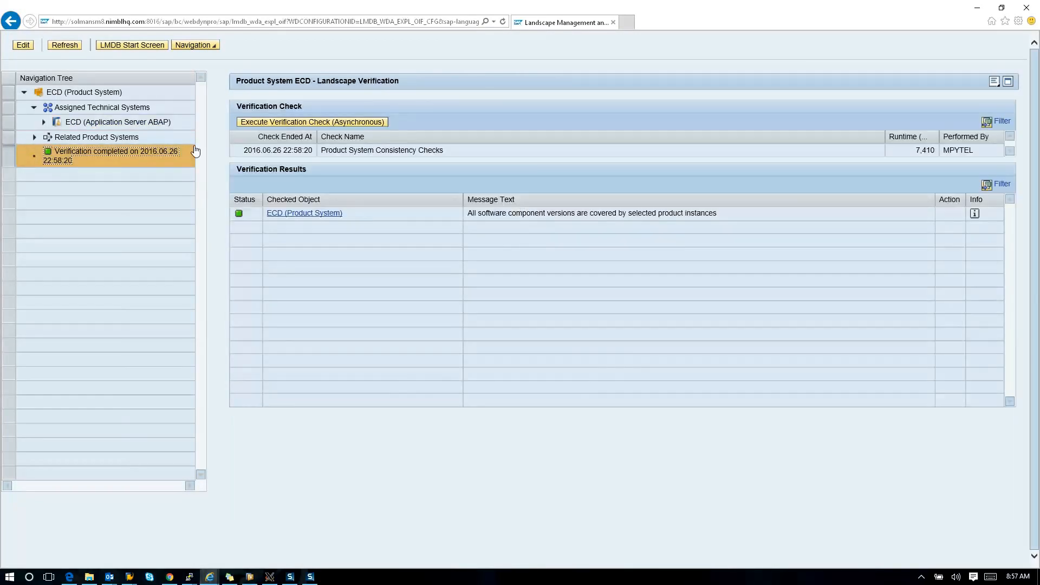
click(43, 125)
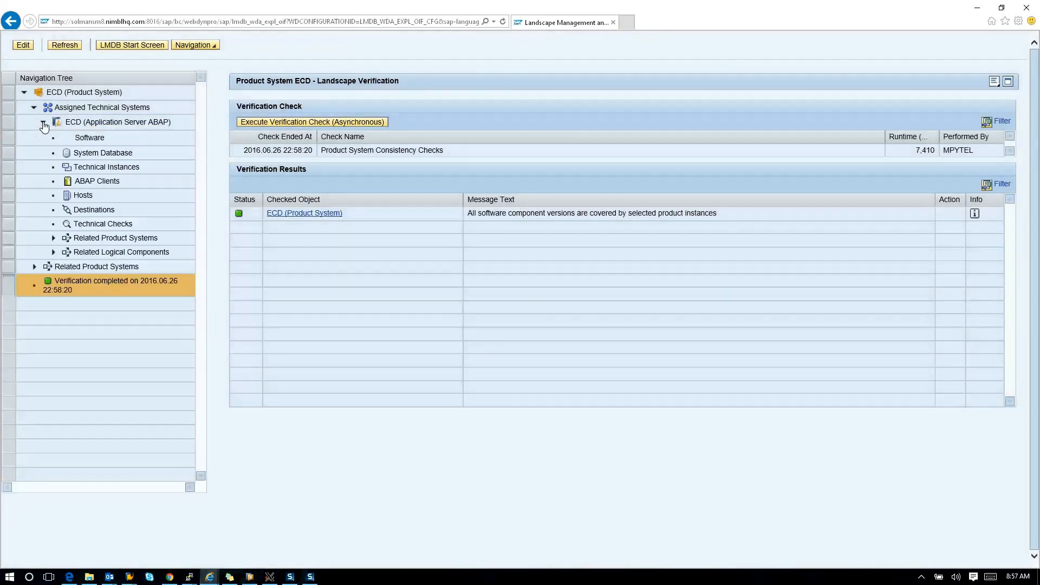
click(117, 123)
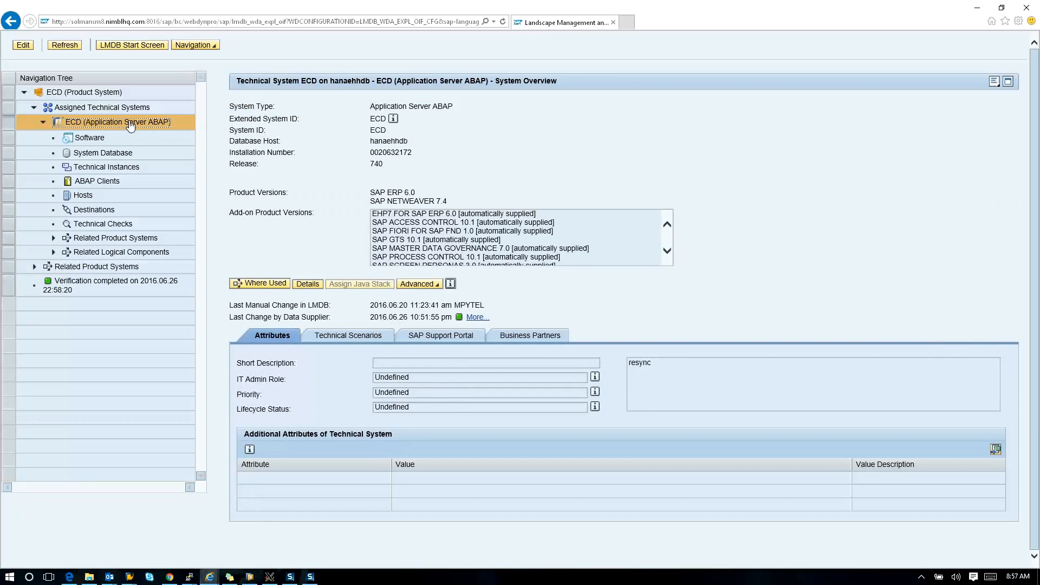
mouse_move(425, 343)
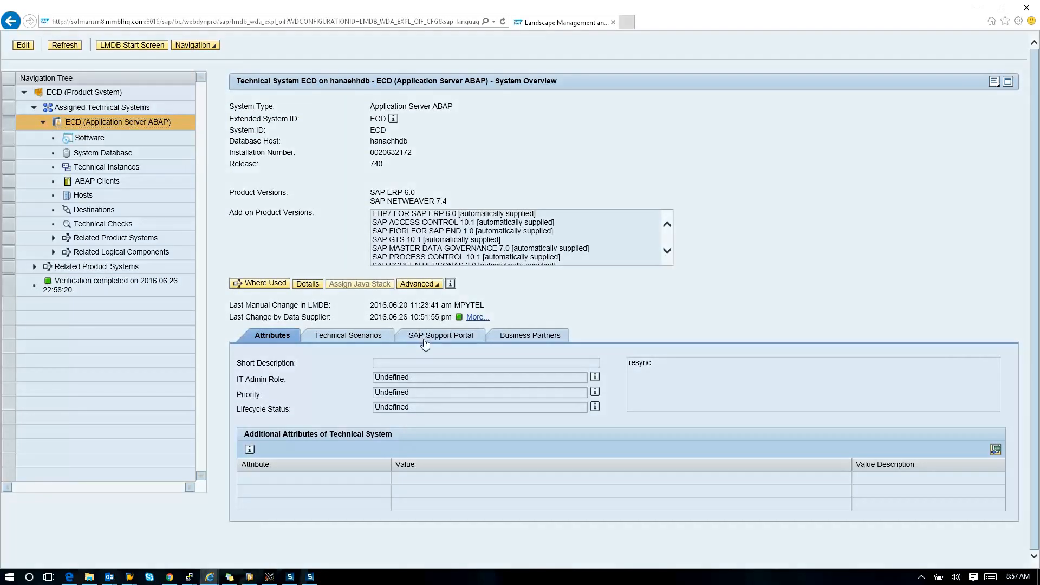
click(440, 334)
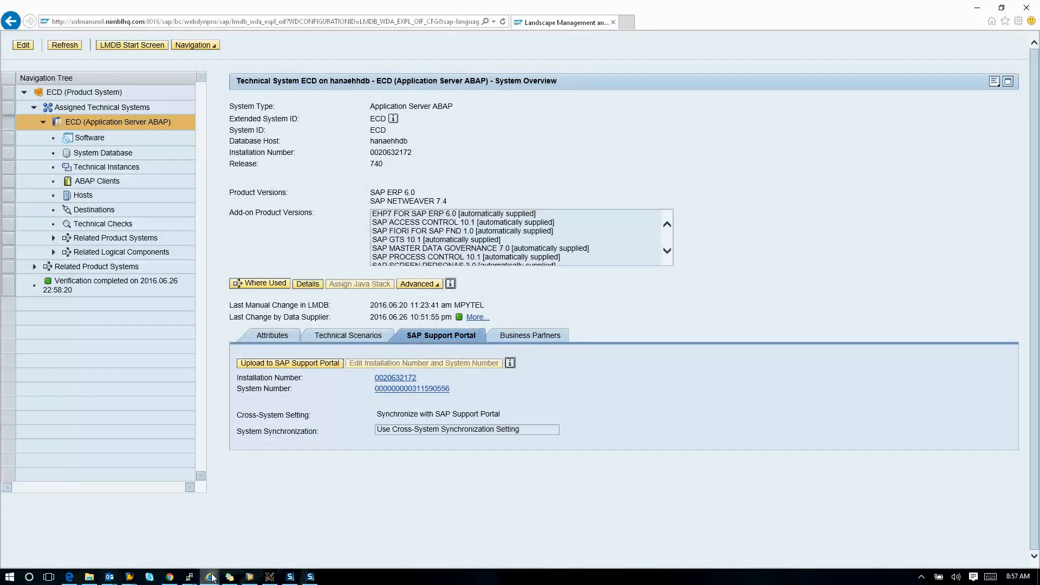
mouse_move(209, 576)
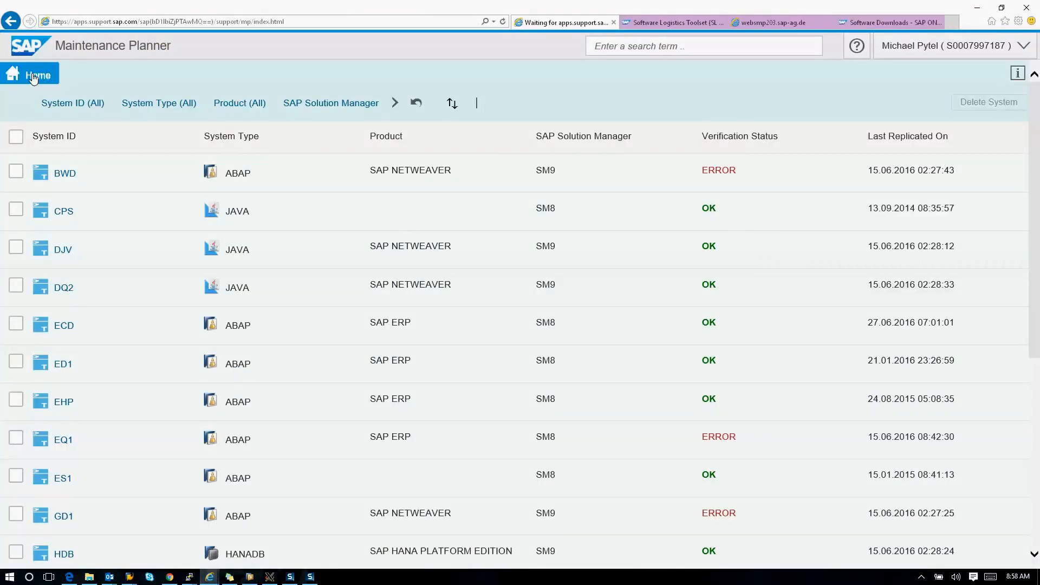
From Home, explore the systems list and open ECD's system cycle page.
click(38, 75)
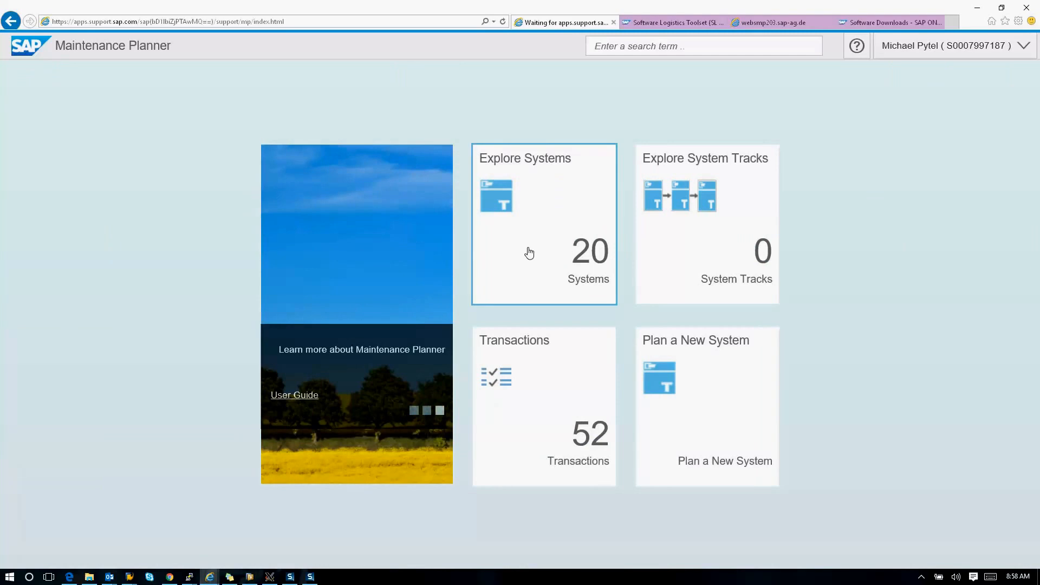
click(542, 223)
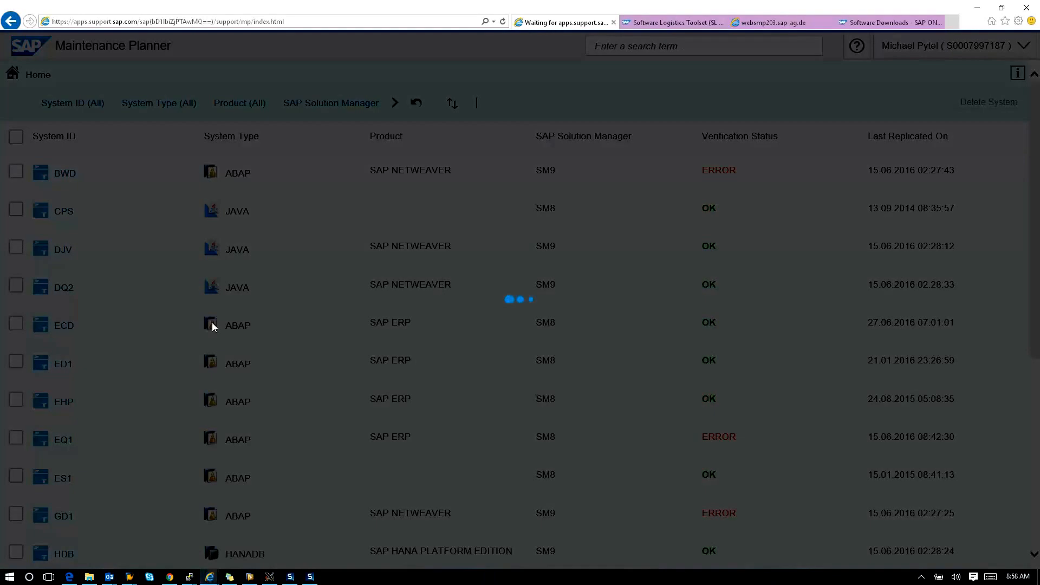
click(64, 324)
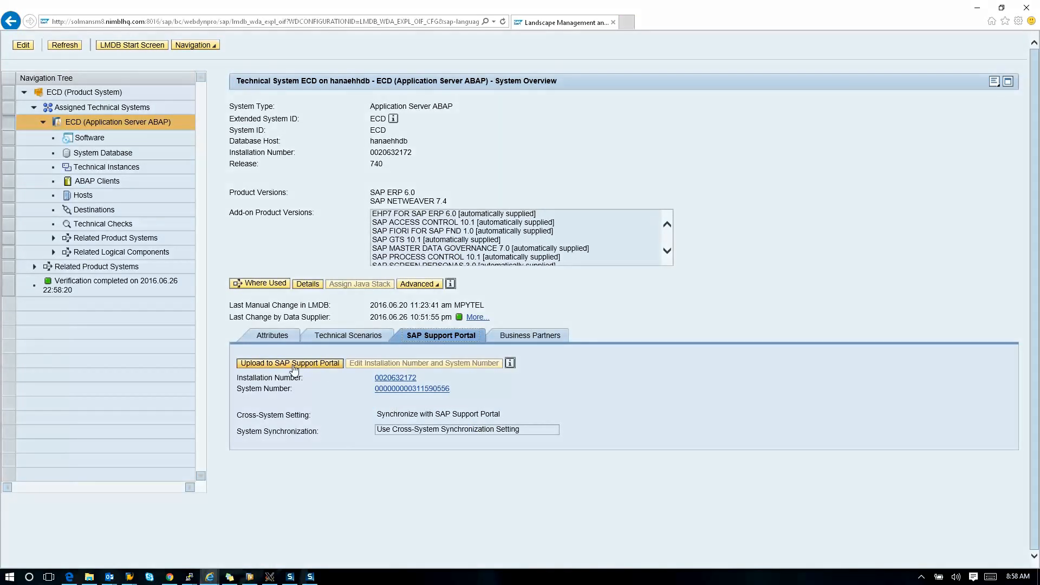
click(290, 363)
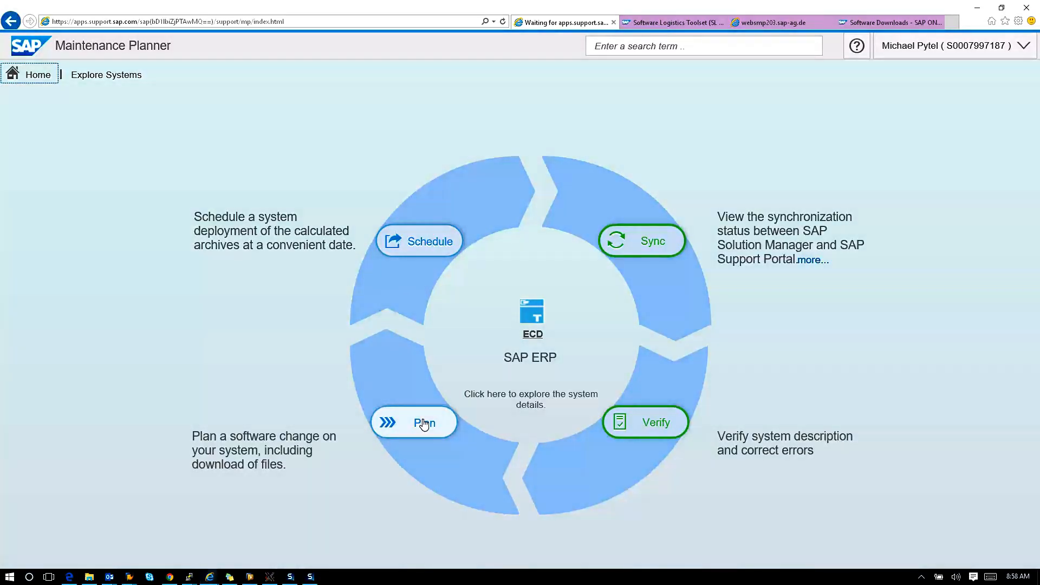
Start a change plan for ECD from the Plan option on the system wheel.
click(413, 422)
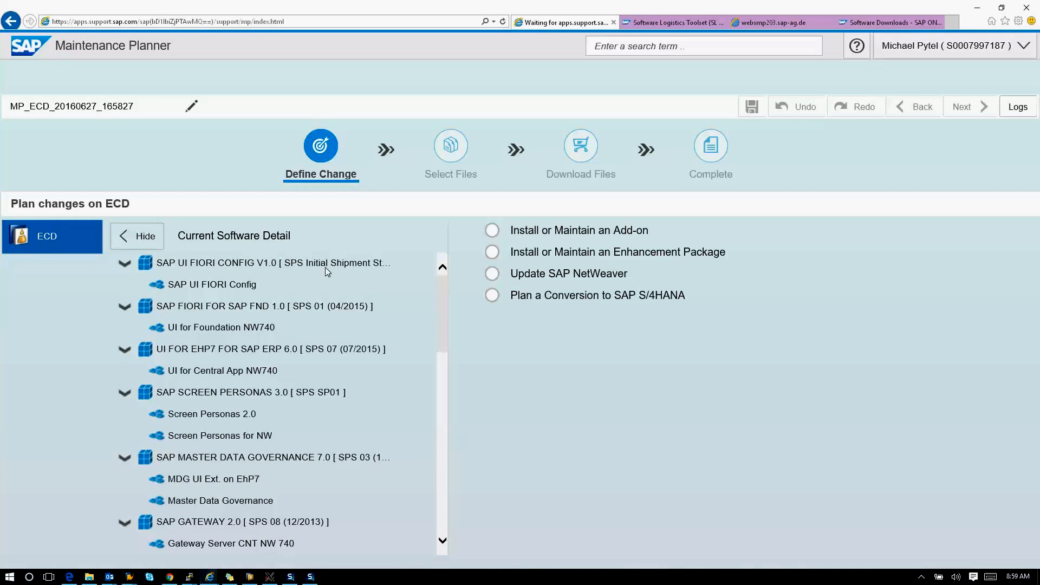
Scroll through ECD's Current Software Detail list of components.
scroll(down, 3)
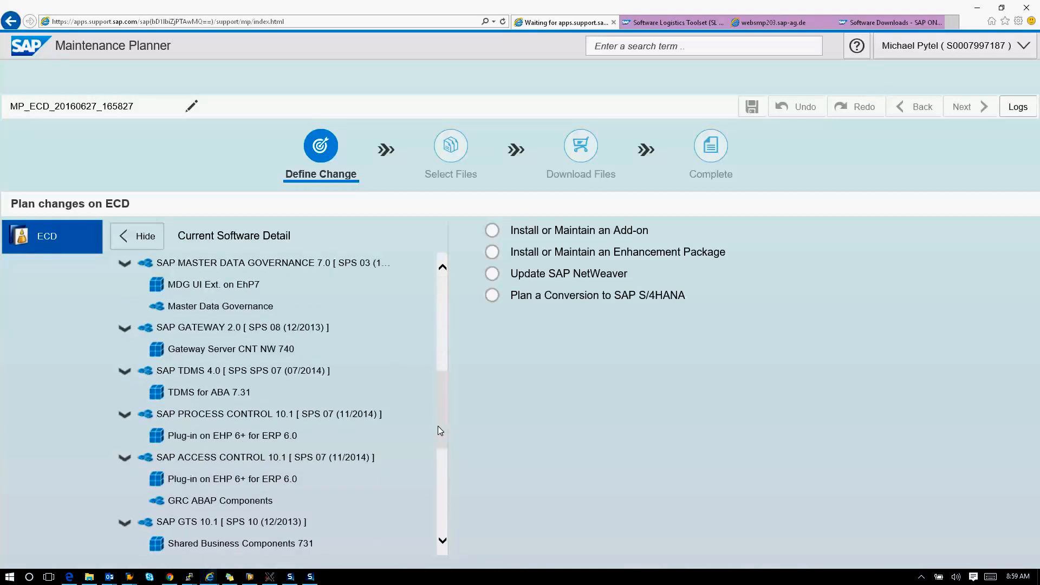
scroll(down, 3)
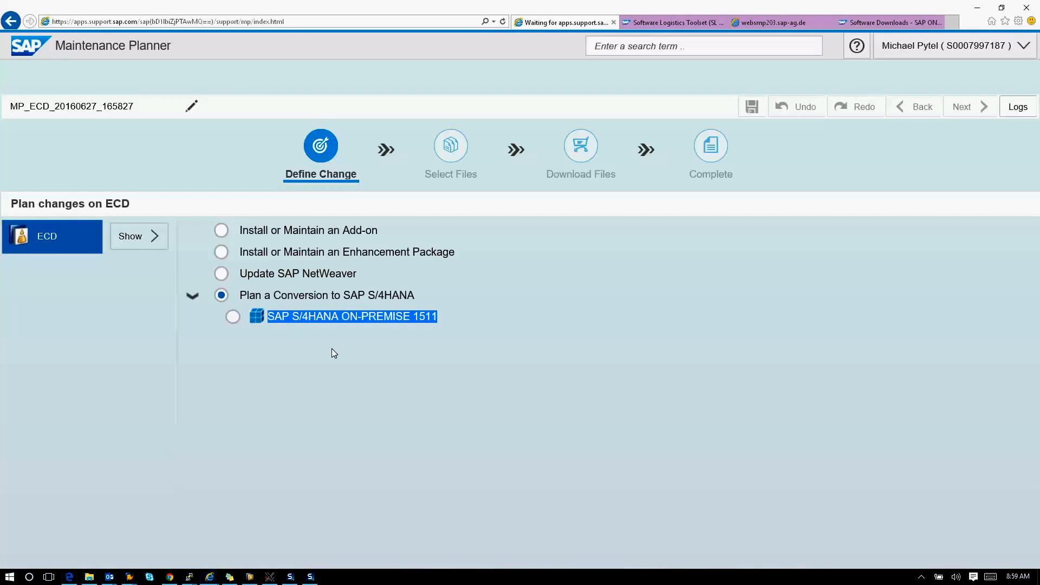
mouse_move(349, 353)
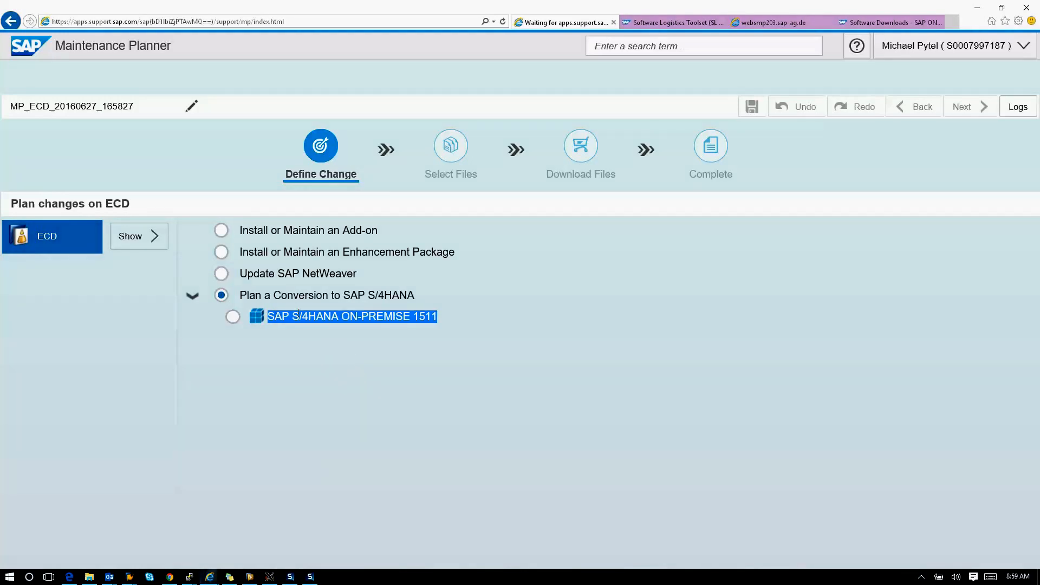
Confirm EHP8 FOR SAP ERP 6.0 at stack 02 (05/2016) FP into the ECD plan.
click(221, 252)
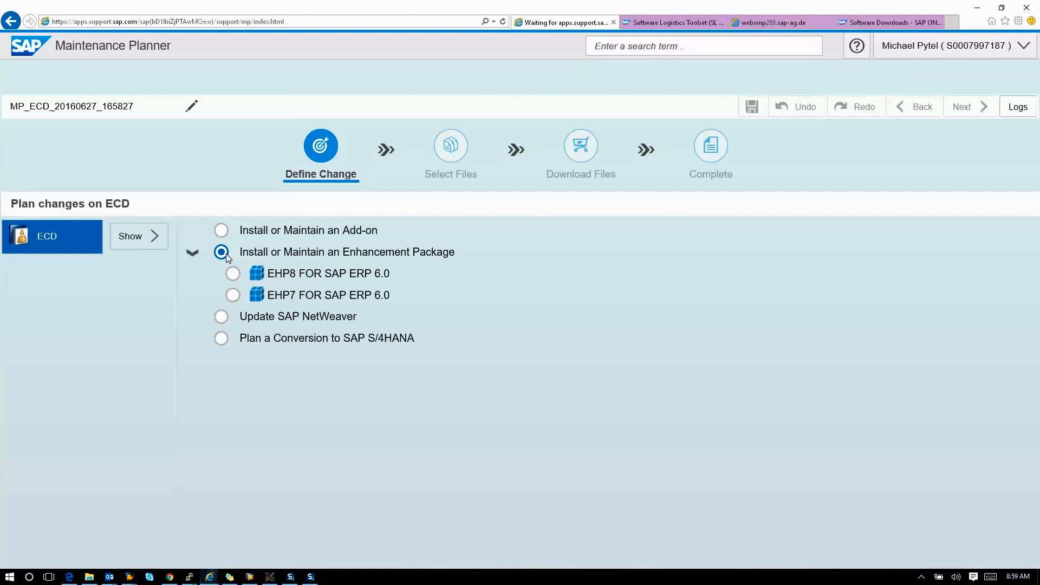
click(233, 273)
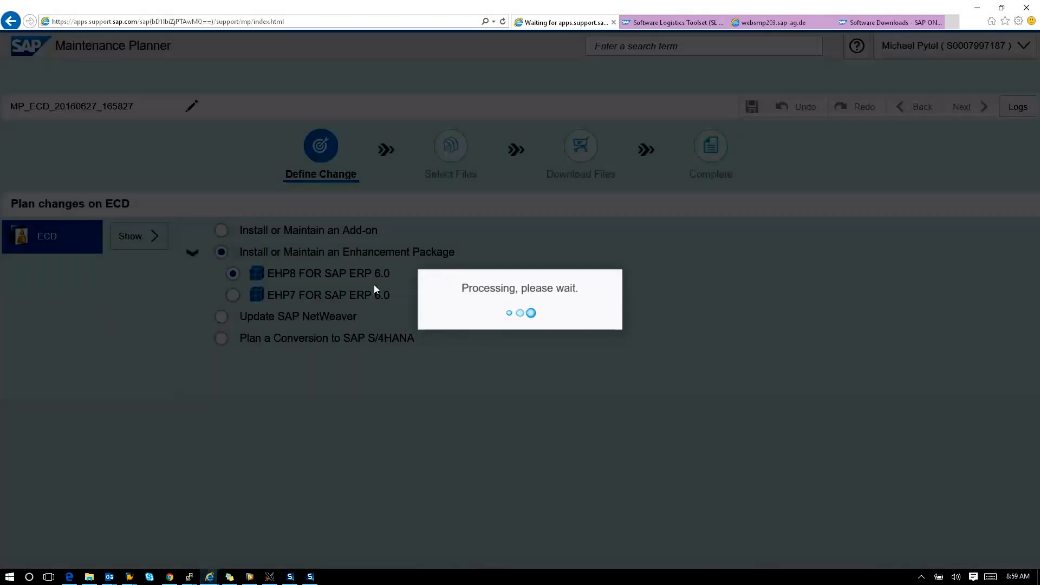
click(696, 274)
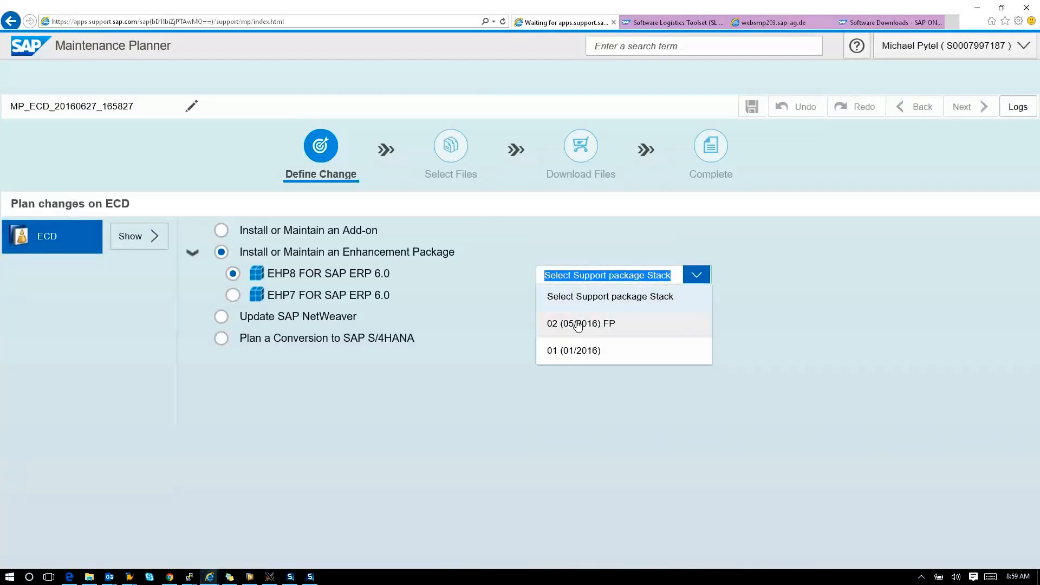
click(580, 323)
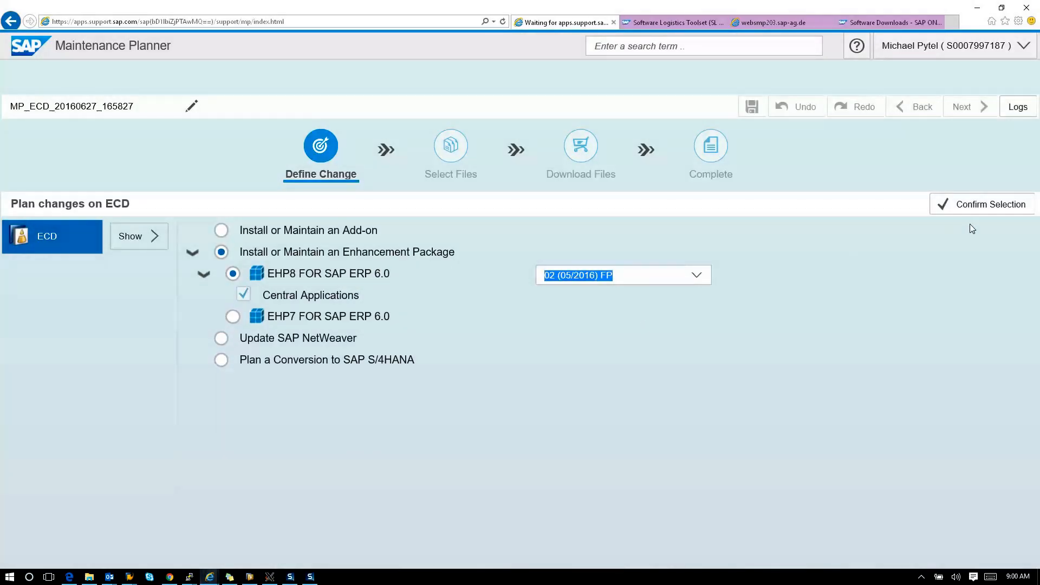
click(988, 203)
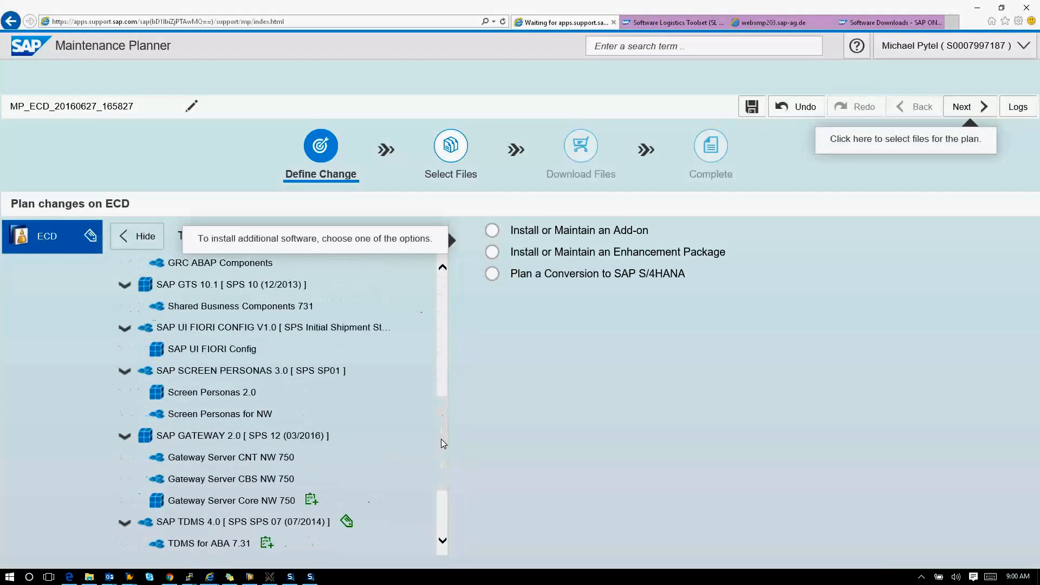
Review ECD's target software detail including the SAP TDMS 4.0 level, then choose Install or Maintain an Add-on.
scroll(down, 3)
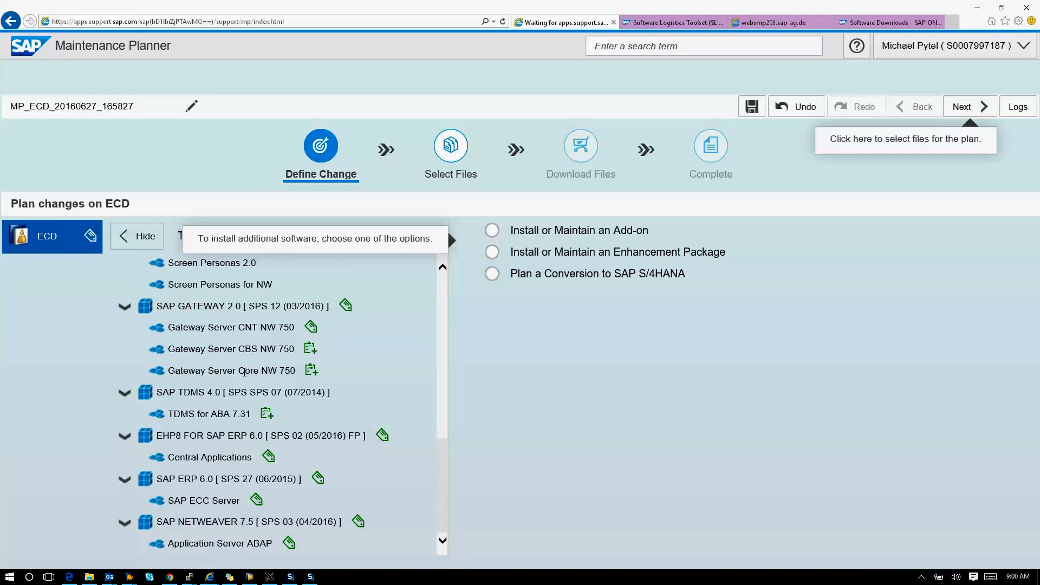
mouse_move(256, 416)
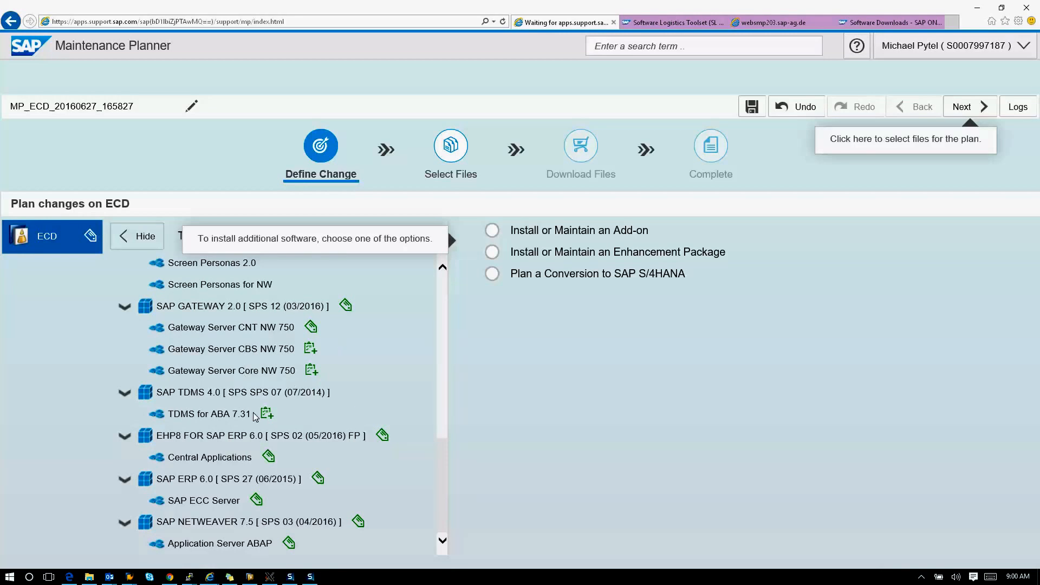
double_click(283, 392)
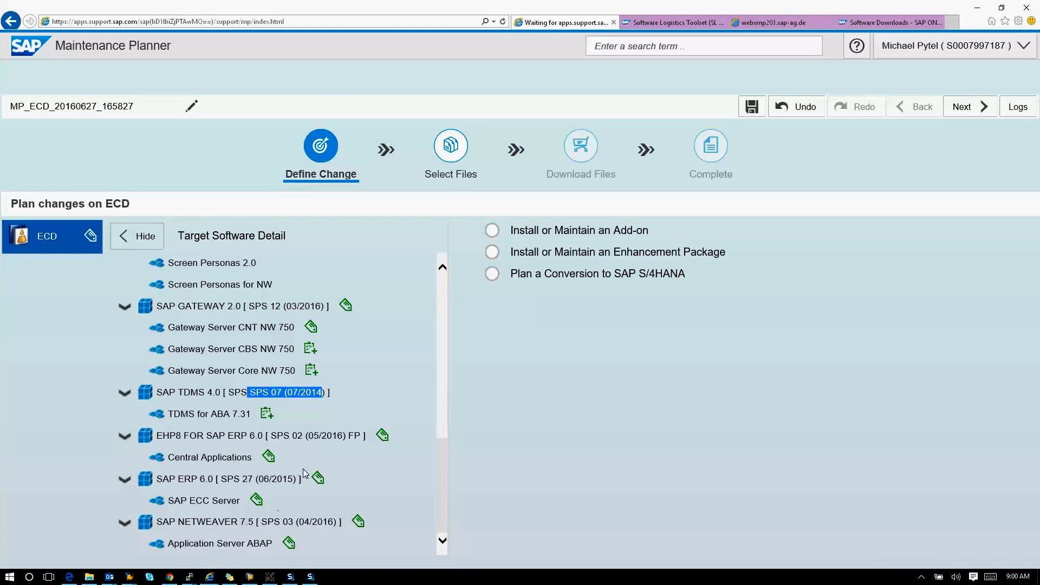
scroll(down, 3)
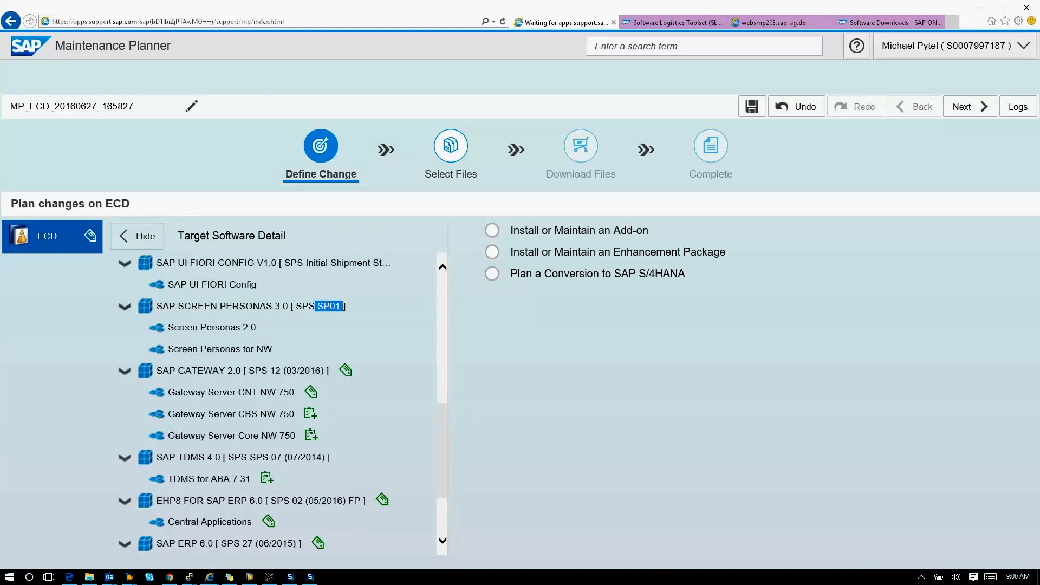
click(492, 230)
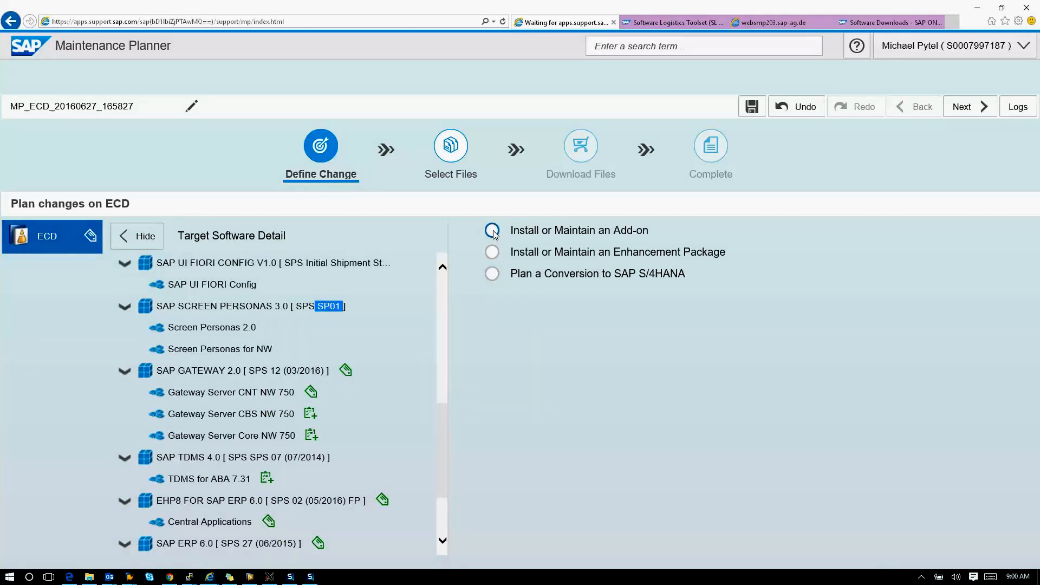
click(492, 230)
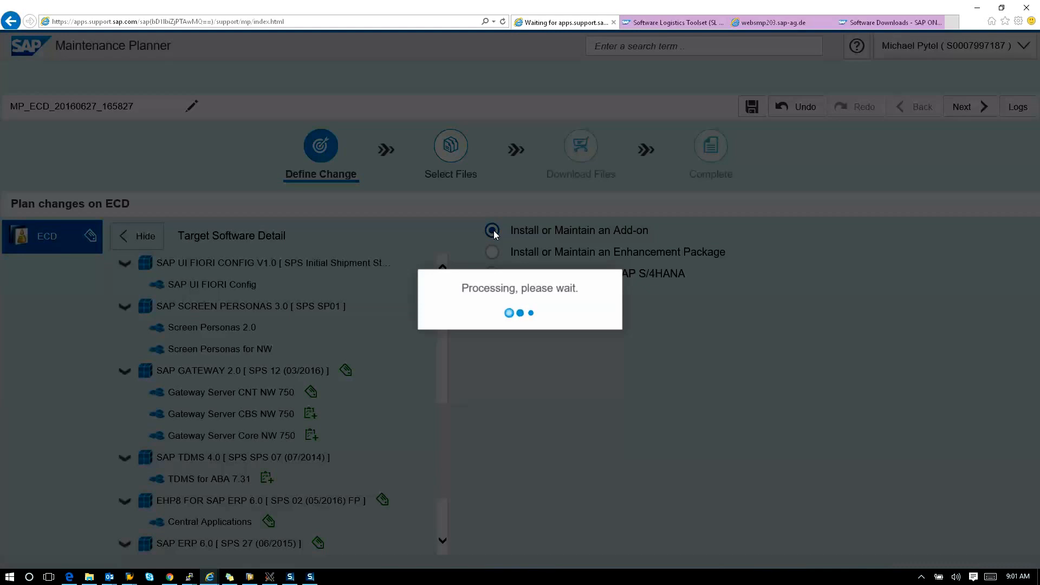
Pick SAP S/4HANA FINANCE 1605 at stack 03 (05/2016) with Central Applications (FIN), then start another add-on.
click(492, 230)
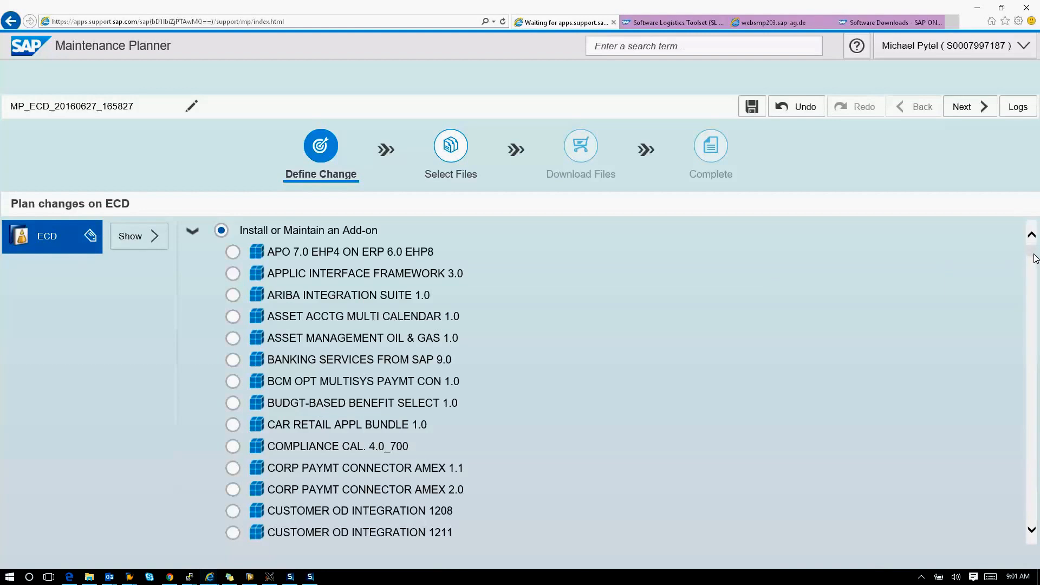
scroll(down, 3)
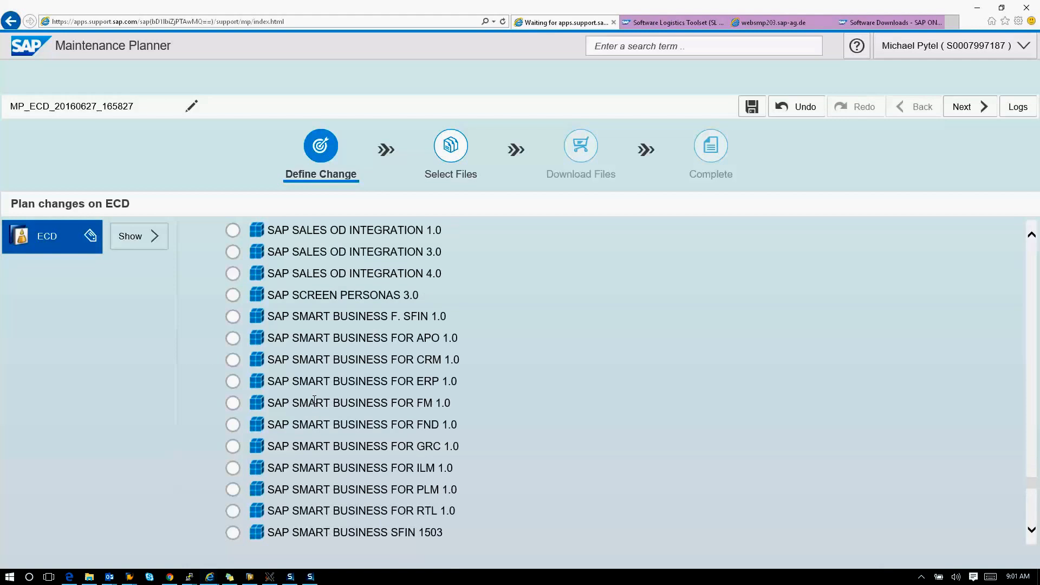
scroll(up, 3)
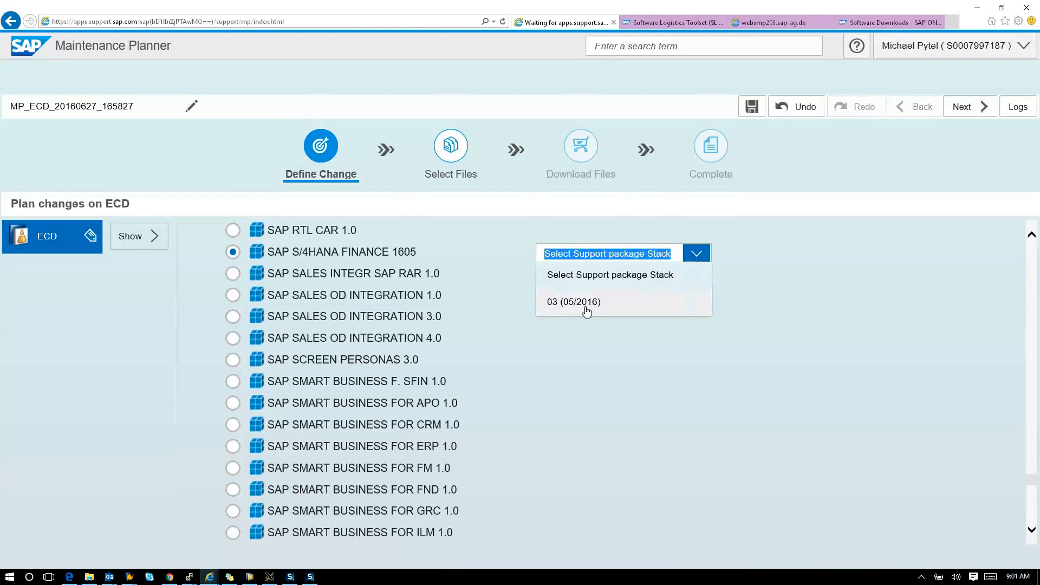
click(573, 303)
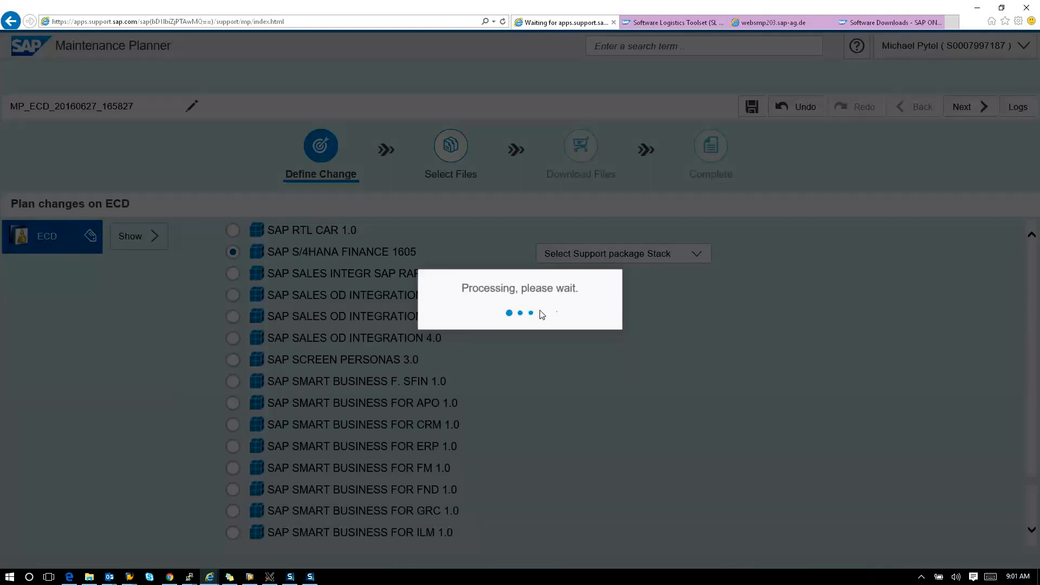
click(621, 252)
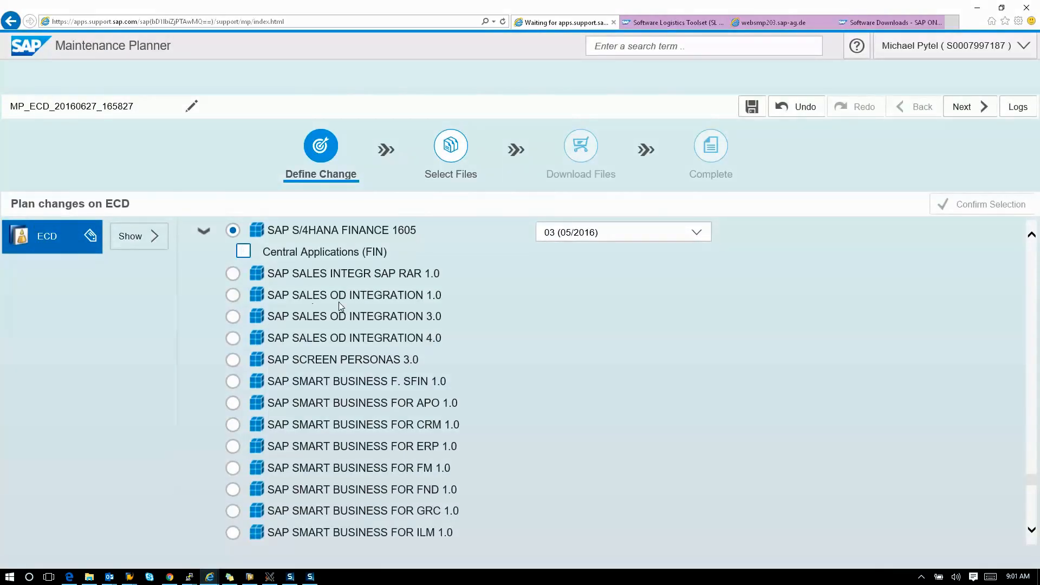
click(242, 250)
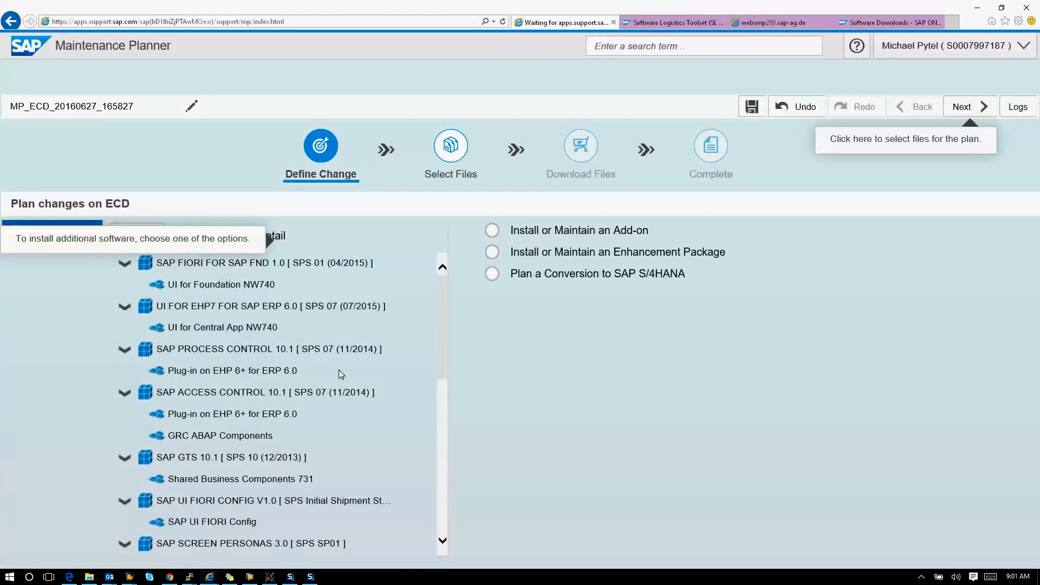
click(492, 230)
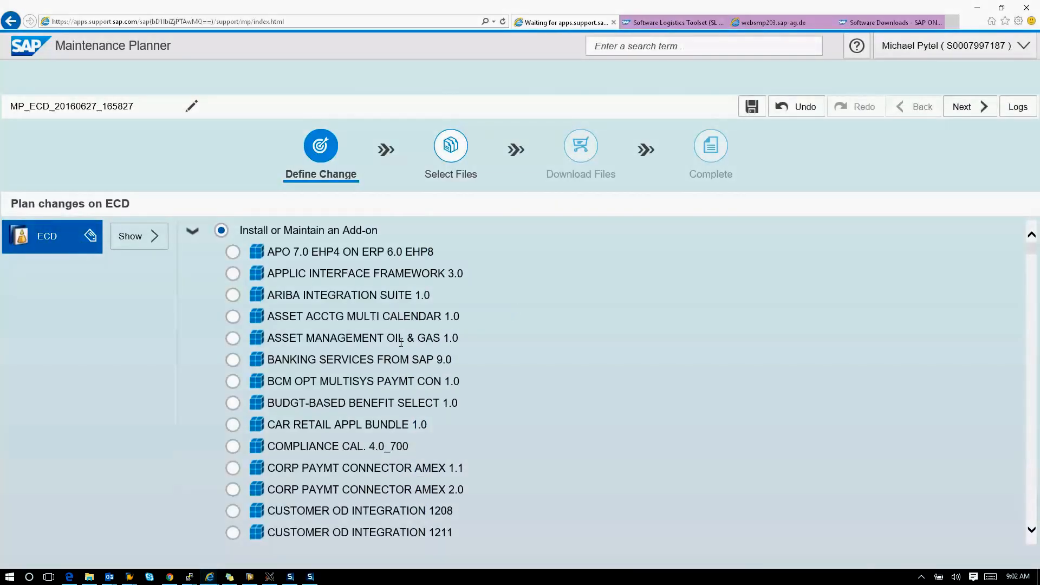
Pick SAP TDMS 4.0 at stack SPS 10 (12/2015) and include its TDMS for ABA 7.31 component.
scroll(down, 3)
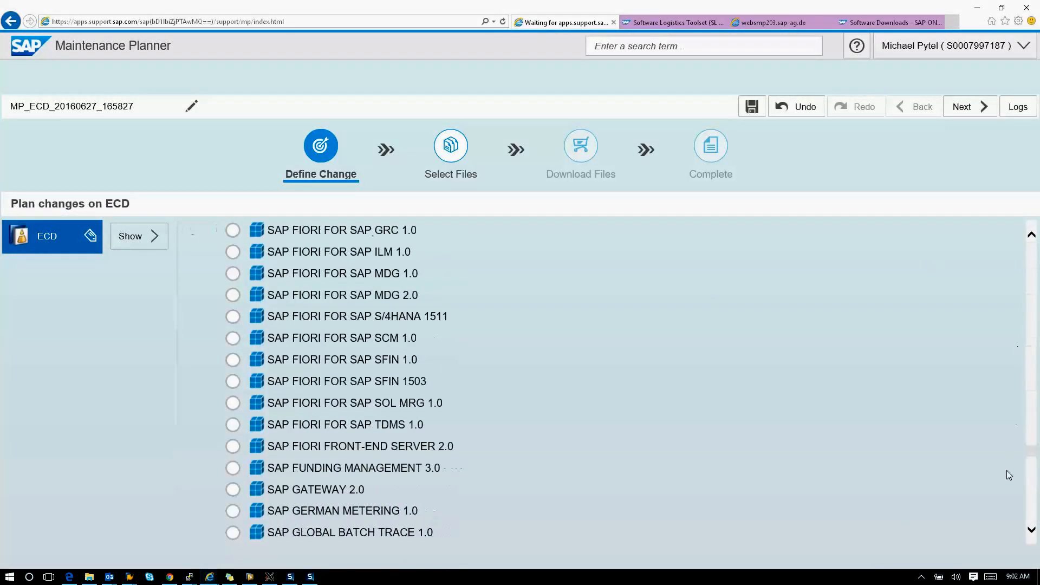
scroll(down, 3)
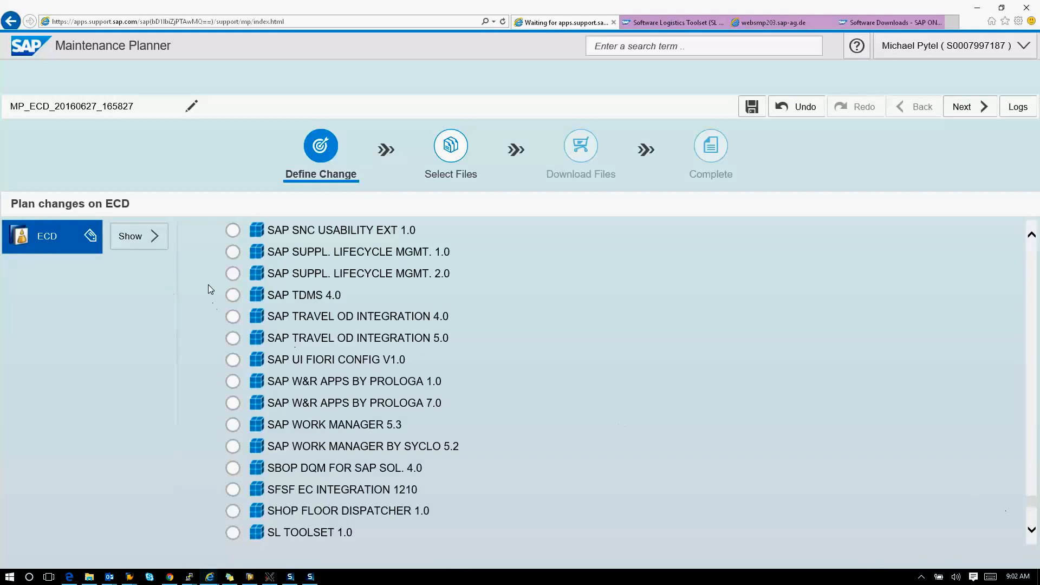
click(233, 295)
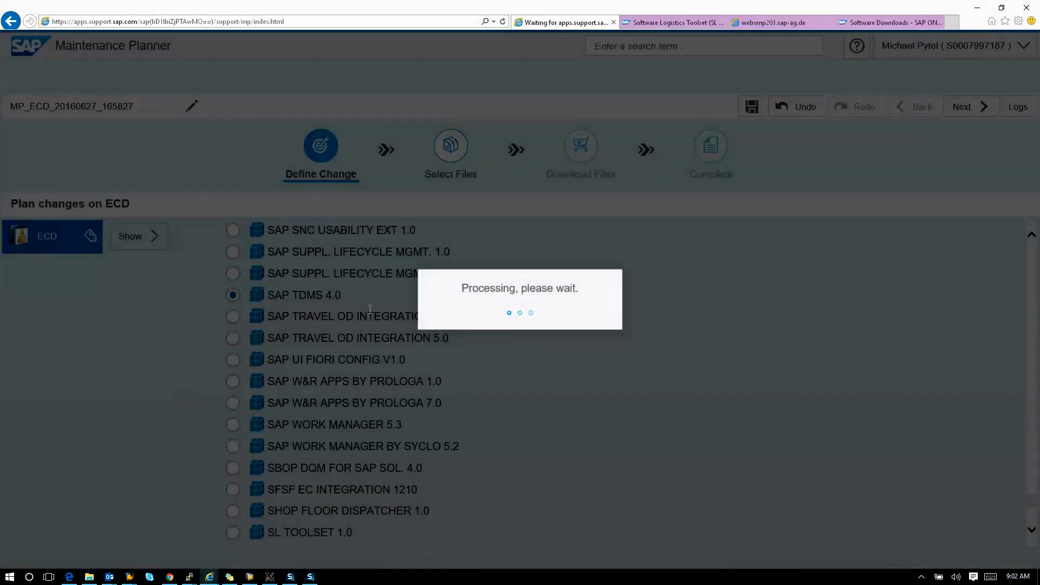
click(696, 297)
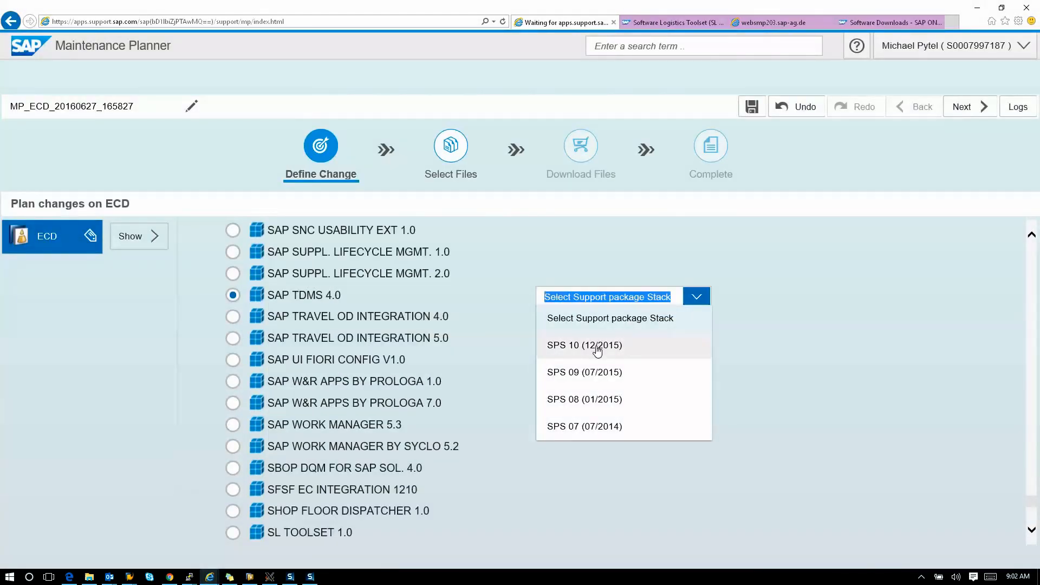
click(583, 345)
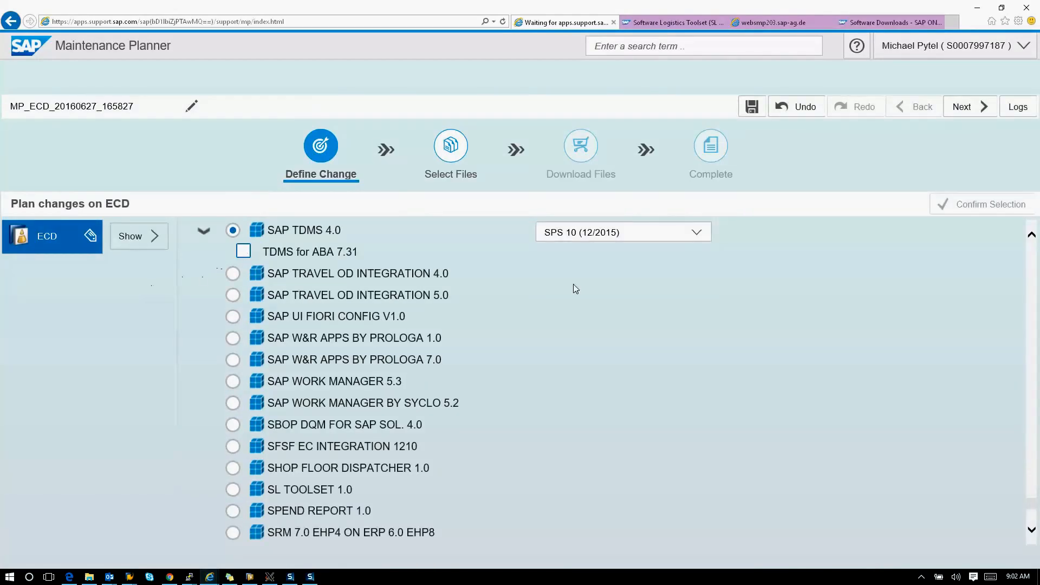
click(243, 250)
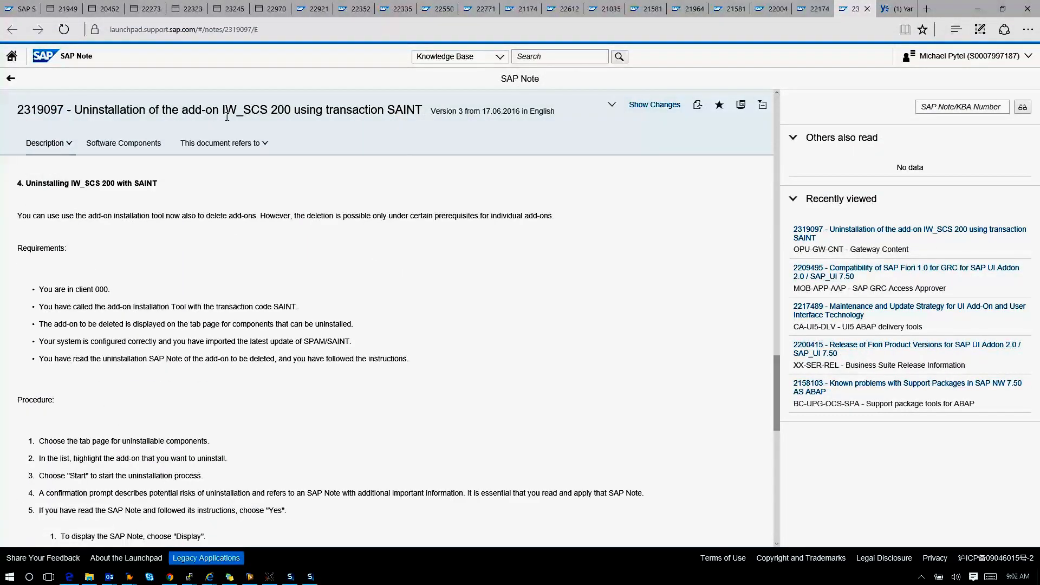
Read the reason and prerequisites of SAP Note 2319097 on uninstalling IW_SCS 200.
double_click(257, 109)
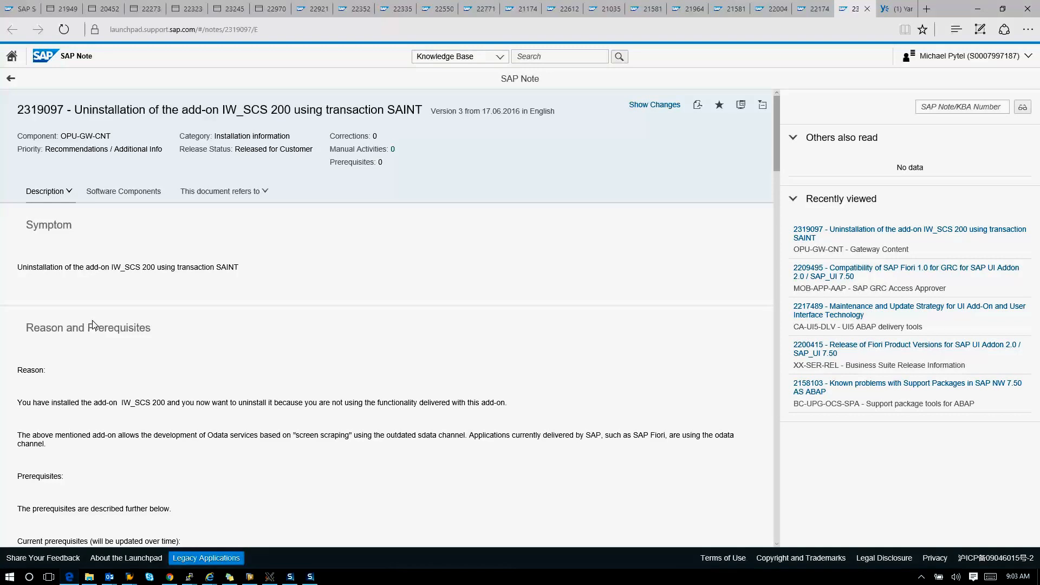
scroll(down, 3)
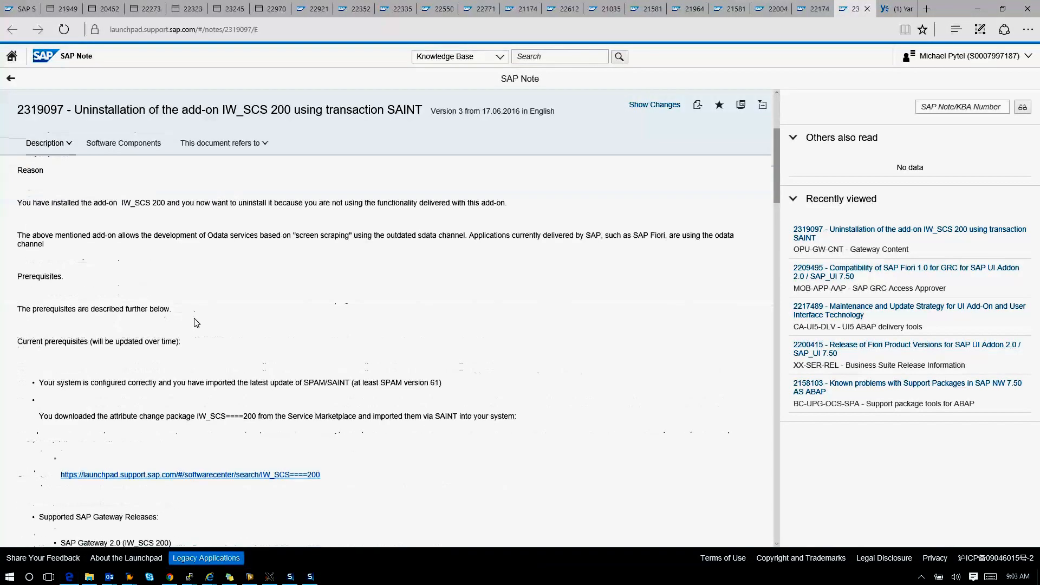
scroll(down, 3)
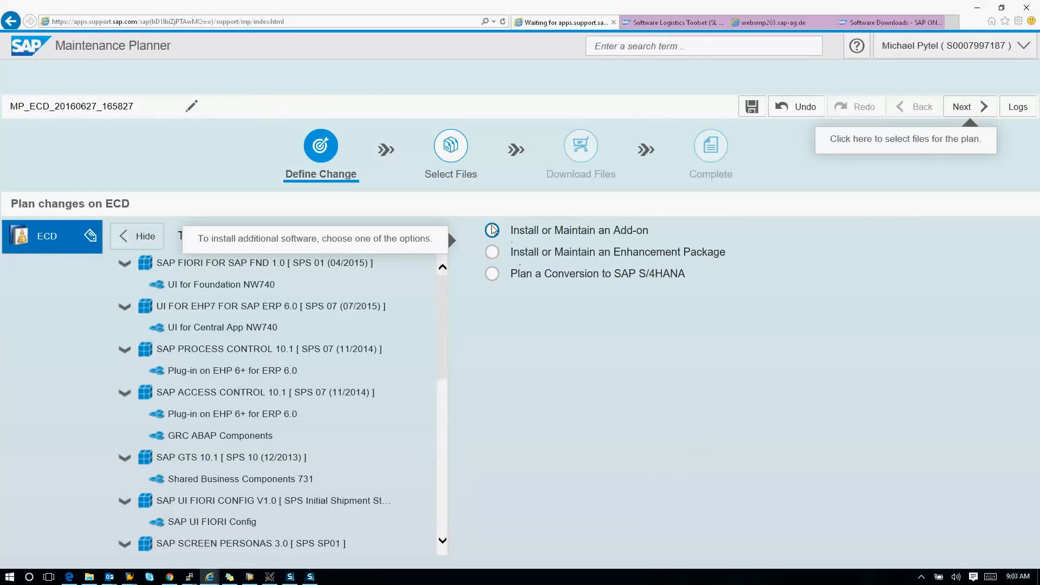
Pick SAP SCREEN PERSONAS 3.0 at SP03 and include Screen Personas 2.0 and Screen Personas for NW.
click(491, 230)
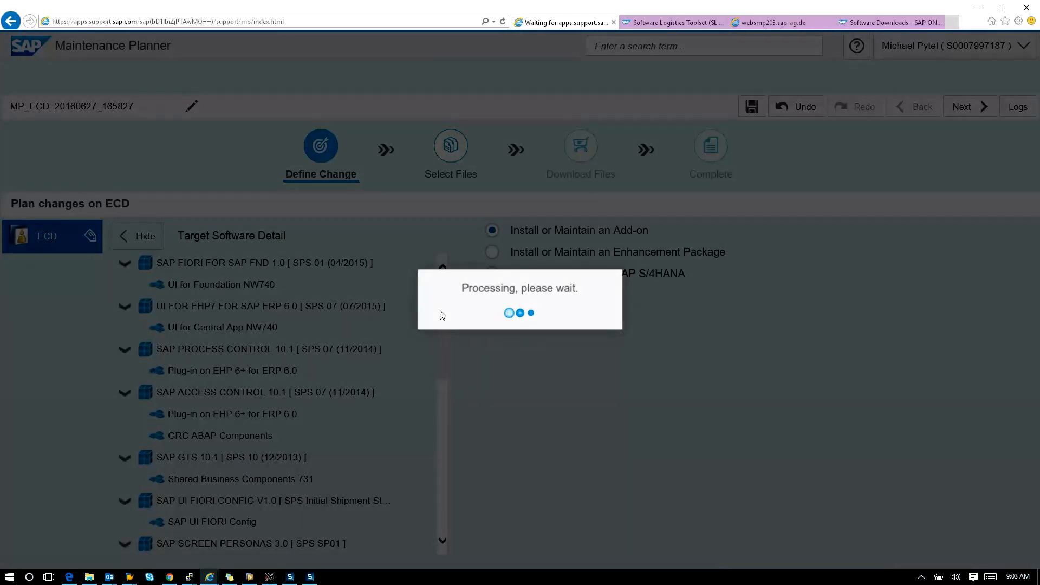
click(492, 229)
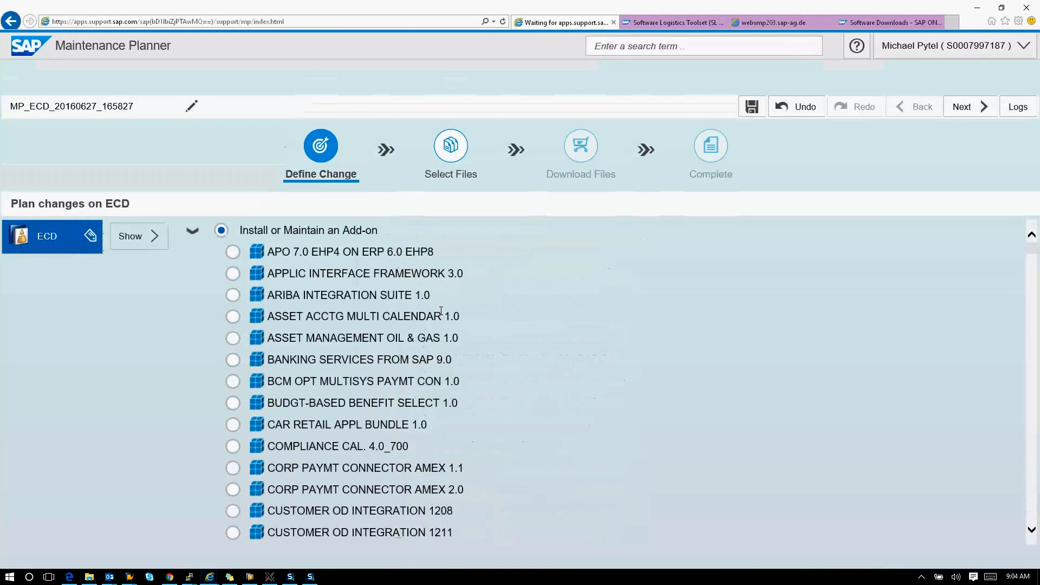
scroll(down, 3)
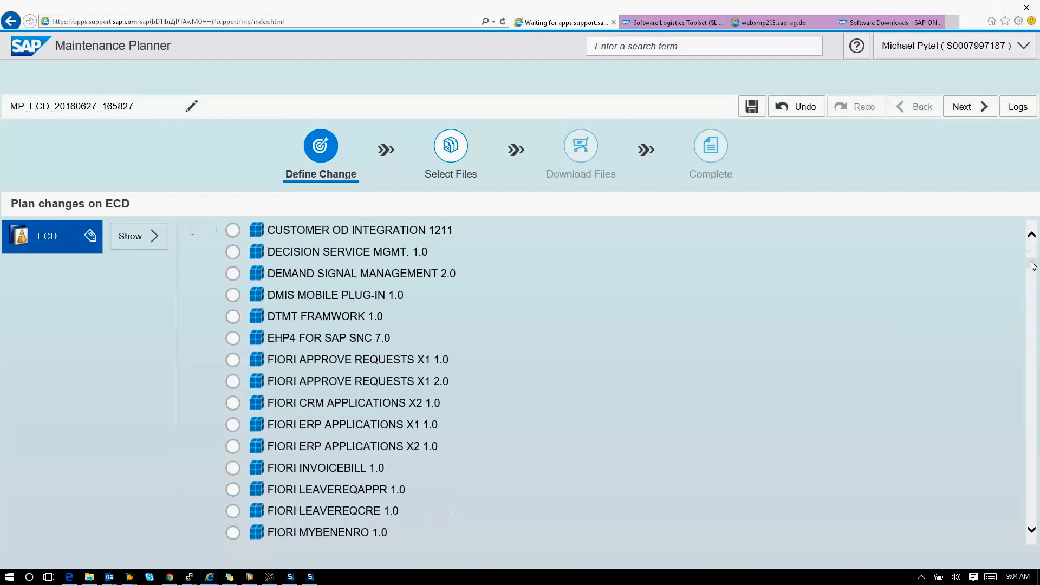
scroll(down, 3)
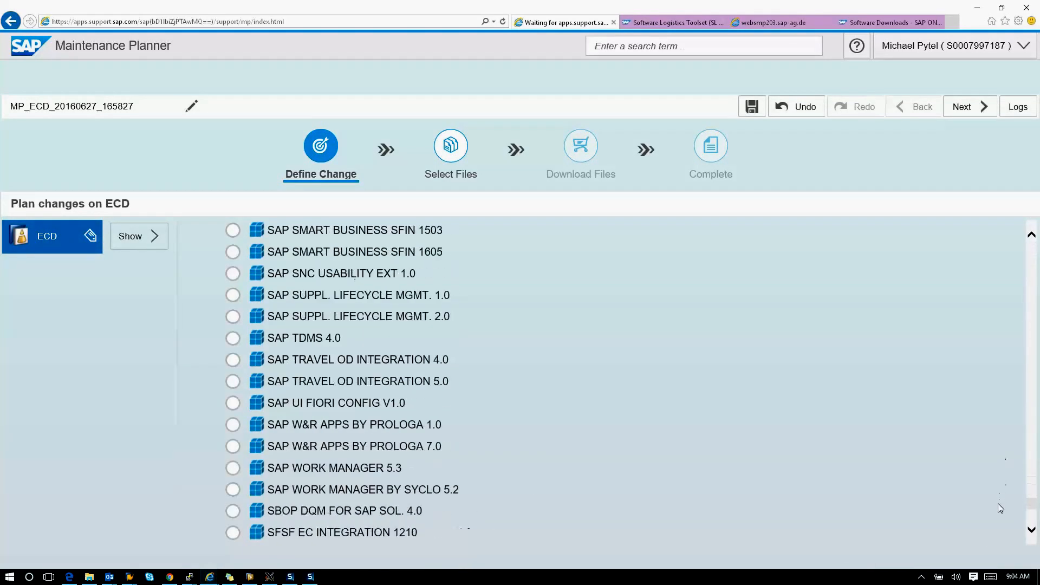
scroll(down, 3)
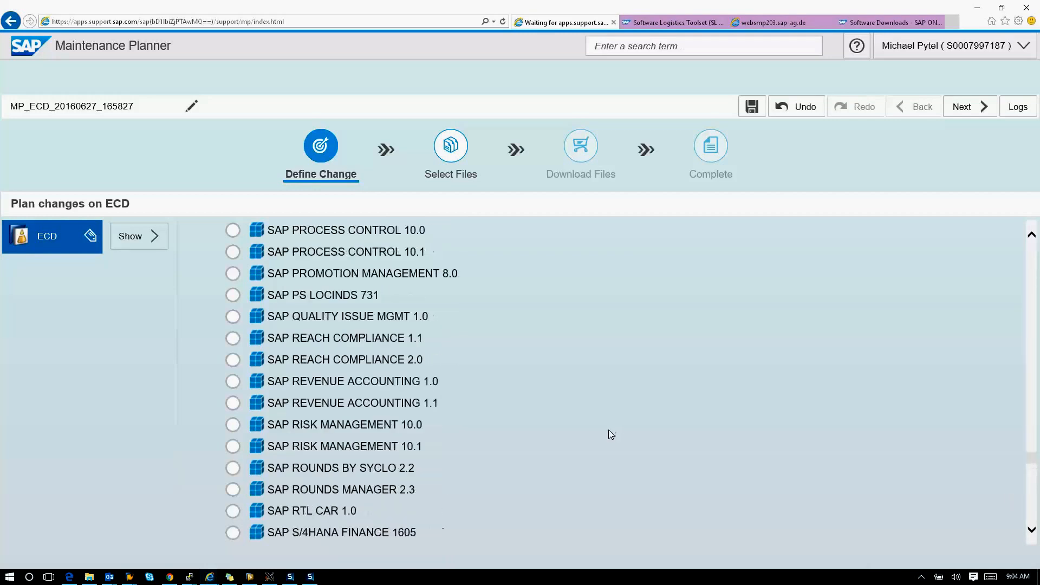
scroll(down, 3)
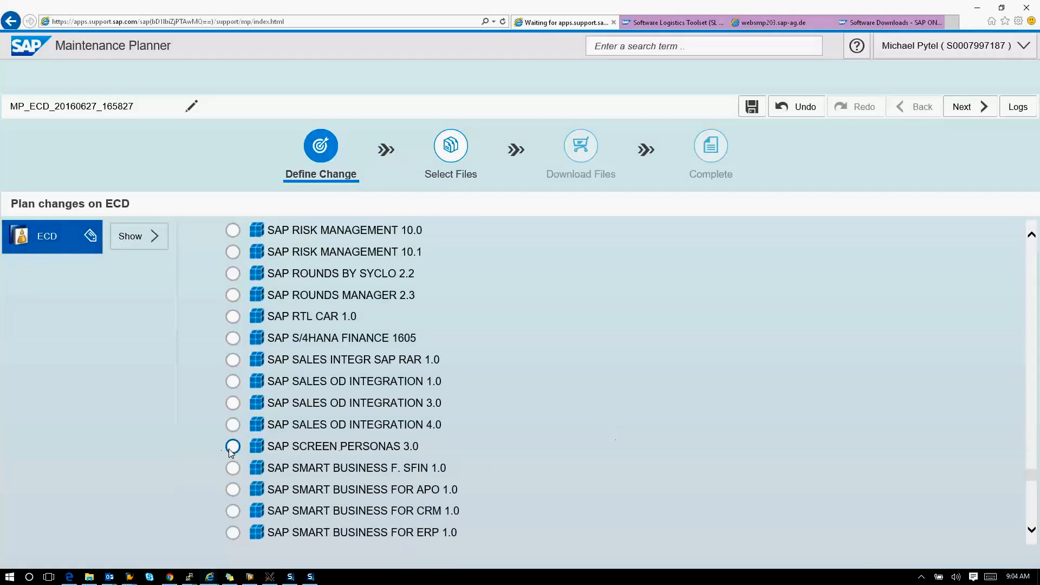
click(233, 445)
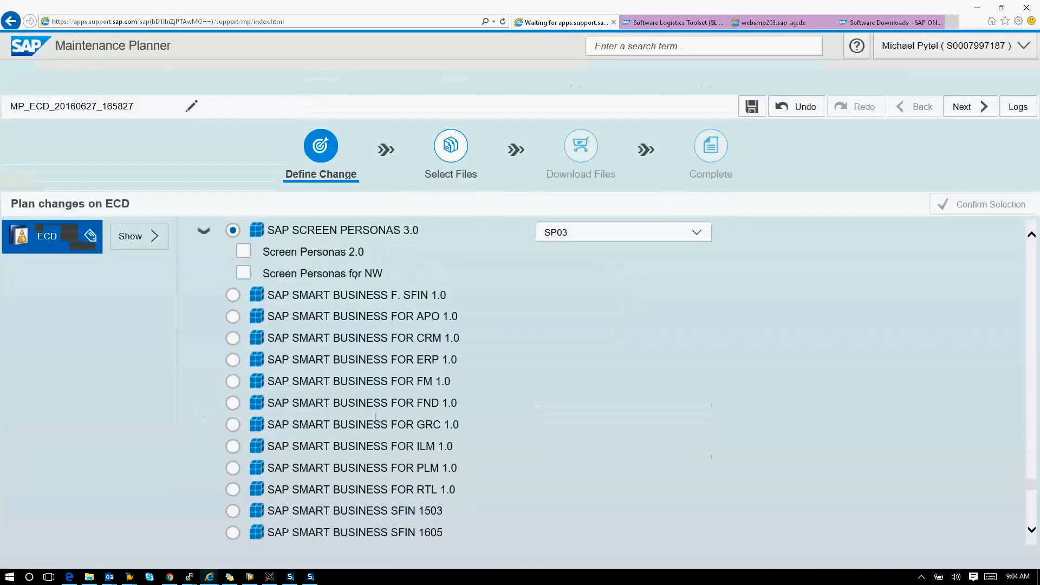
click(243, 251)
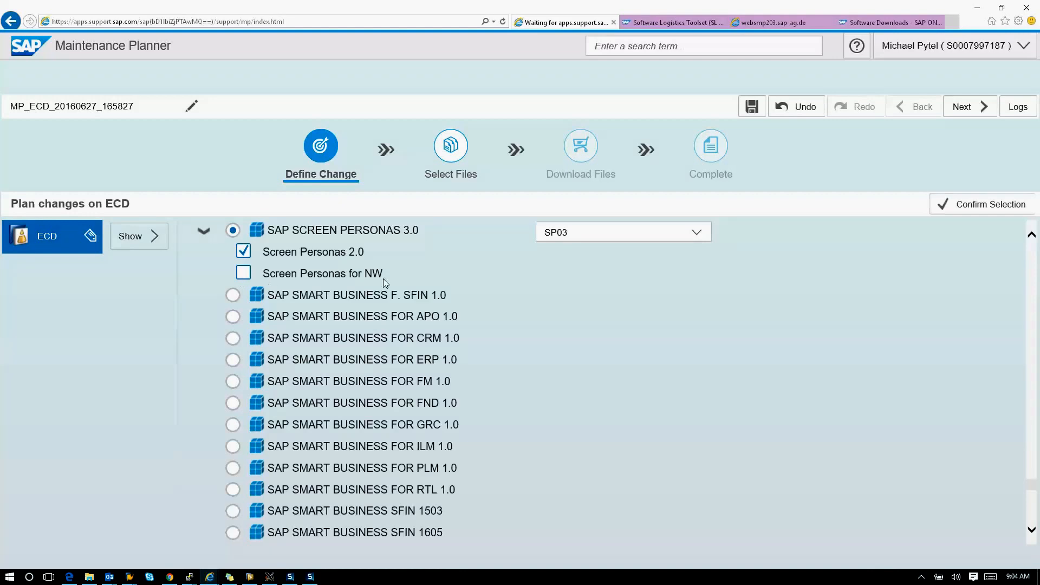
click(242, 273)
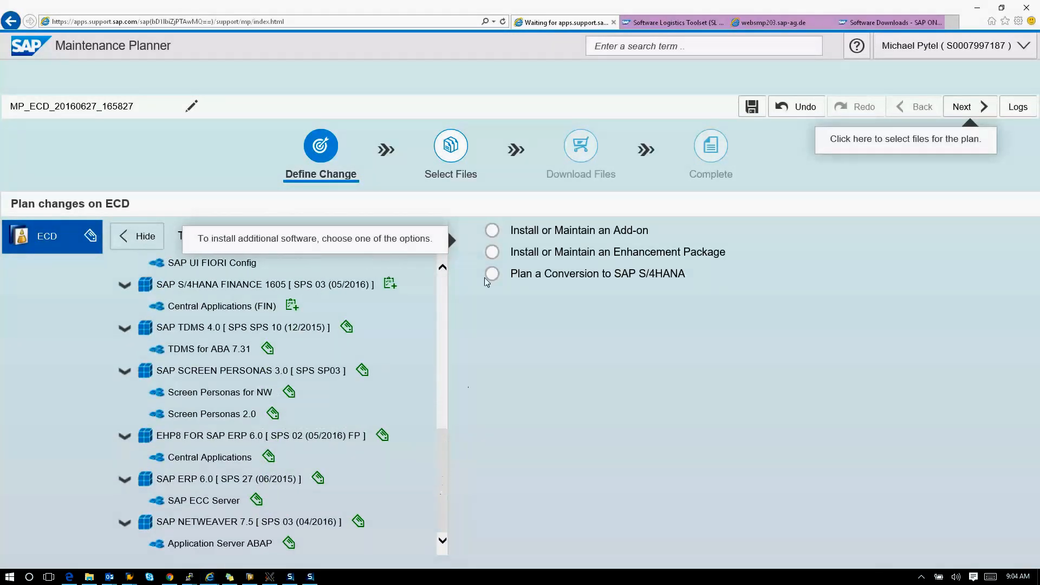
Pick SAP FIORI FRONT-END SERVER 2.0 at 03 (05/2016) with front-end server NW7.50 and confirm it.
click(492, 230)
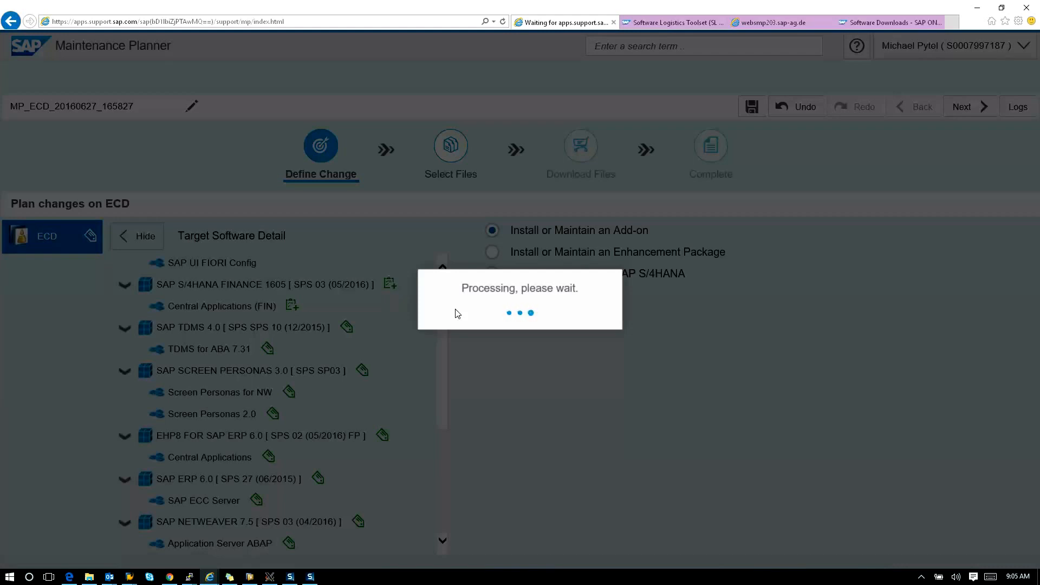
mouse_move(368, 239)
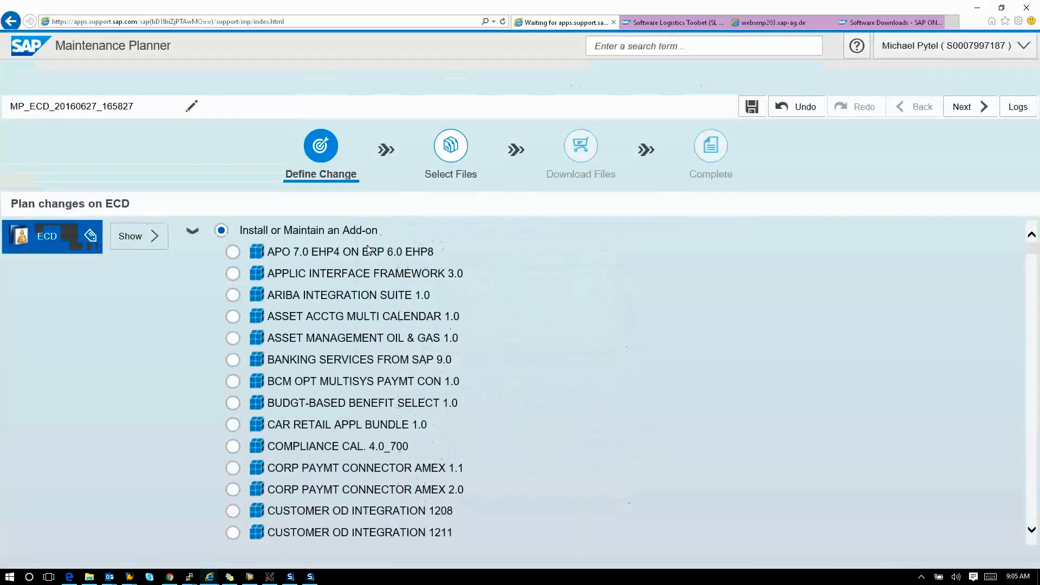
scroll(down, 3)
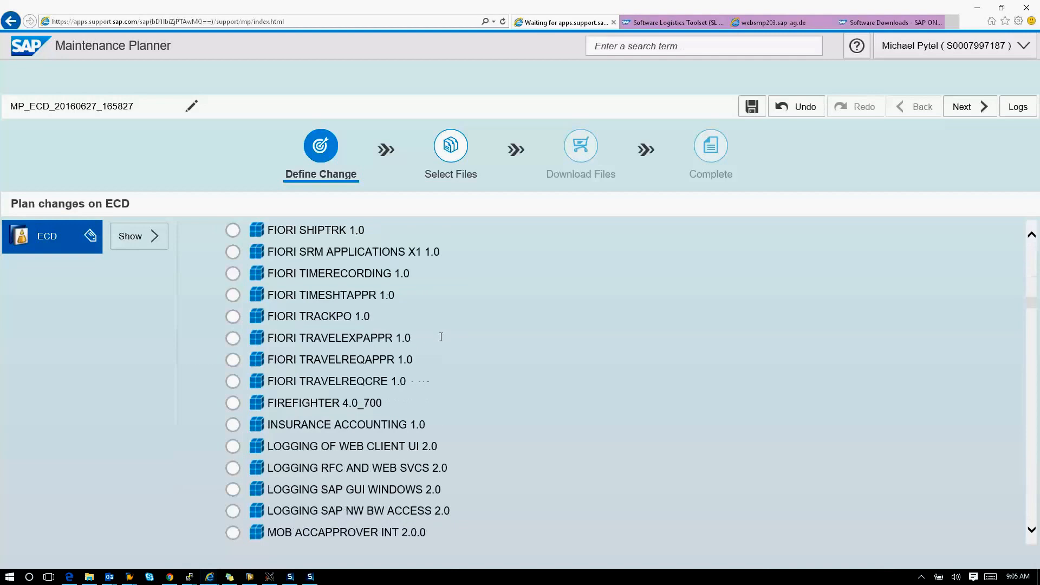
scroll(down, 3)
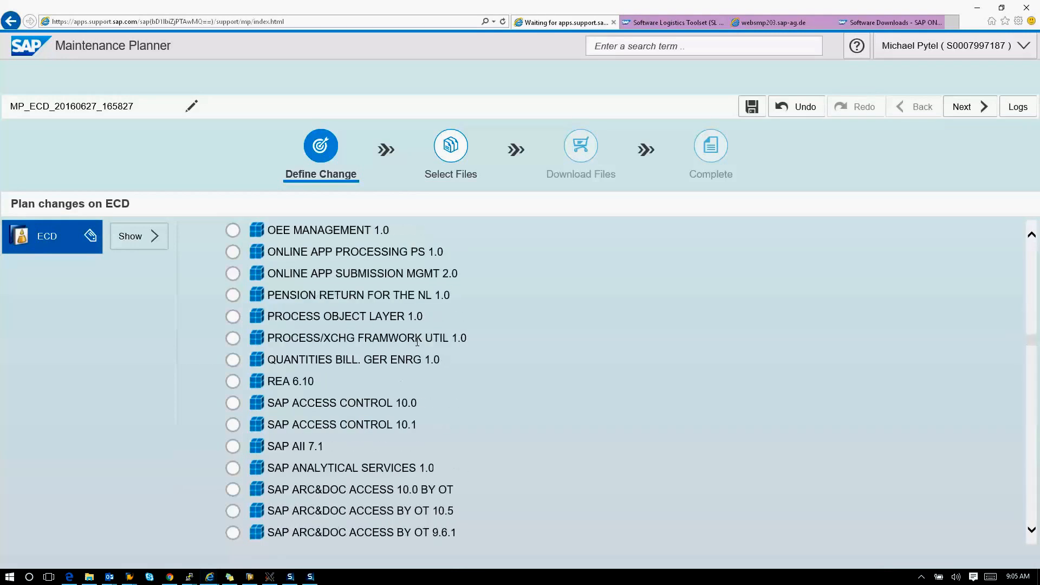
scroll(down, 3)
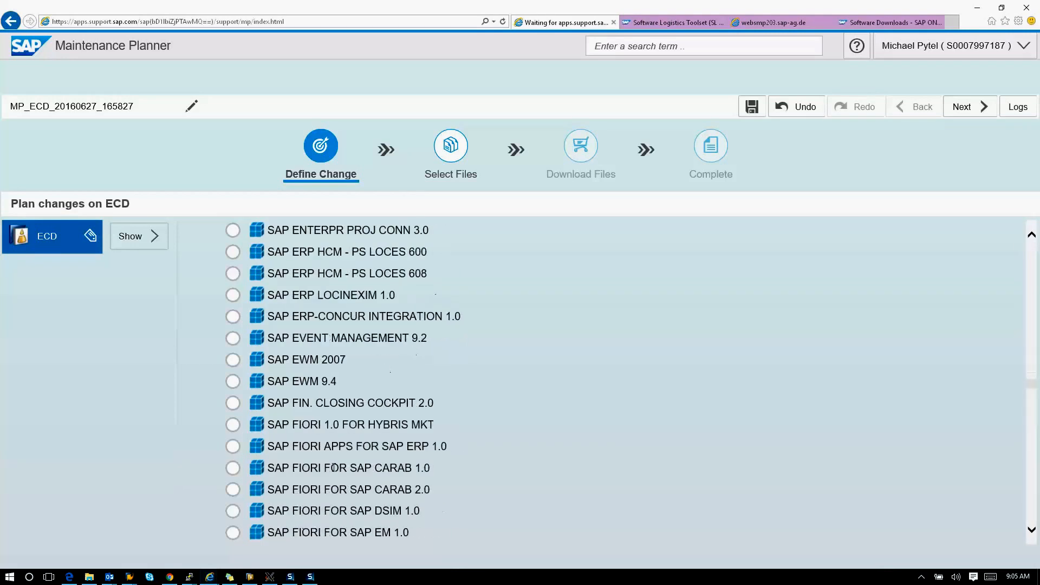
scroll(down, 3)
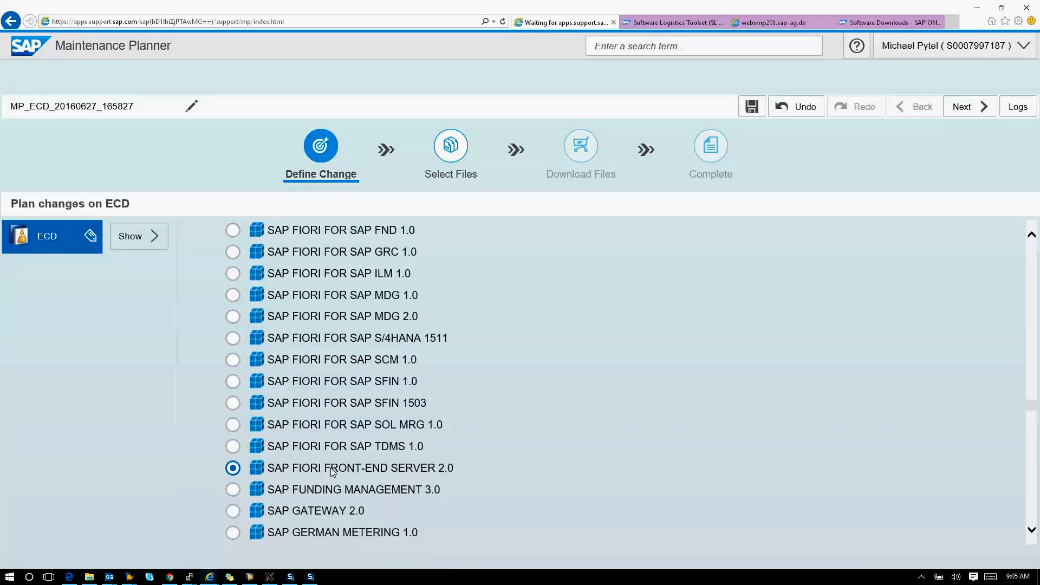
click(233, 468)
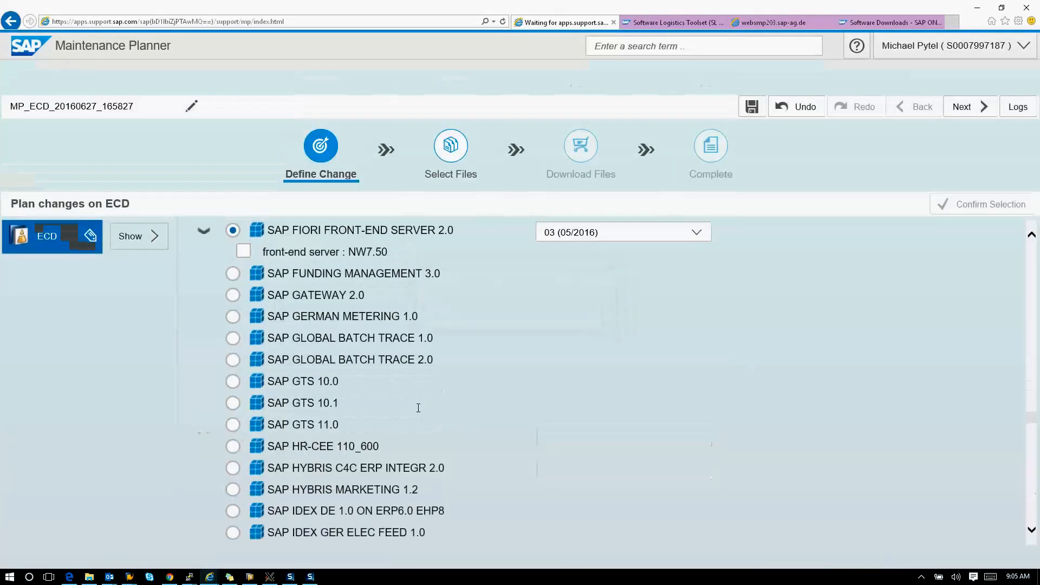
click(242, 251)
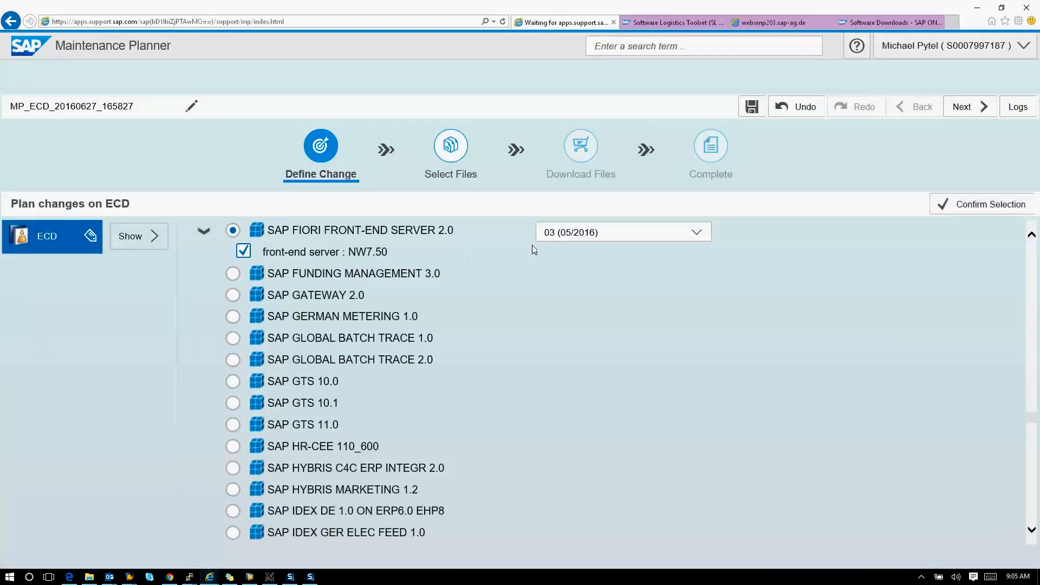
click(991, 203)
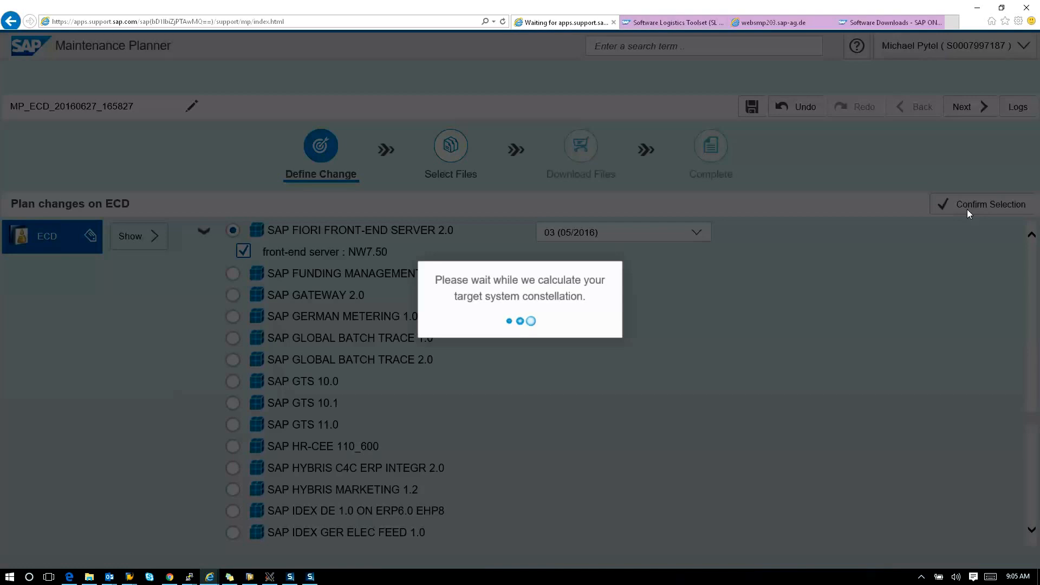
mouse_move(550, 335)
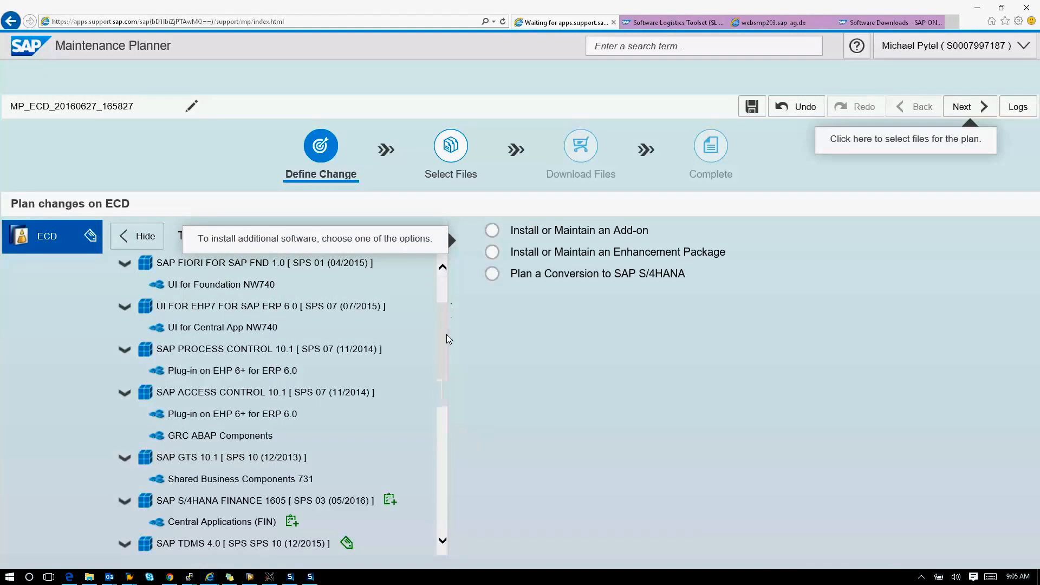
Check the target software now lists SAP Fiori Front-End Server 2.0 SPS 03, then choose Install or Maintain an Add-on.
scroll(down, 3)
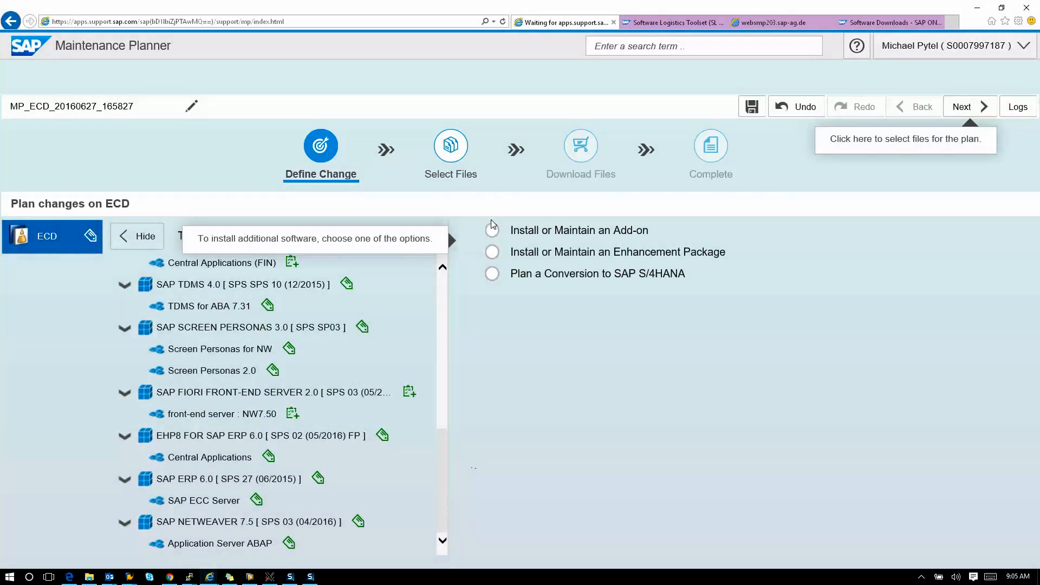
click(492, 230)
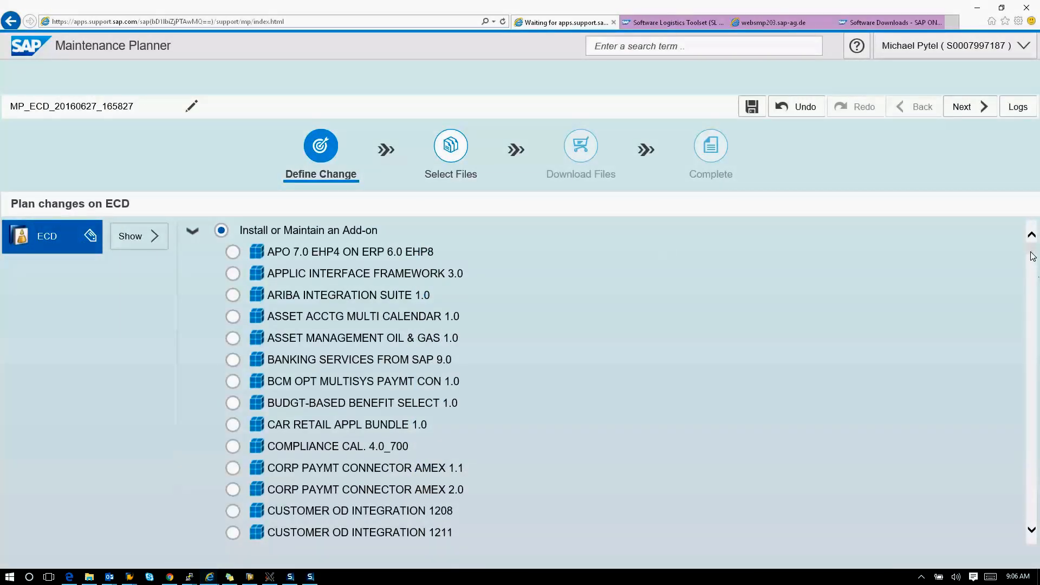
Select SAP FIORI FOR SAP SFIN 1605 and note its dependency on SAP ANALYTICAL SERVICES 1.0.
scroll(down, 3)
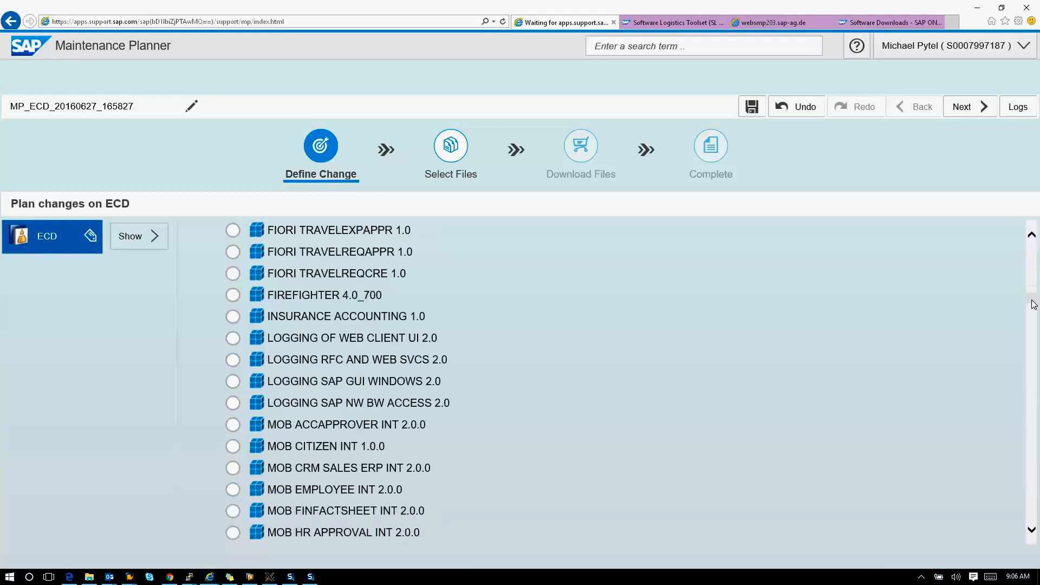
scroll(down, 3)
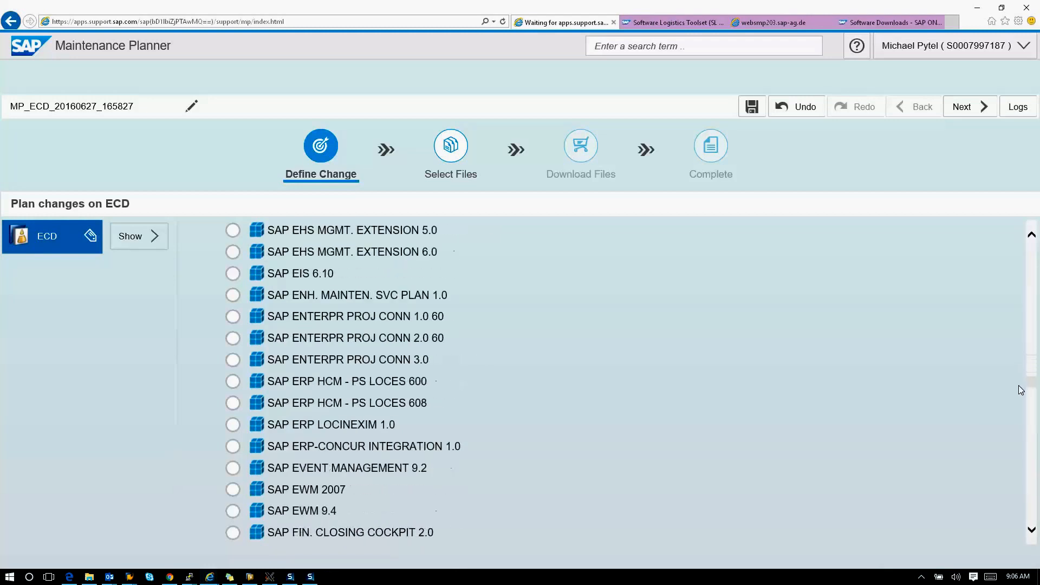
scroll(down, 3)
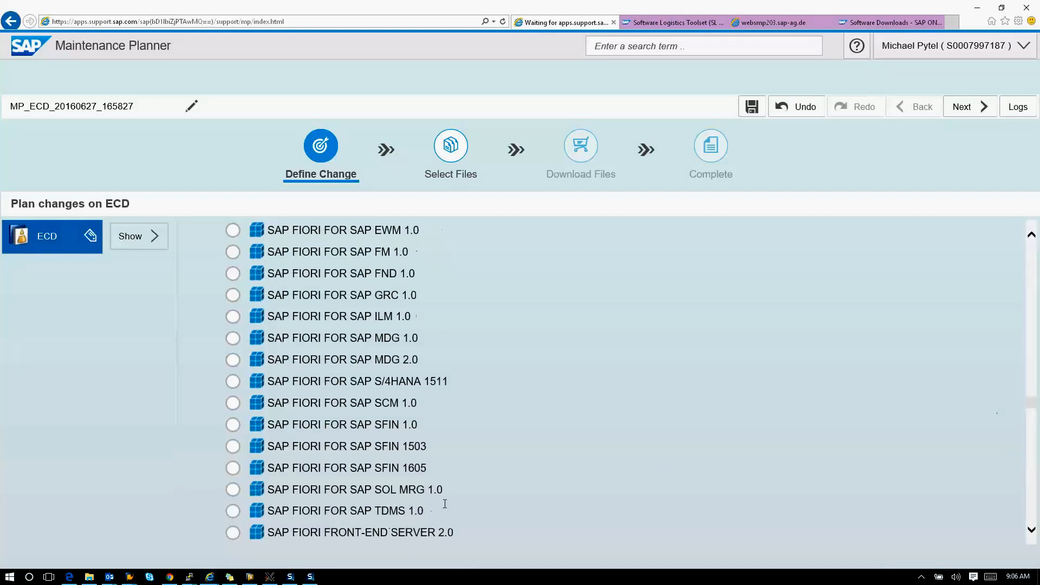
click(232, 468)
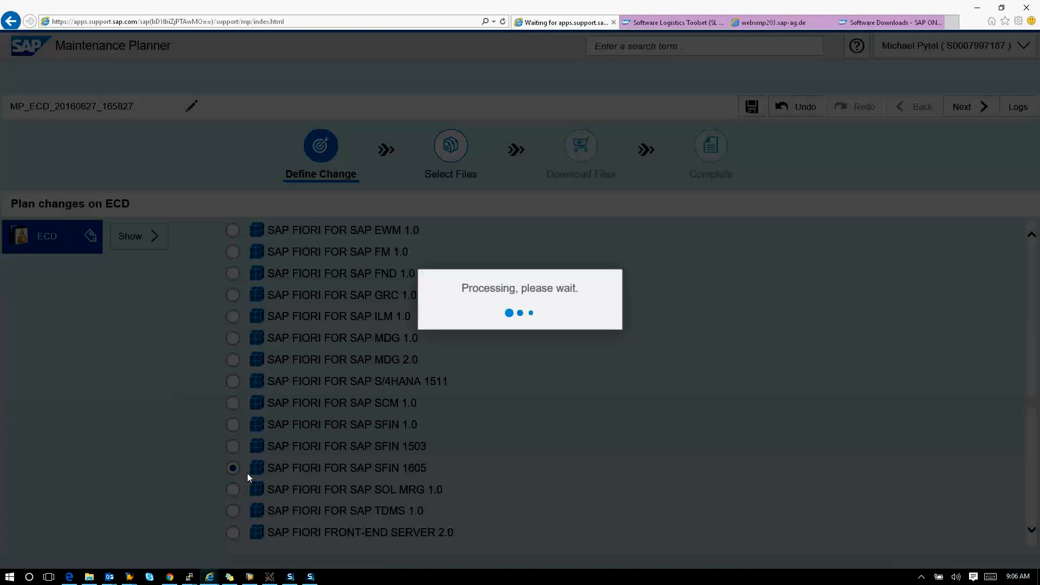
click(233, 468)
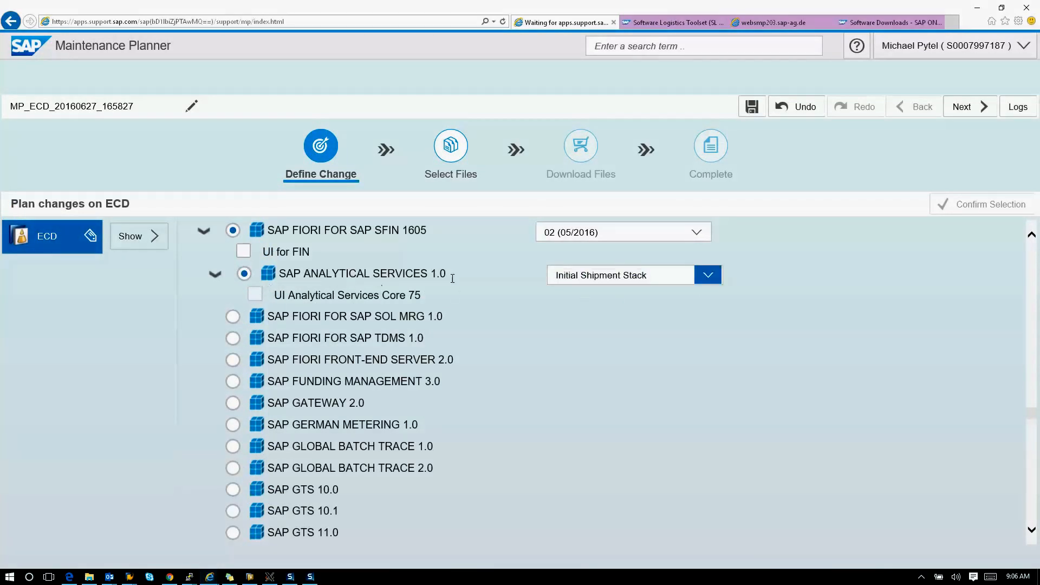
mouse_move(707, 285)
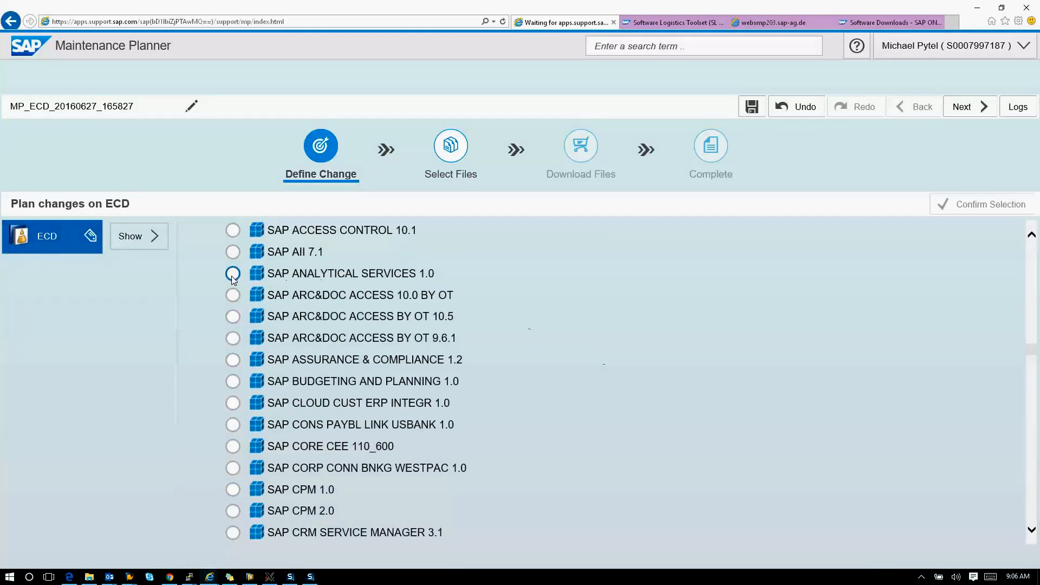
Add SAP ANALYTICAL SERVICES 1.0 at stack 01 (05/2016) with UI Analytical Services Core 75 and confirm it.
click(233, 273)
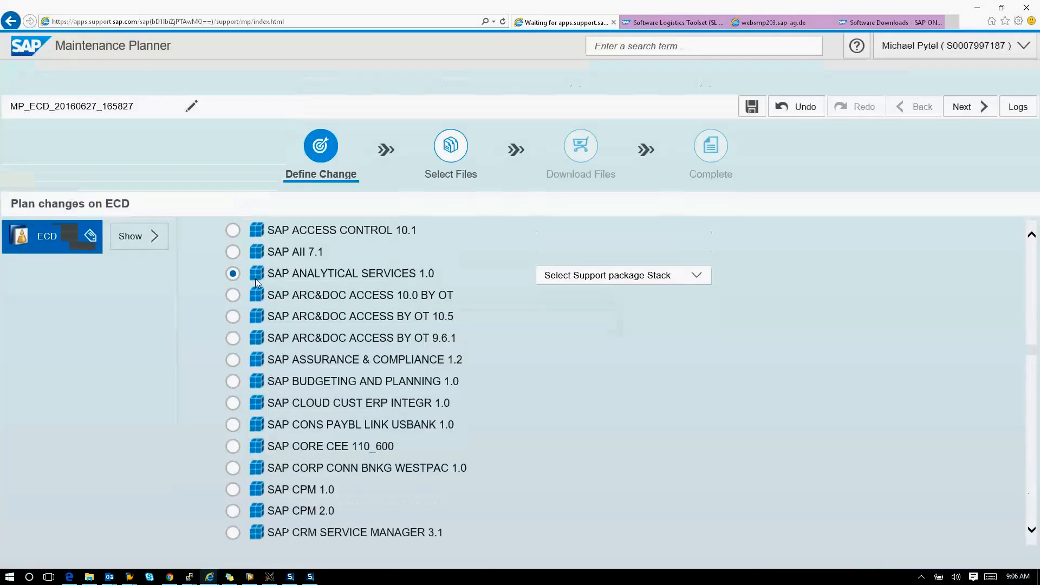
click(622, 274)
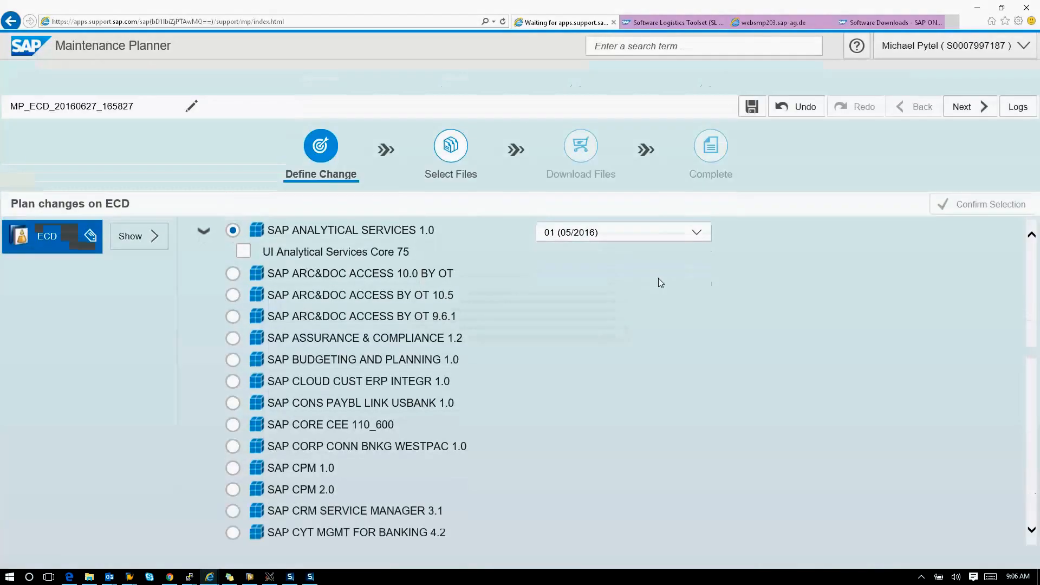
click(242, 251)
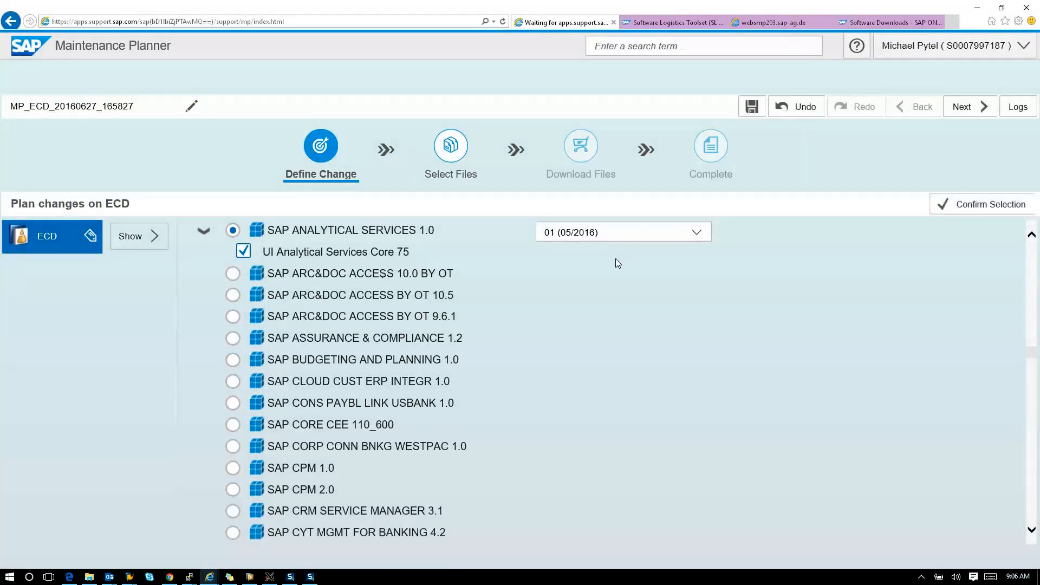
click(989, 204)
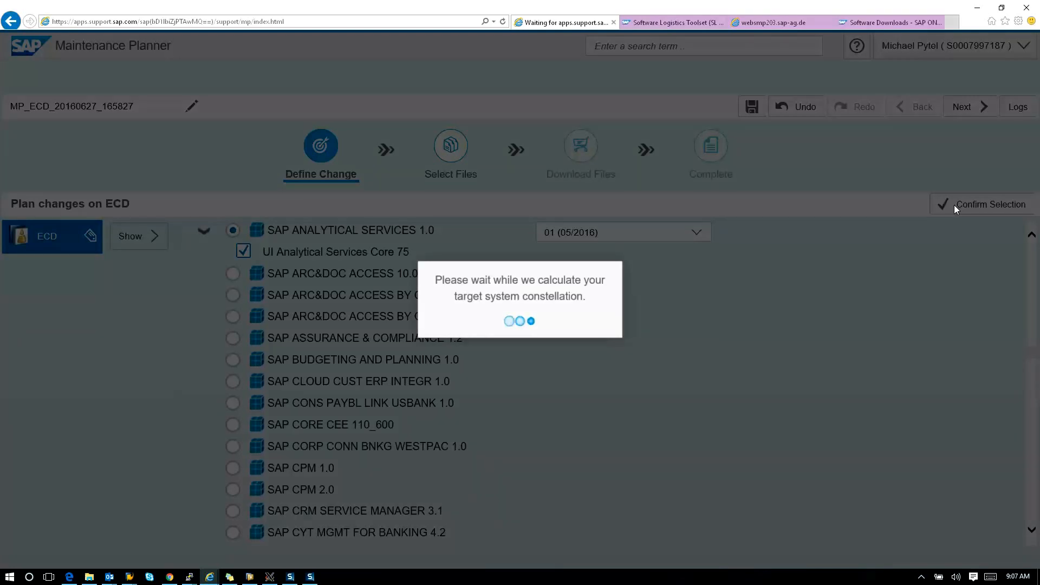
click(989, 205)
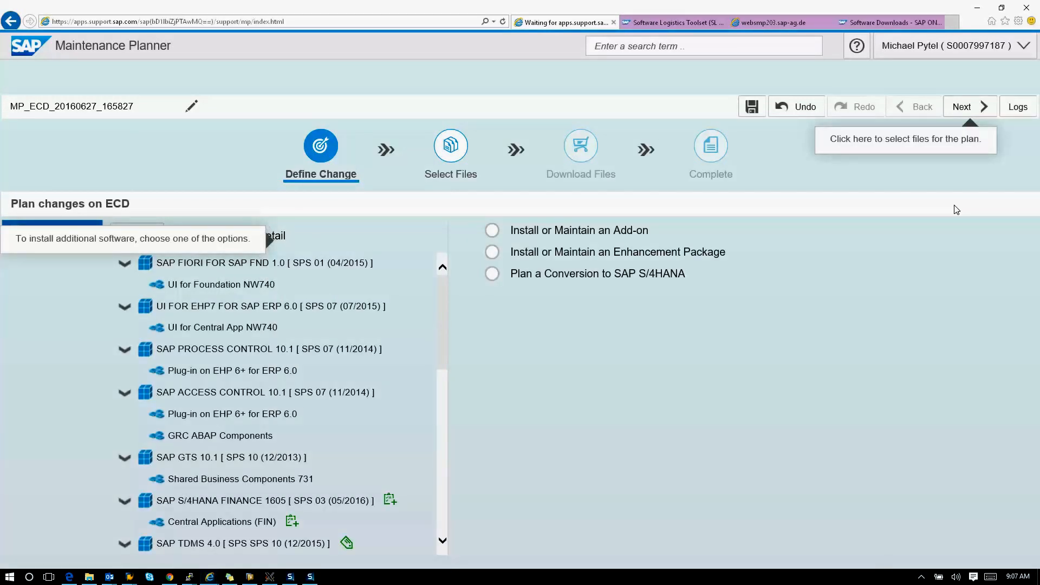
Pick SAP FIORI FOR SAP SFIN 1605 again at stack 02 (05/2016) and include its UI for FIN component.
click(492, 229)
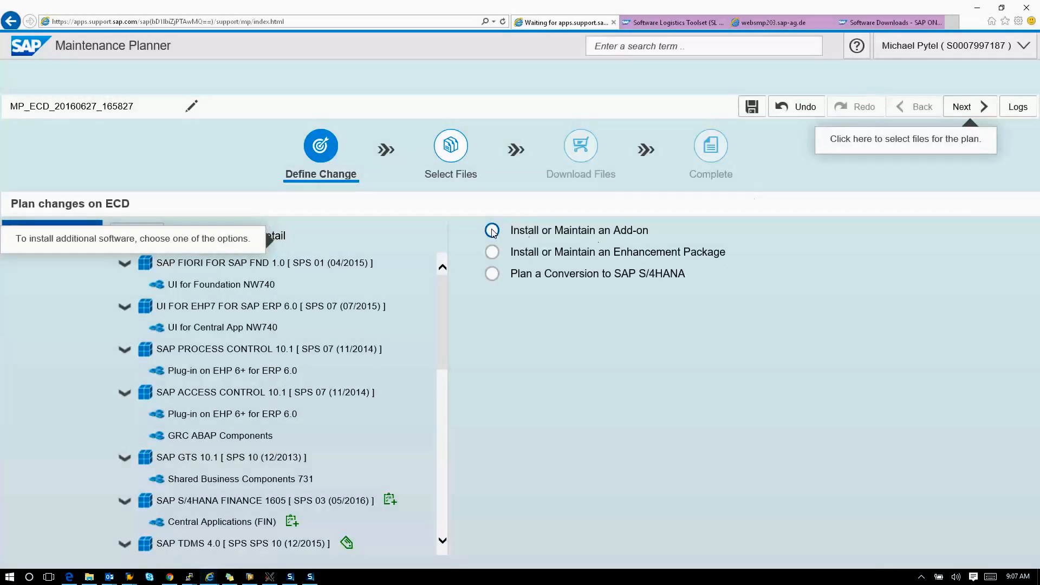
click(491, 229)
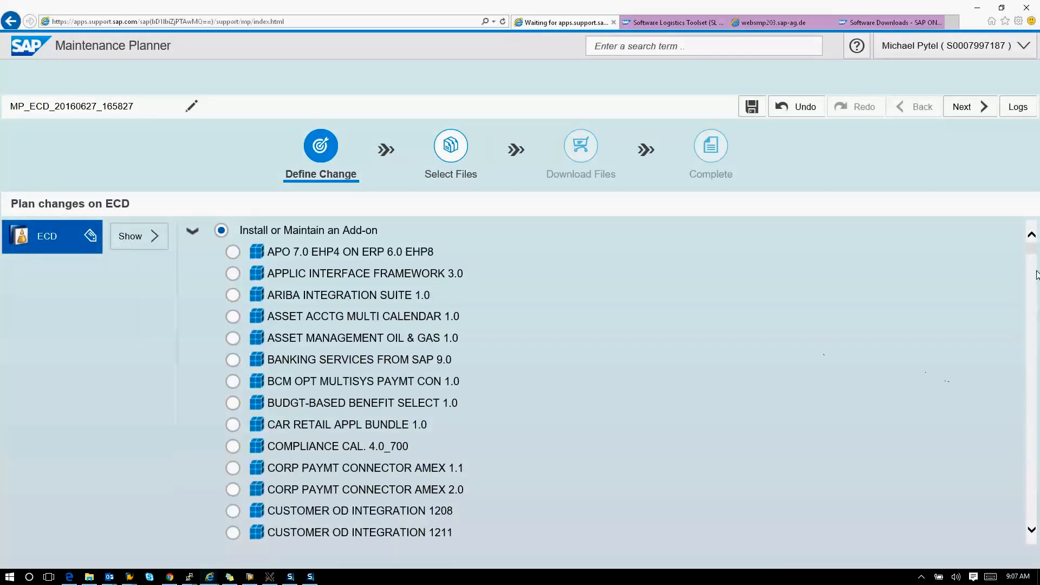
scroll(down, 3)
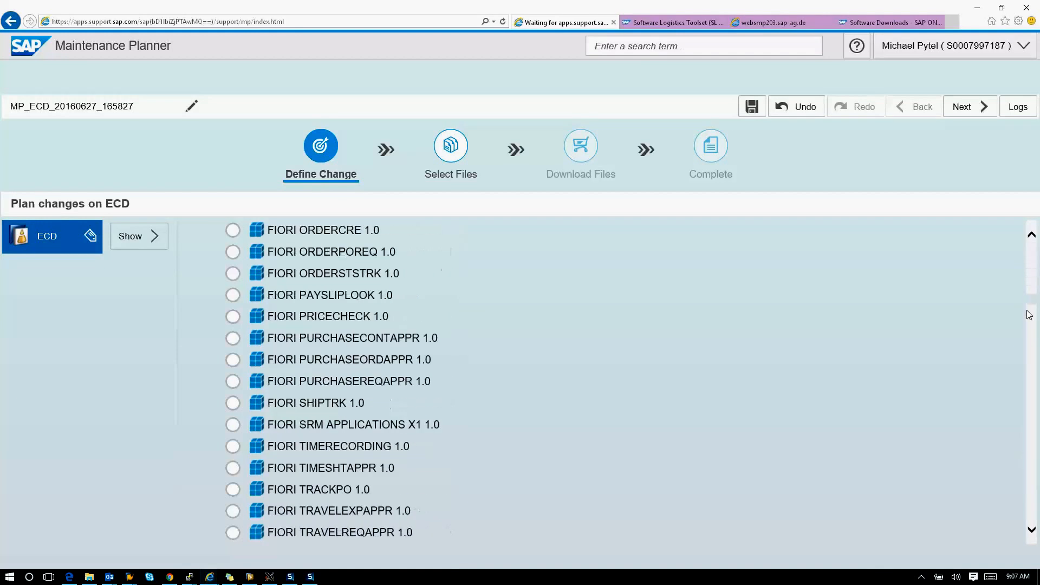
scroll(down, 3)
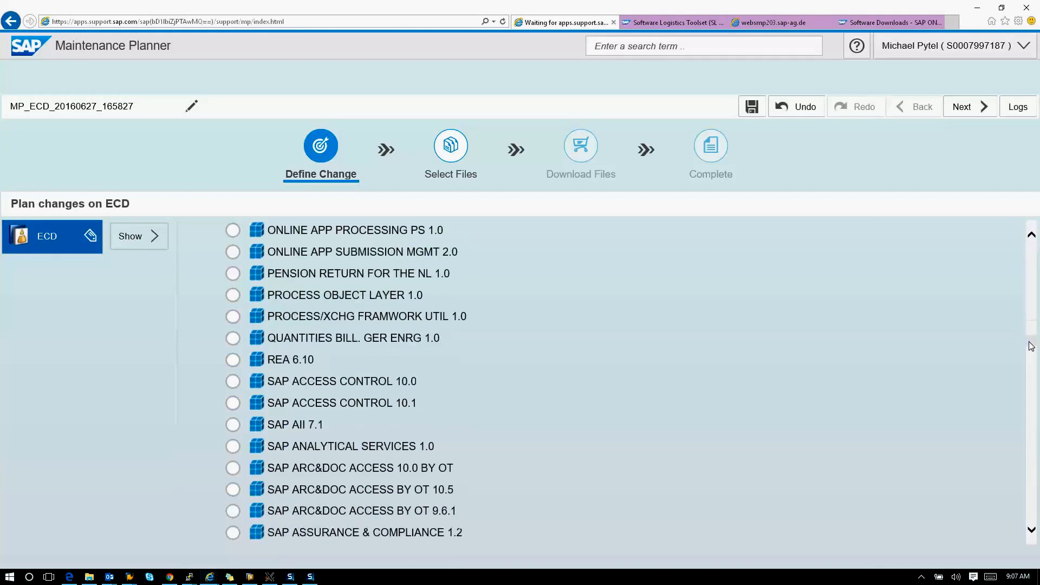
scroll(down, 3)
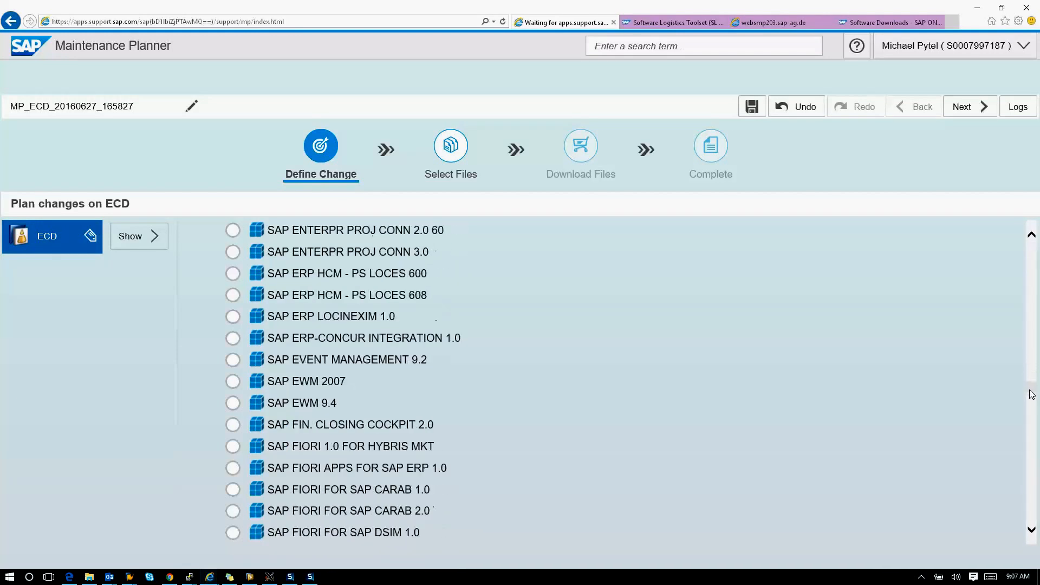
scroll(down, 3)
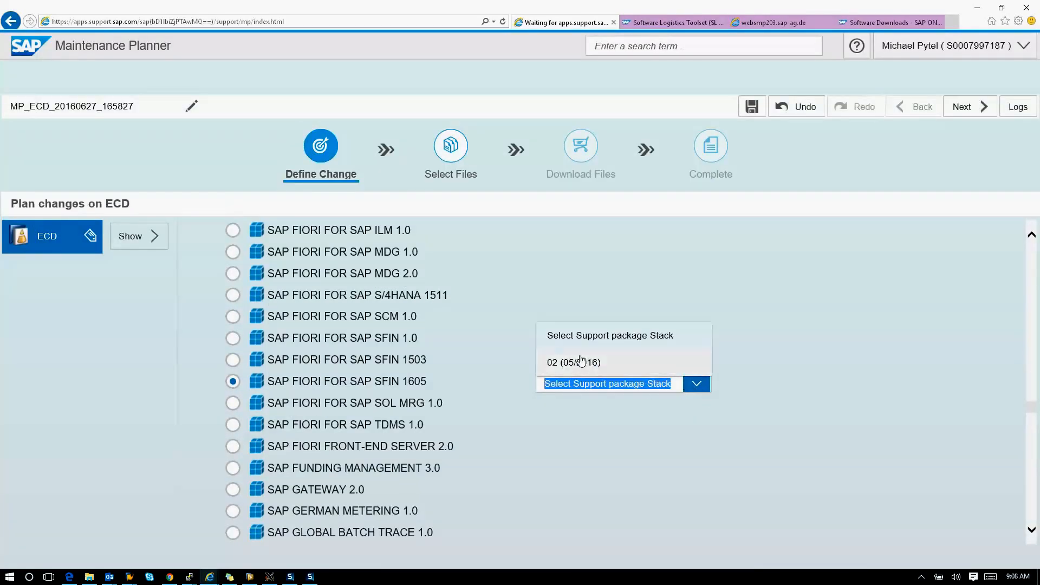
click(574, 362)
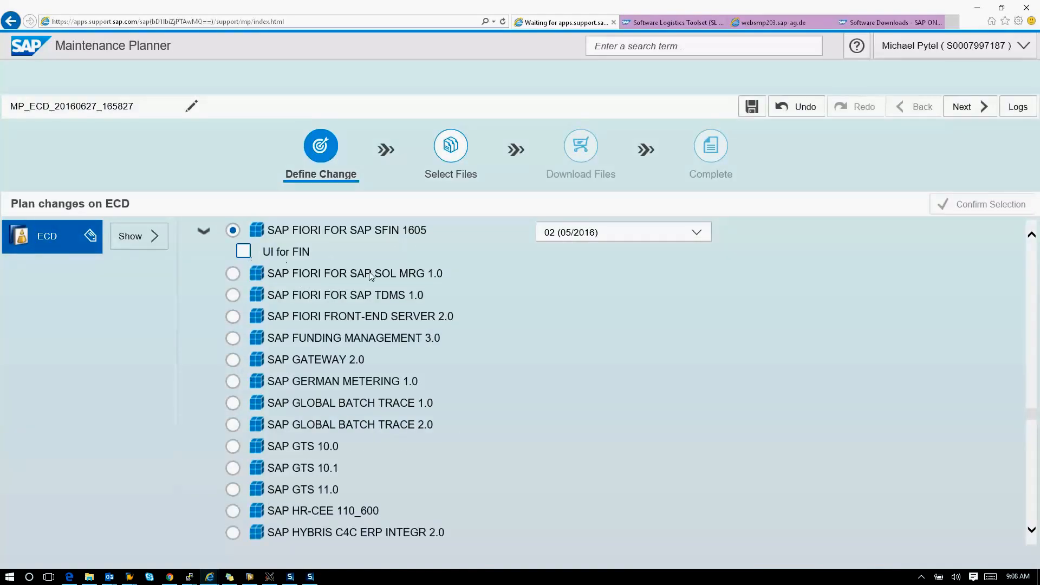
click(243, 251)
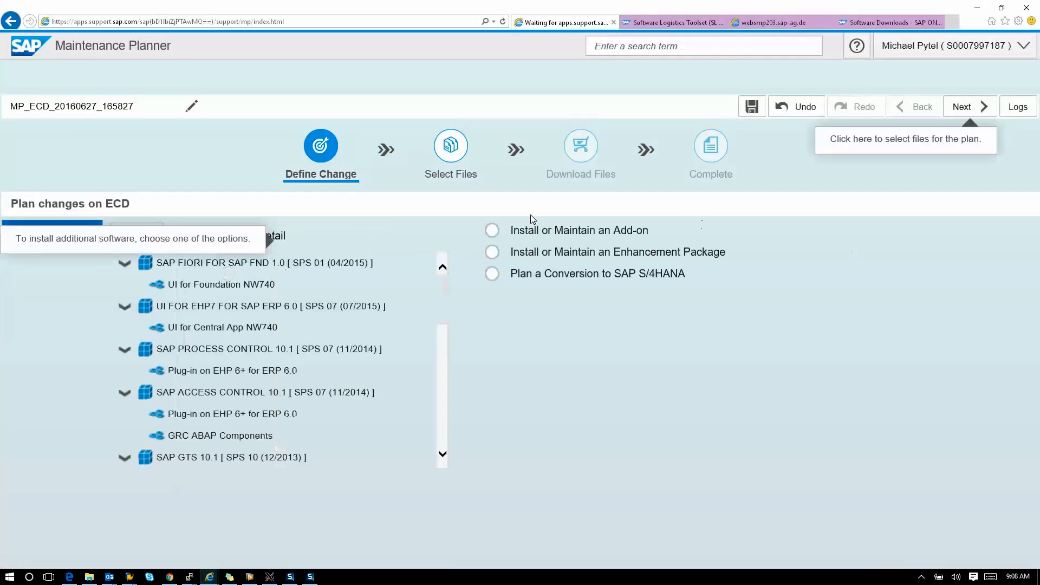
Add SAP SMART BUSINESS SFIN 1605 with Frontend Serv.Cont sFIN NW7.50 and confirm the selection.
click(491, 229)
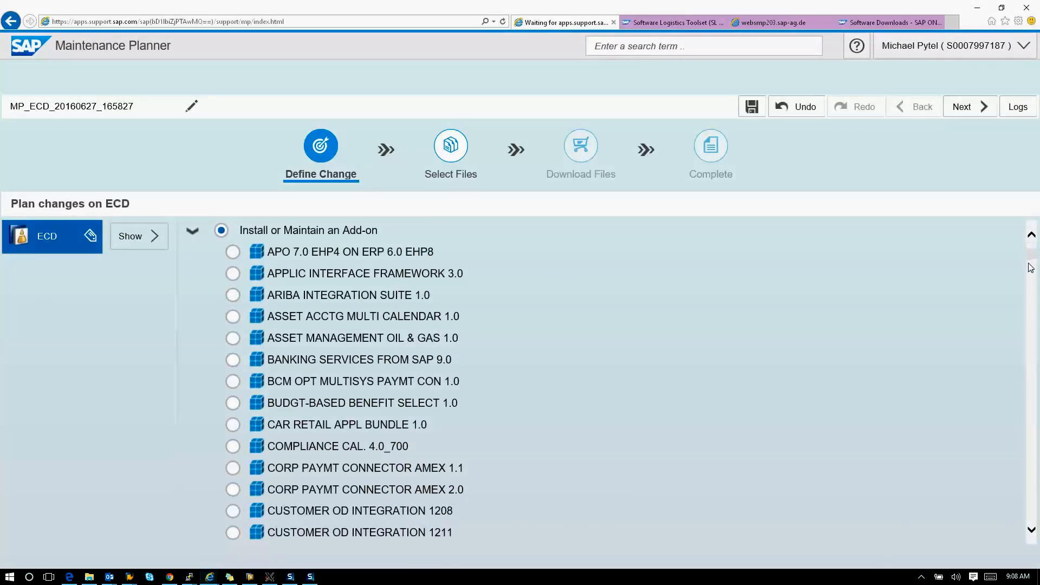
scroll(down, 3)
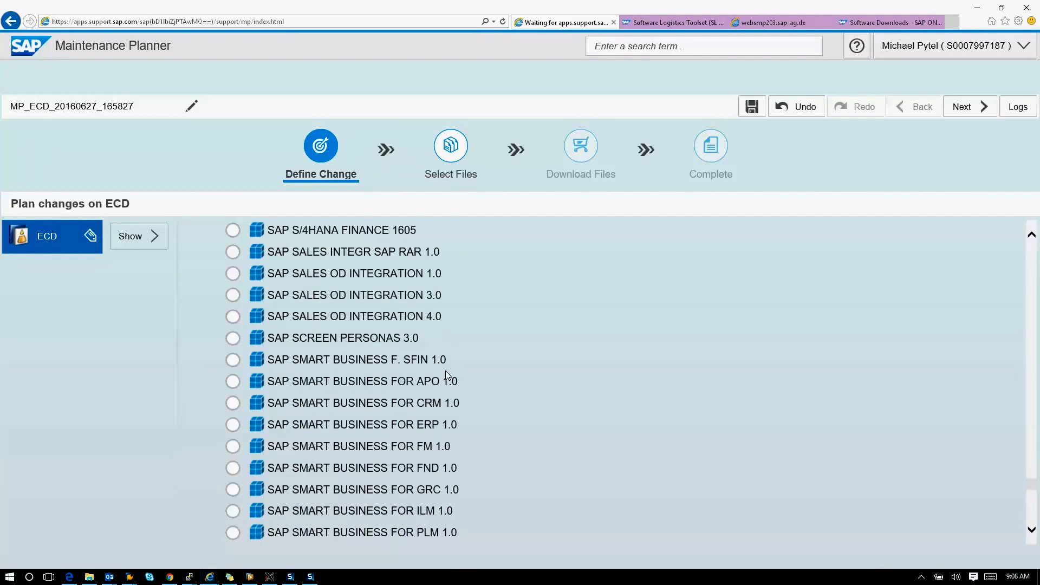
scroll(down, 3)
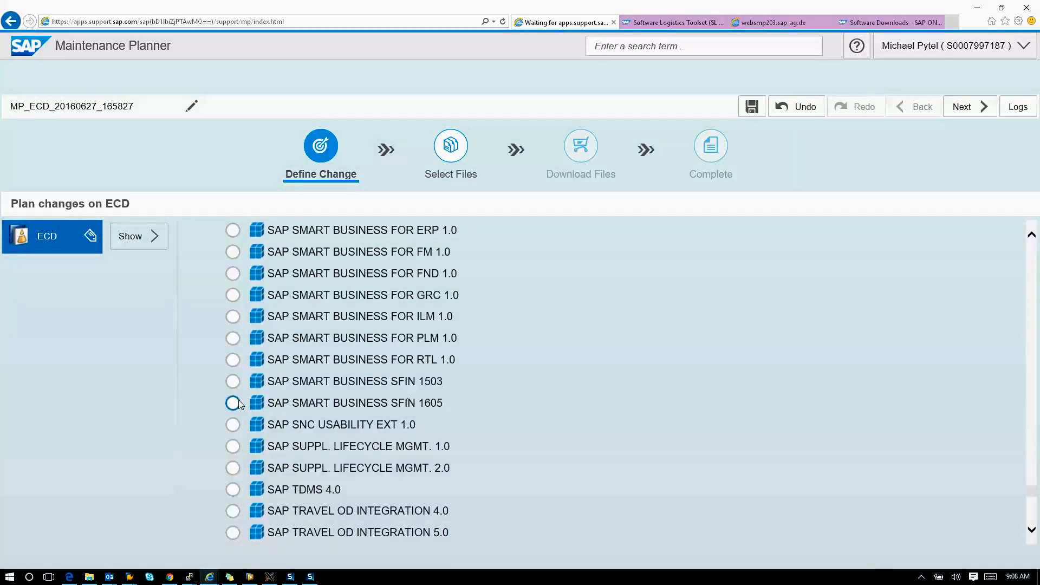
click(233, 402)
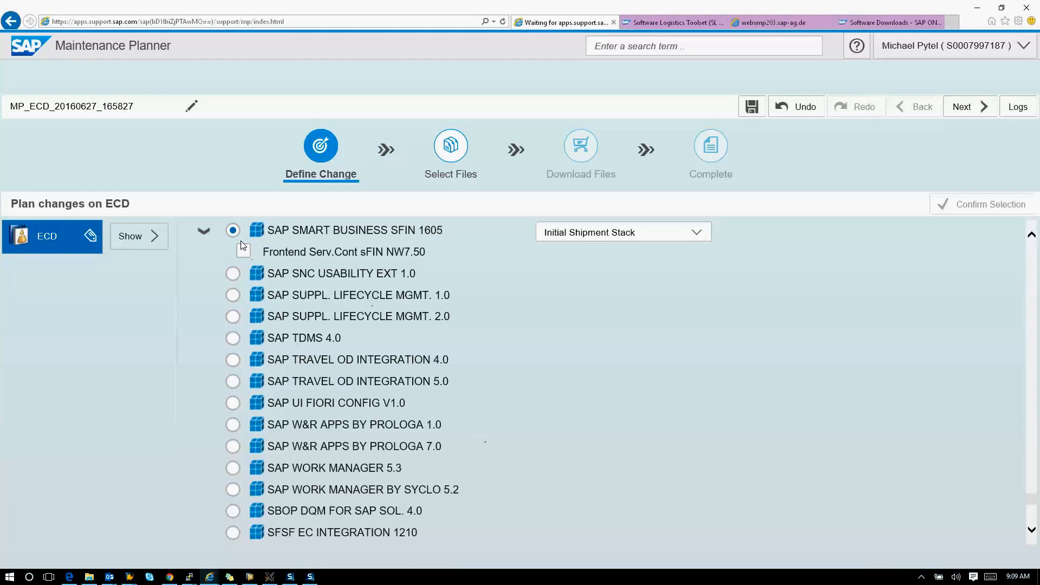
click(242, 251)
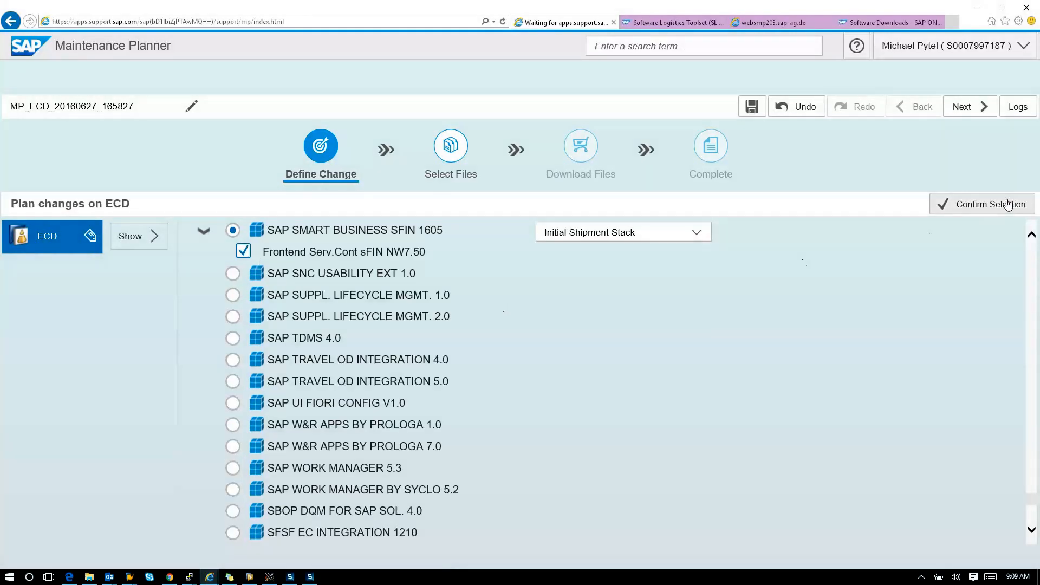
click(989, 204)
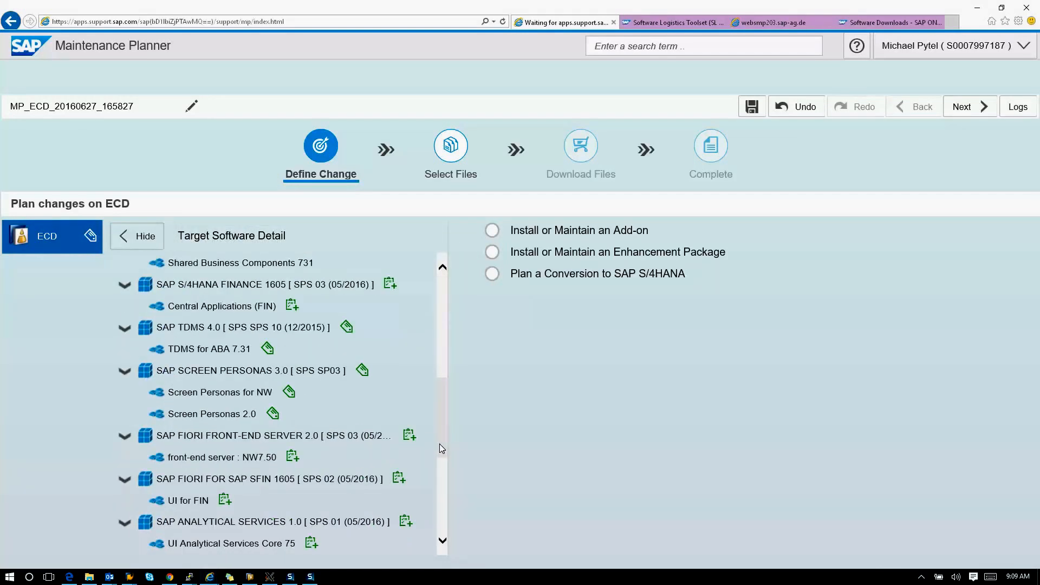
Scroll the Target Software Detail panel to review the planned ECD add-ons.
scroll(down, 3)
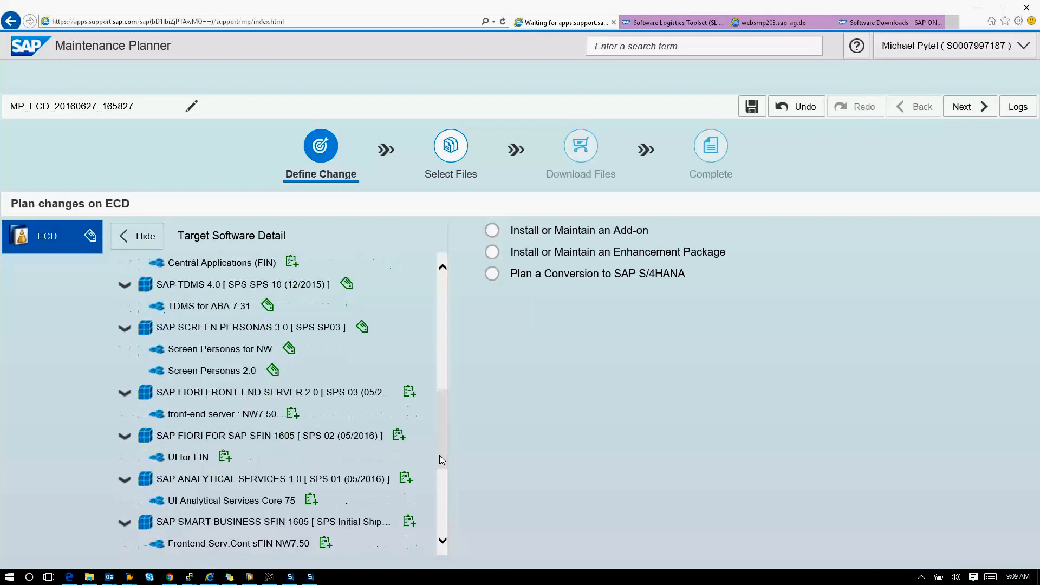
scroll(down, 3)
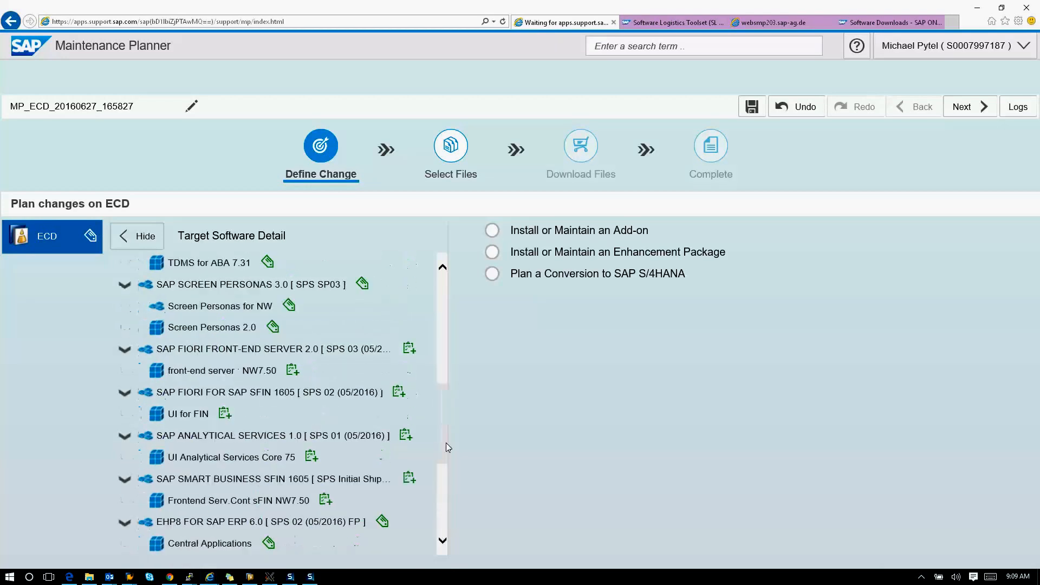
scroll(down, 3)
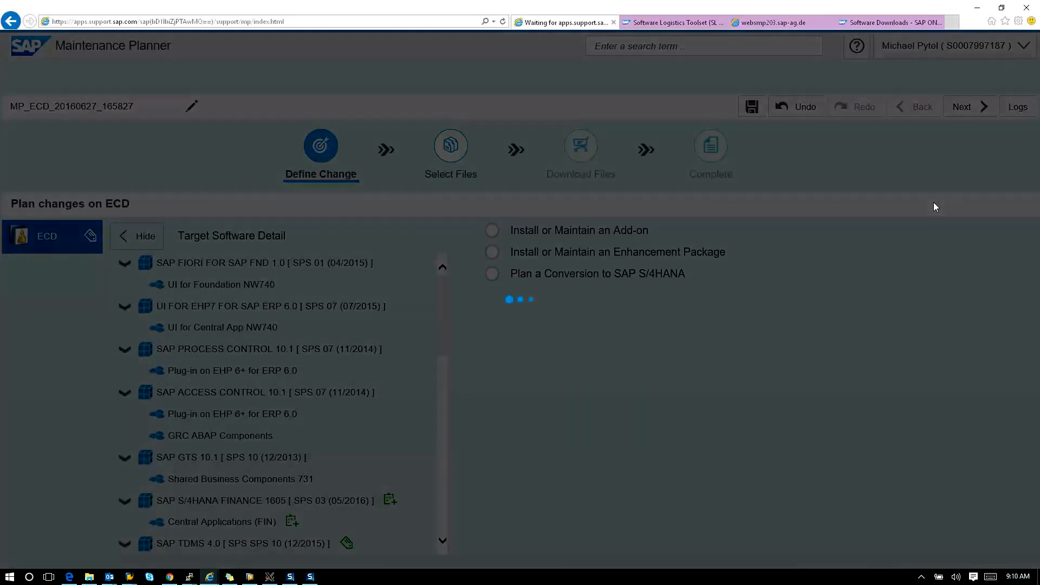
Select Linux x86_64 HANA kernel 7.45, Host Agent 7.21 and SUM 1.0 files and confirm for validation.
click(965, 106)
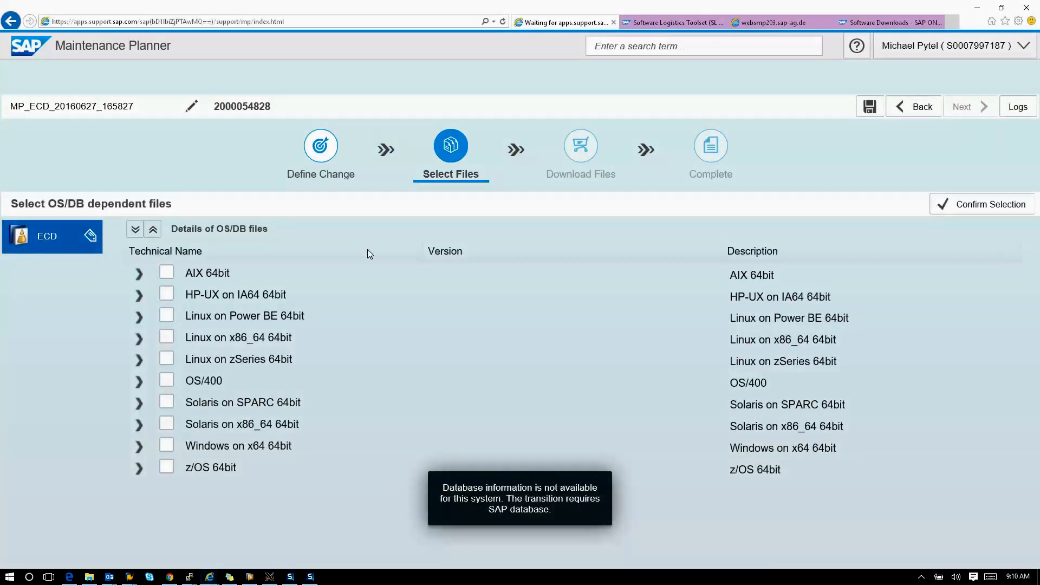
click(139, 337)
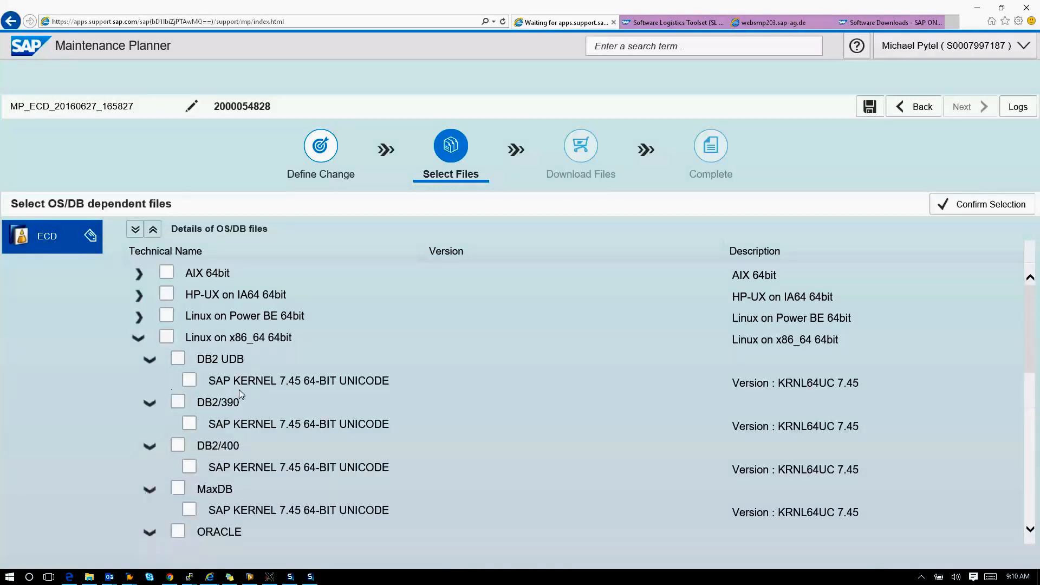
scroll(down, 3)
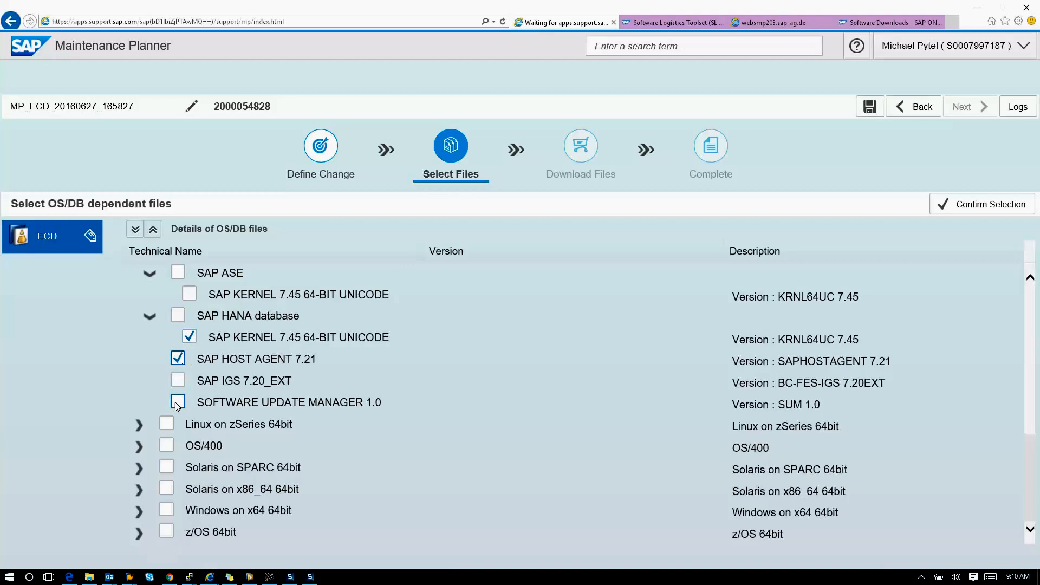
click(177, 402)
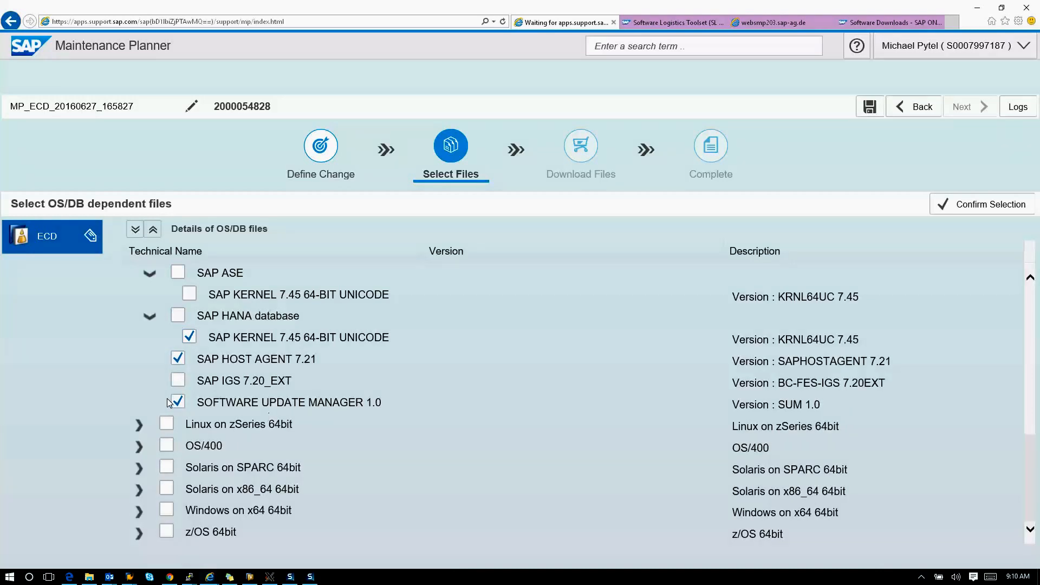
click(989, 203)
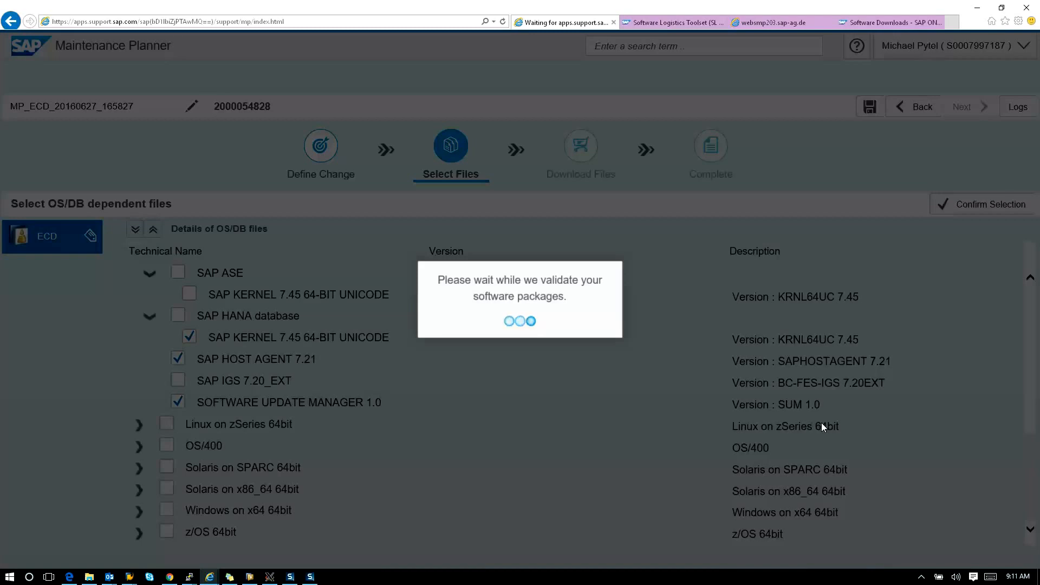
mouse_move(314, 508)
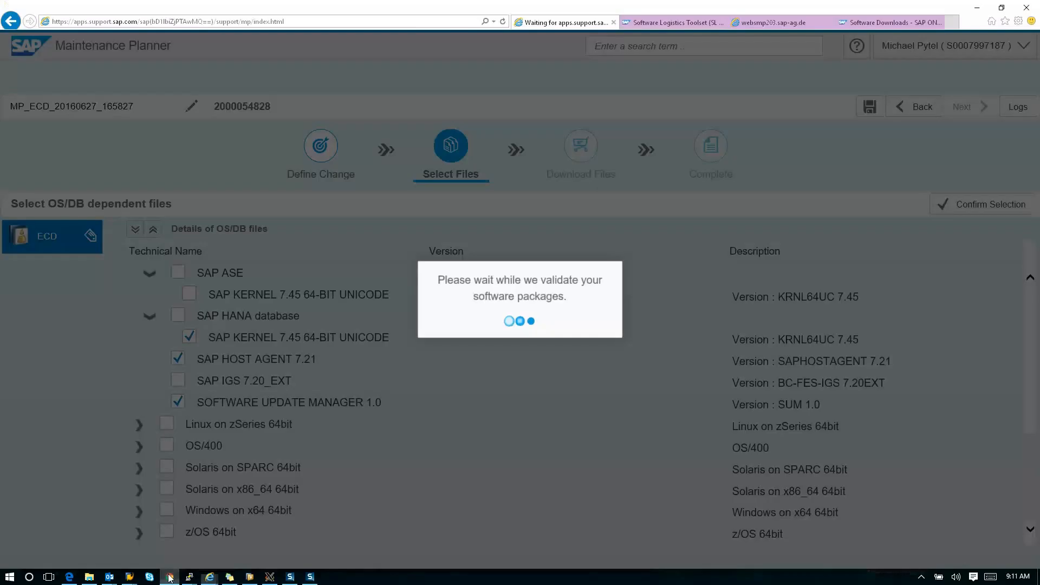
Switch from the browser to the running Software Update Manager window.
right_click(169, 575)
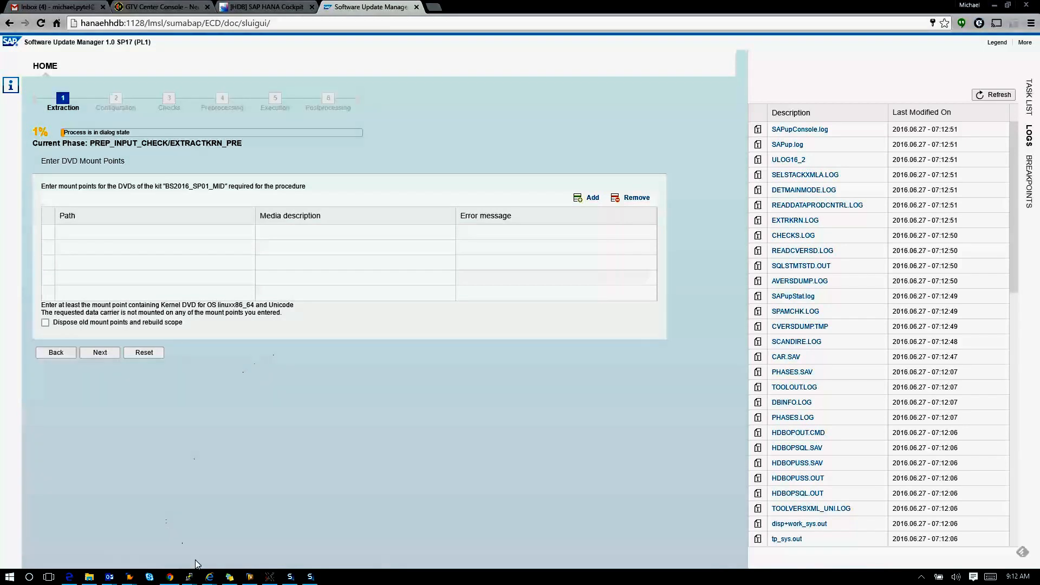
mouse_move(209, 575)
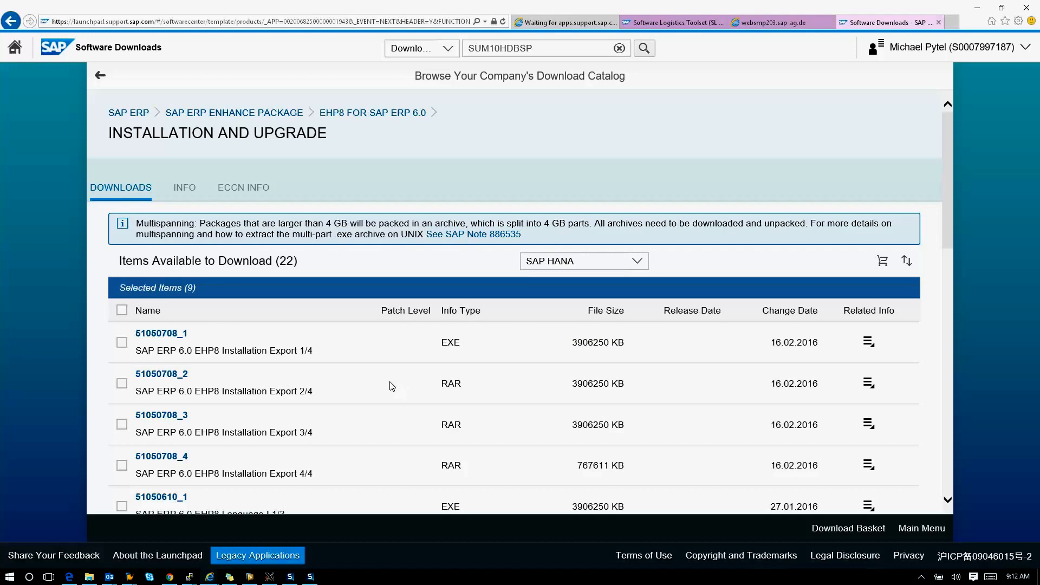
Scroll the Items Available to Download list to the checked 51050610 Upgrade Export parts.
scroll(down, 3)
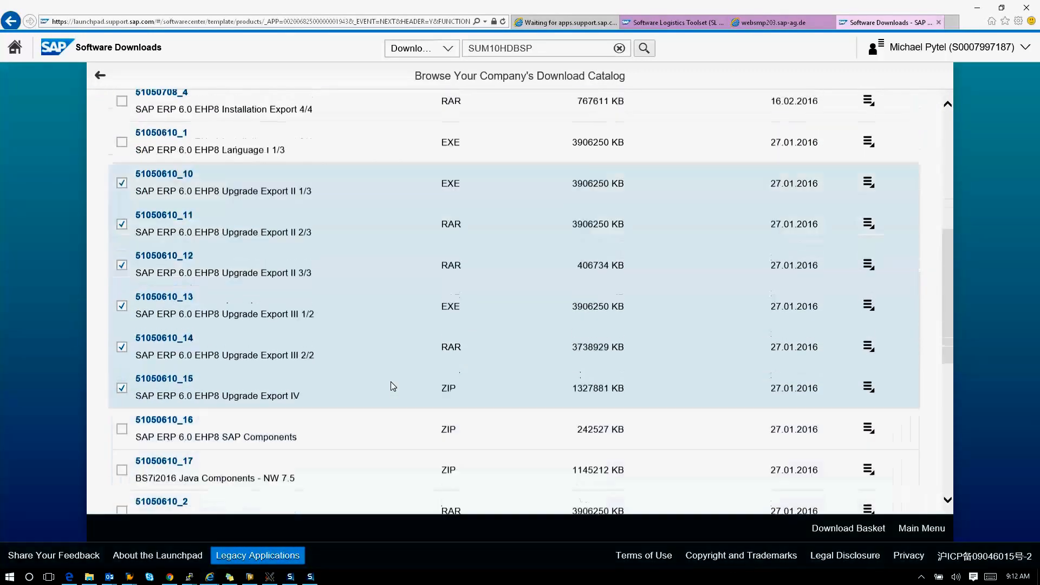
scroll(down, 3)
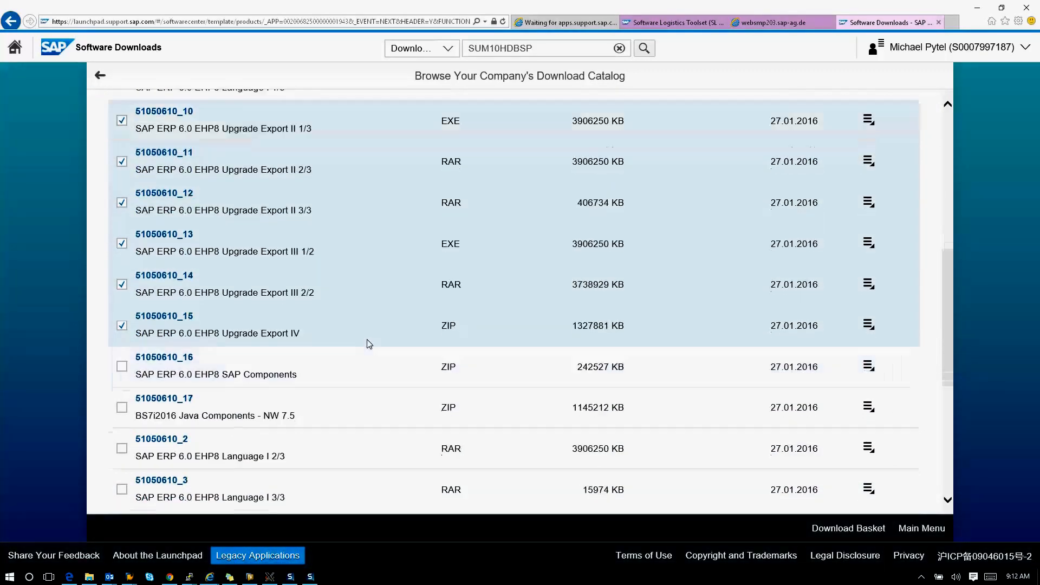
scroll(down, 3)
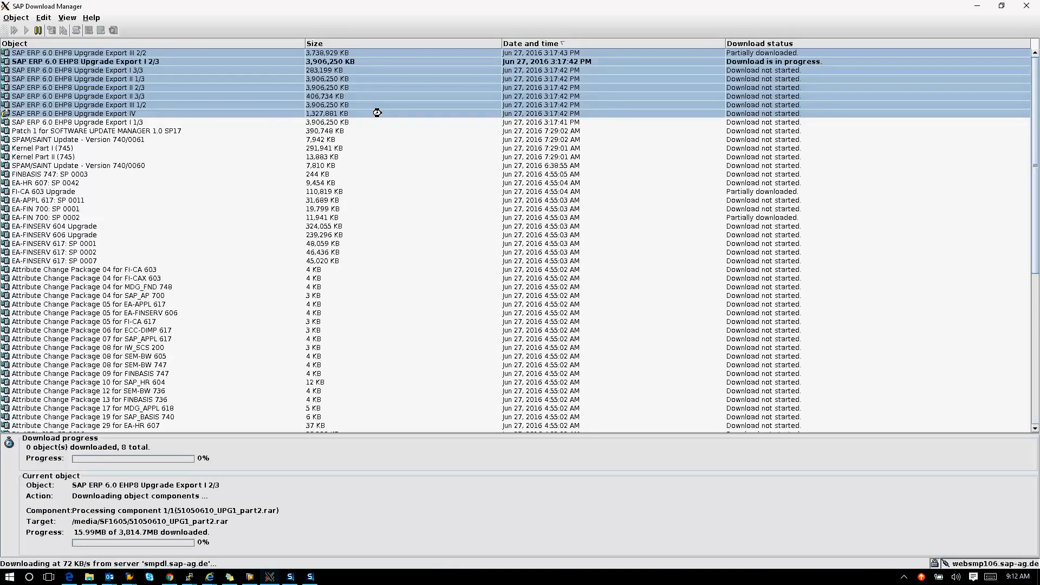
Switch back to the maintenance plan window with Alt+Tab.
key(alt+tab)
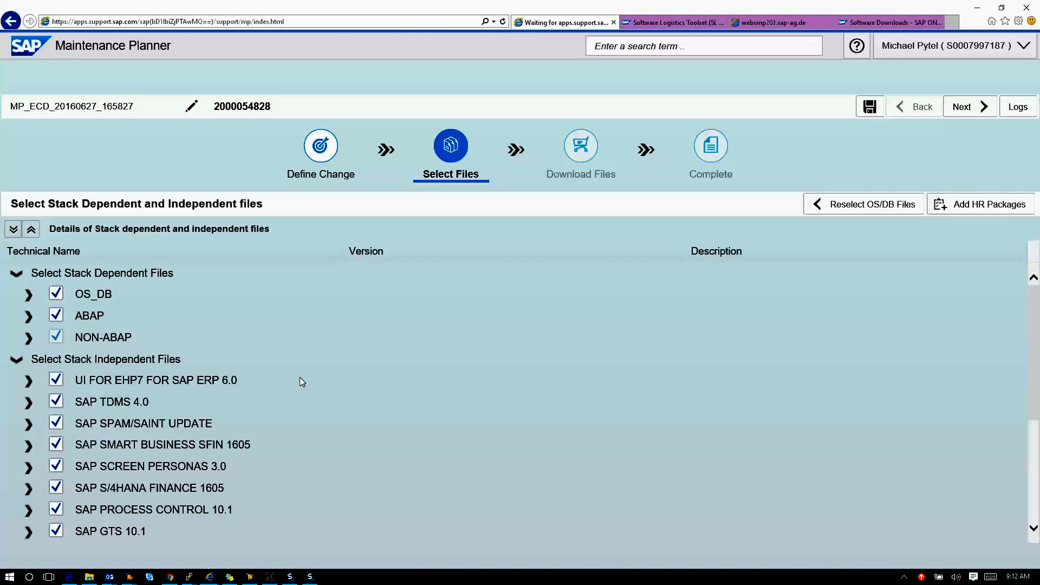
Expand the stack file tree and review the checked .SAR files, keeping all selected.
scroll(down, 3)
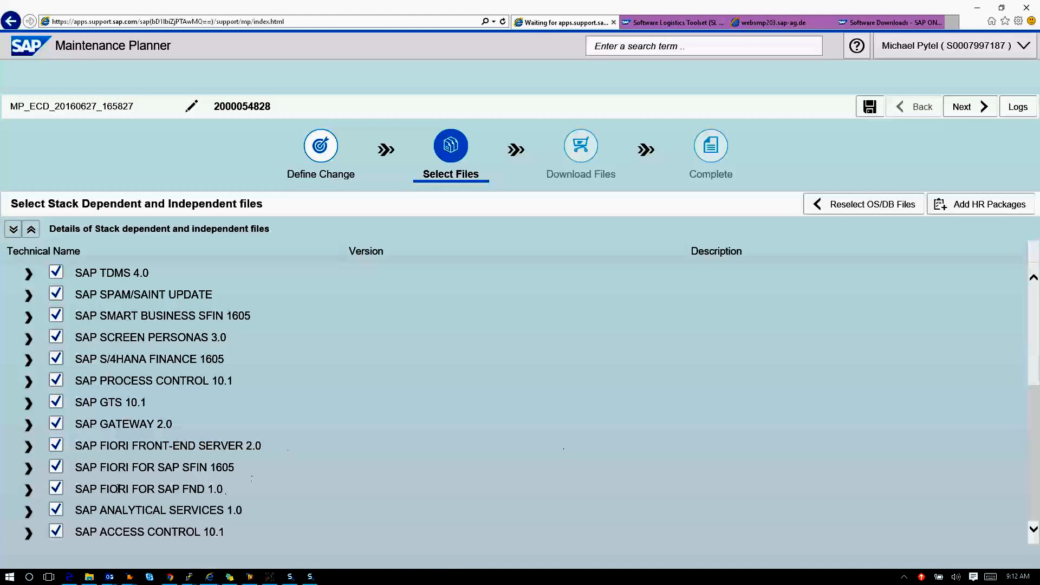
mouse_move(239, 471)
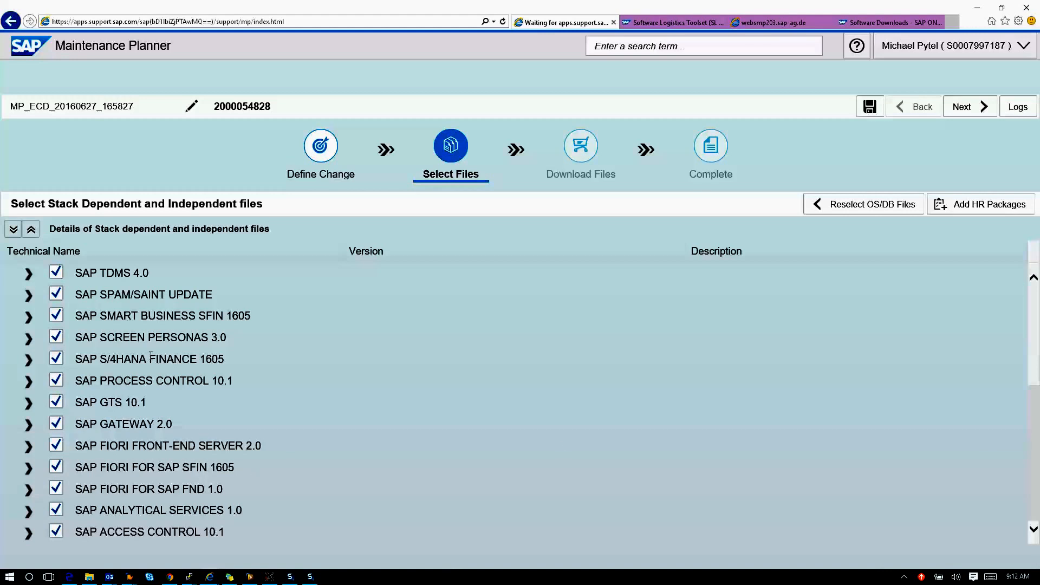
mouse_move(312, 358)
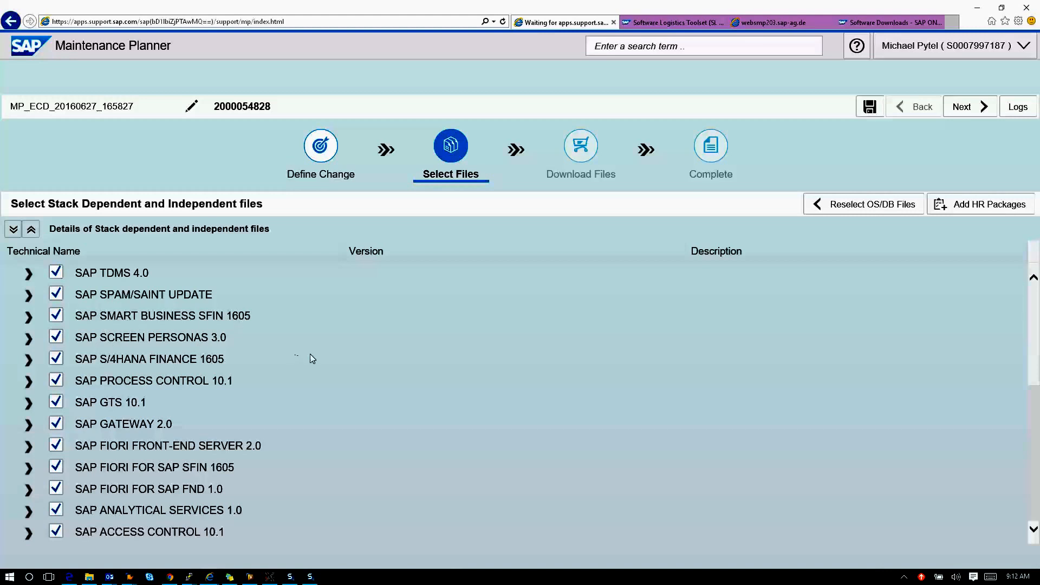
click(13, 229)
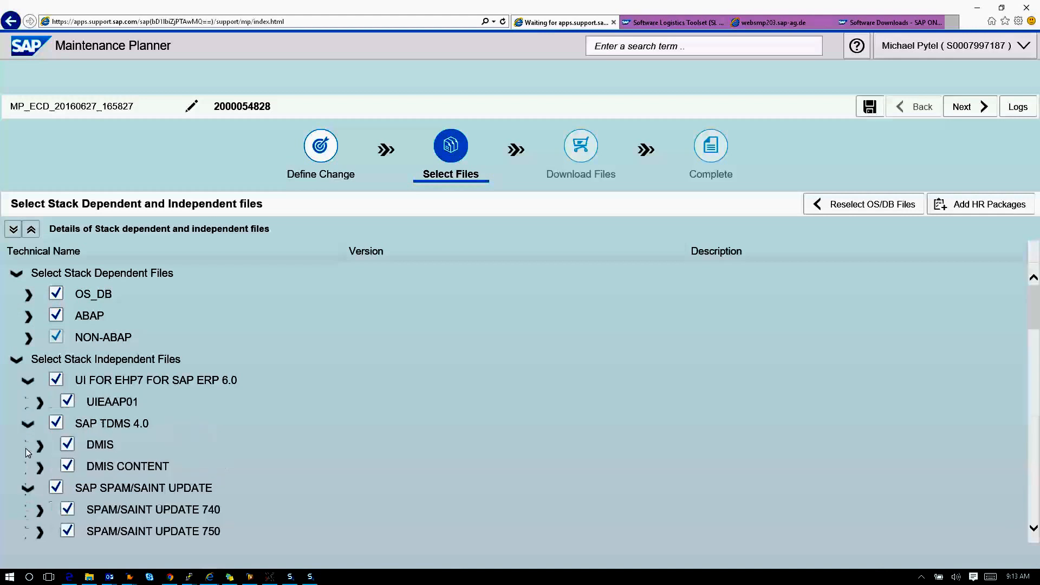
scroll(down, 3)
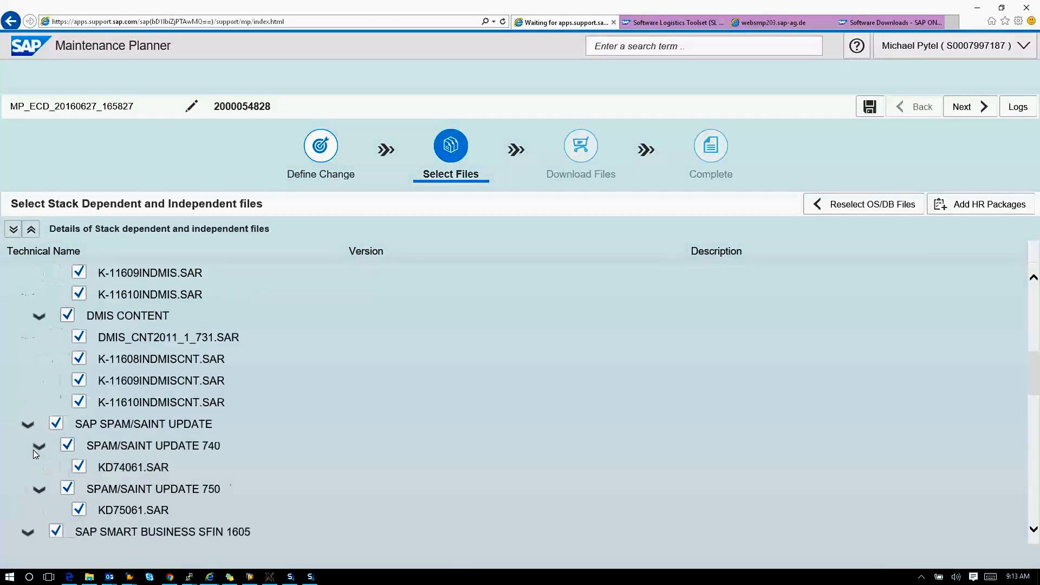
scroll(down, 3)
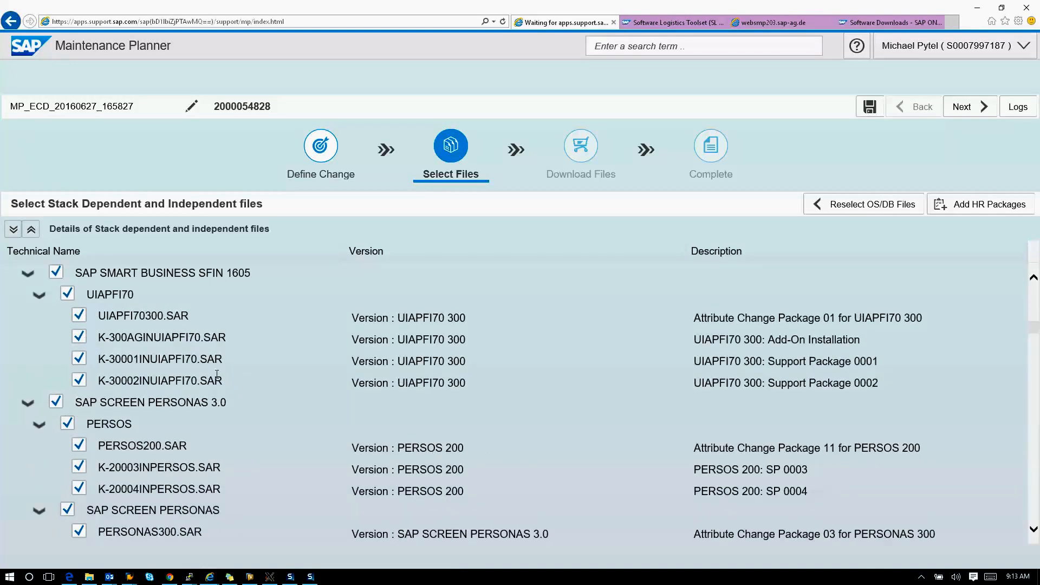
scroll(down, 3)
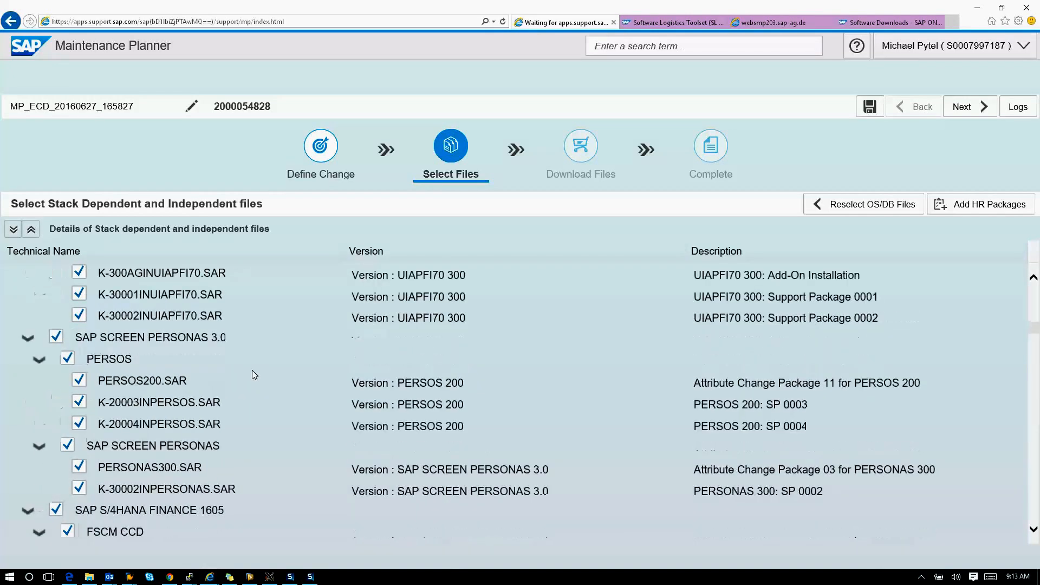
scroll(down, 3)
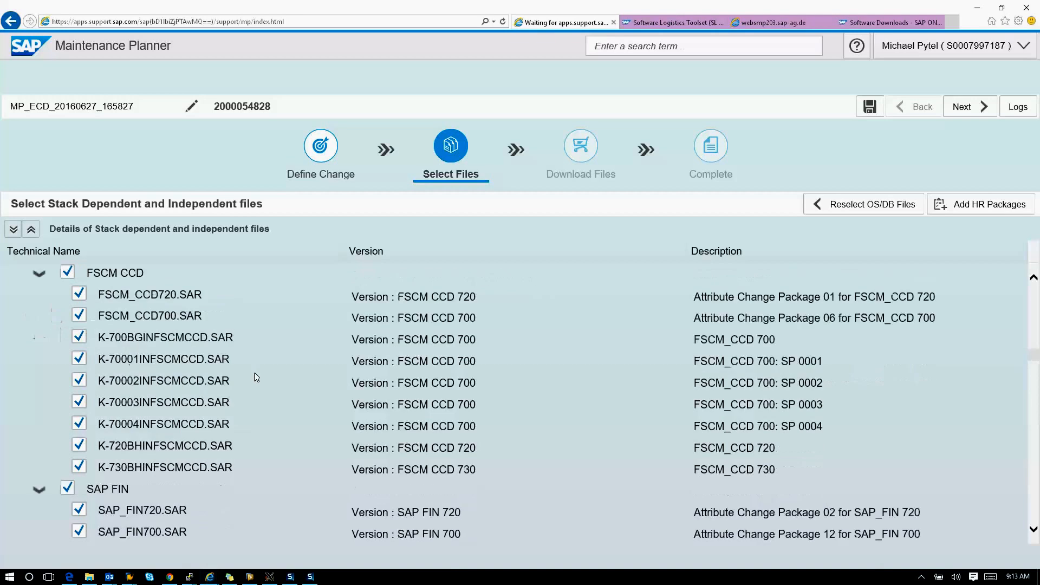
scroll(down, 3)
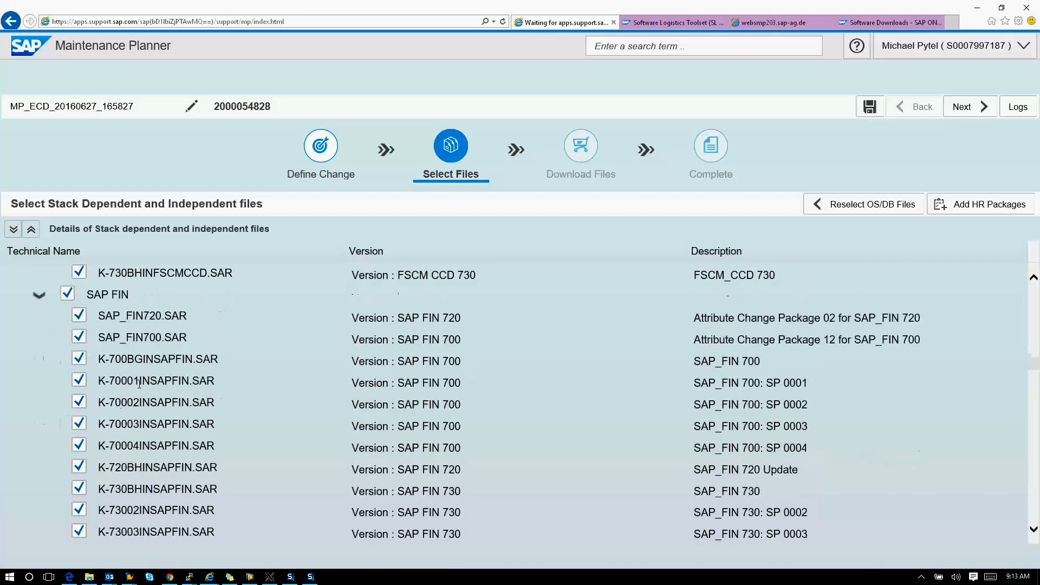
scroll(down, 3)
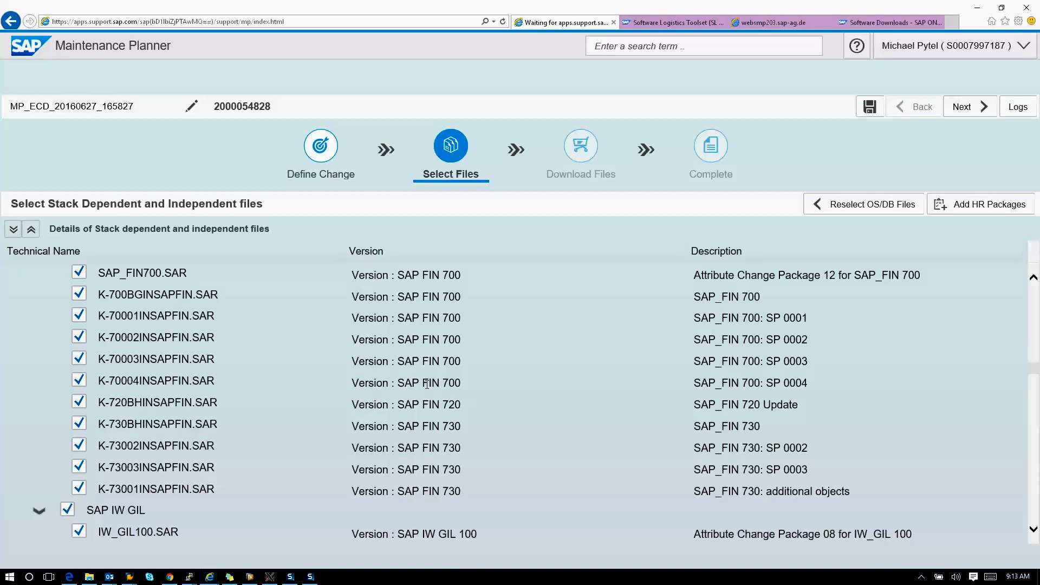
mouse_move(556, 454)
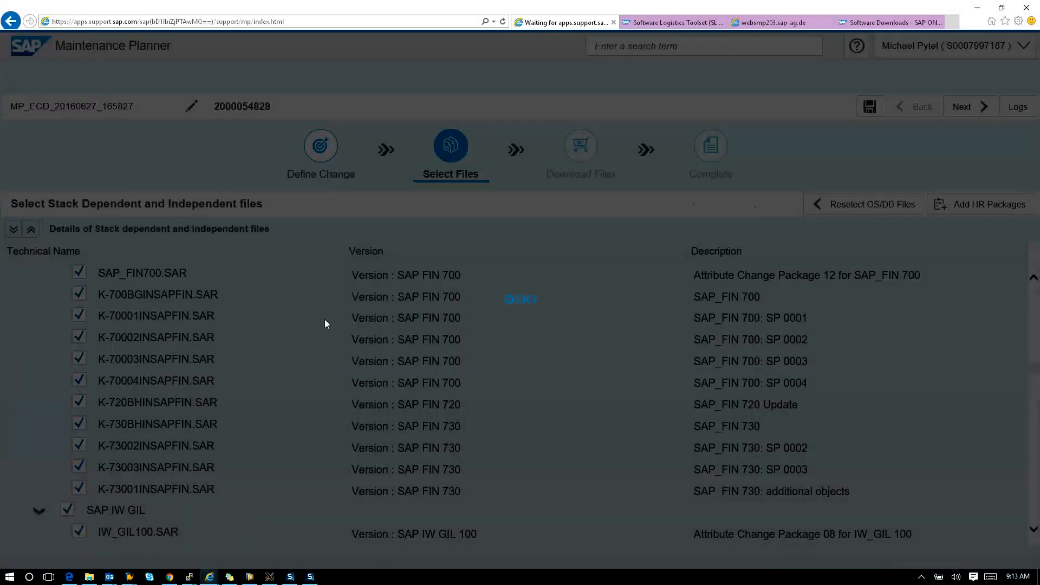
Proceed with Next to the Download Files list.
click(969, 106)
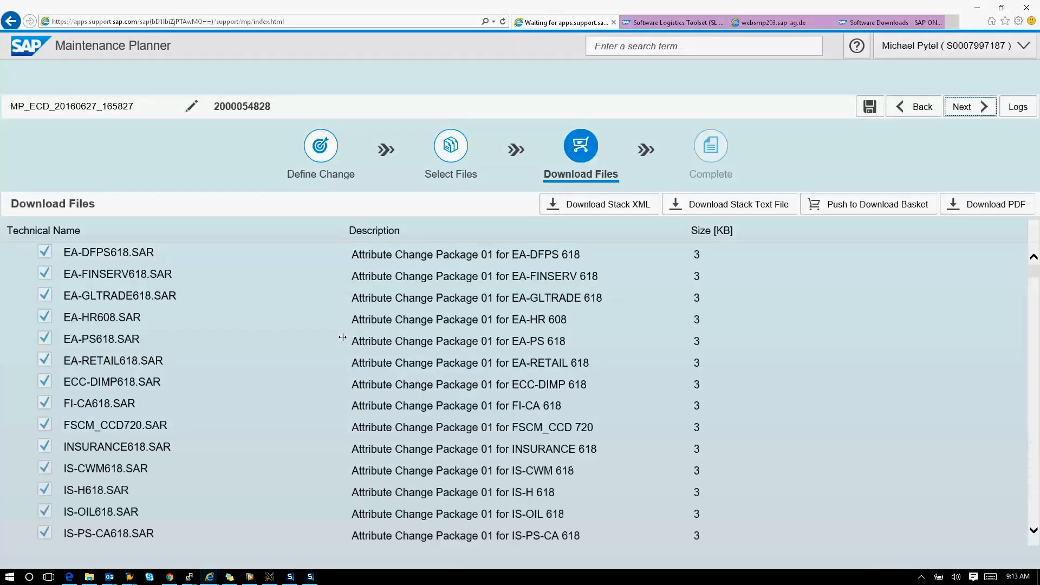